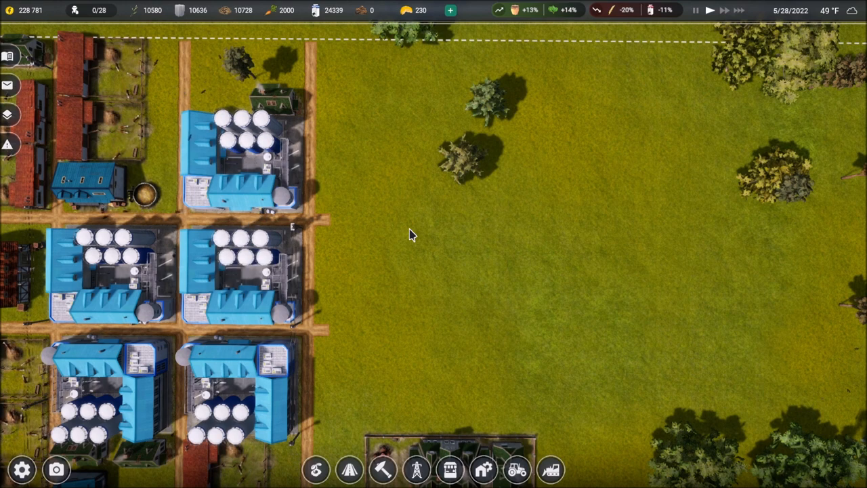
pyautogui.moveTo(566, 241)
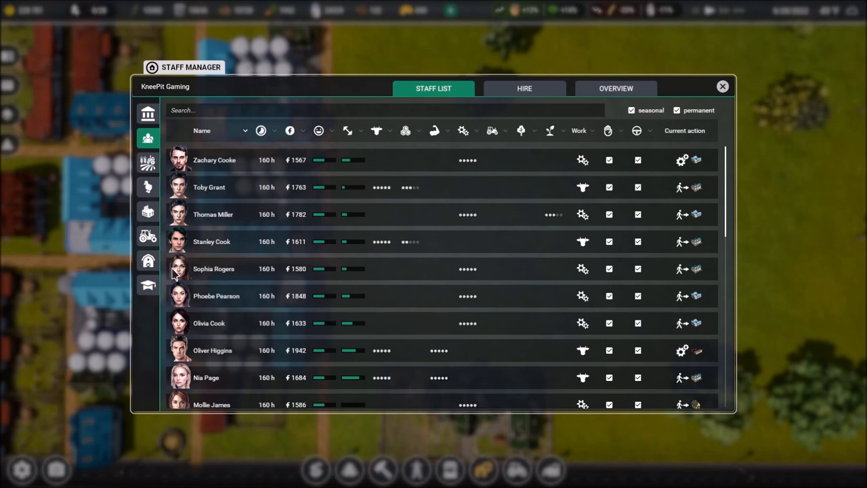
# Show the staff trainings list and scroll to the breeders workshop at 83%
pyautogui.click(147, 285)
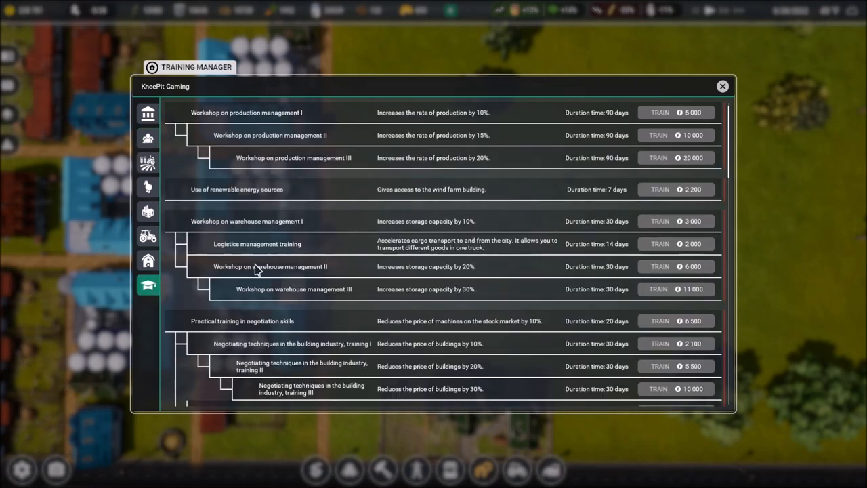
pyautogui.scroll(-3)
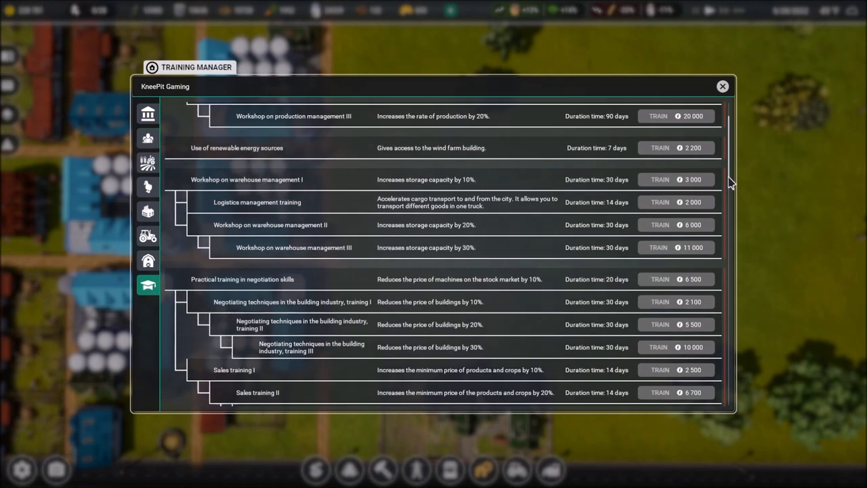
pyautogui.scroll(-3)
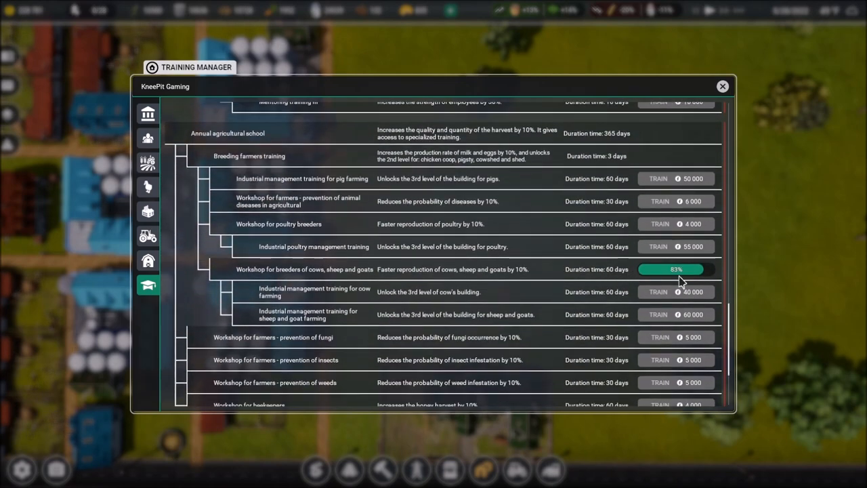
pyautogui.moveTo(440, 281)
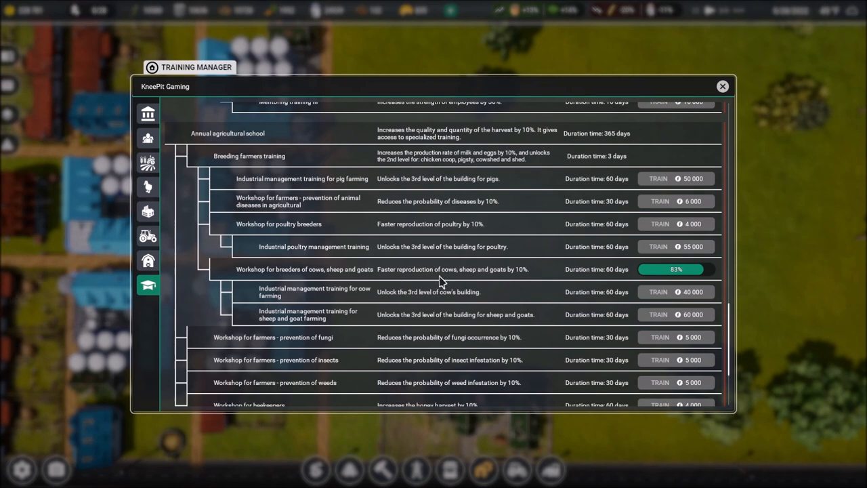
pyautogui.moveTo(410, 188)
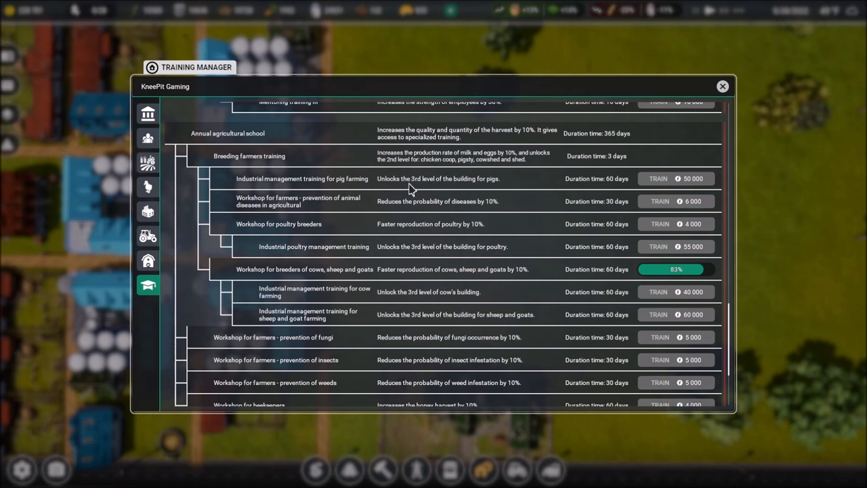
pyautogui.moveTo(492, 188)
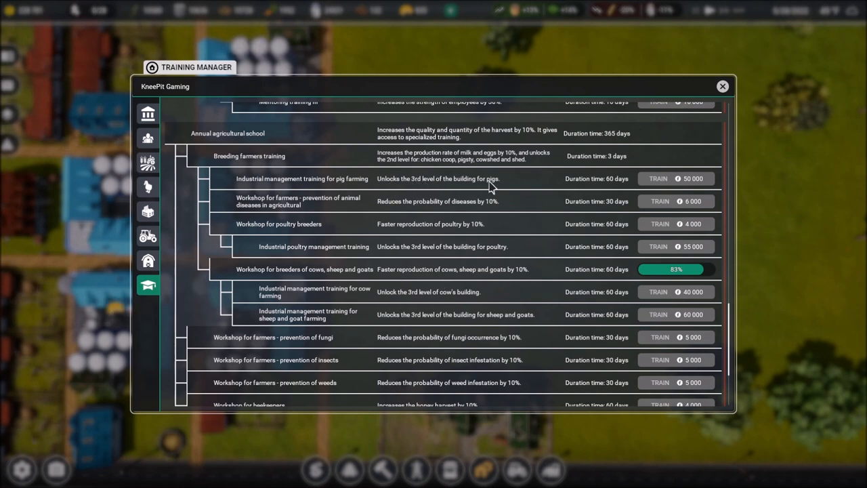
pyautogui.moveTo(497, 191)
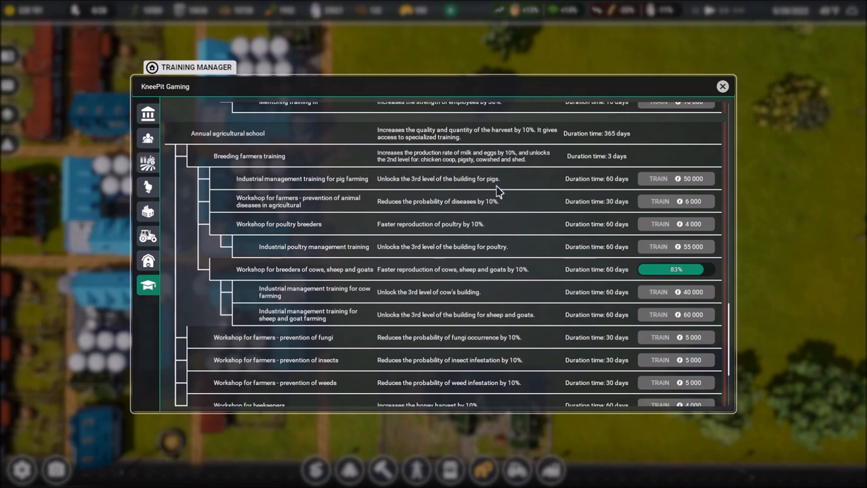
pyautogui.moveTo(615, 192)
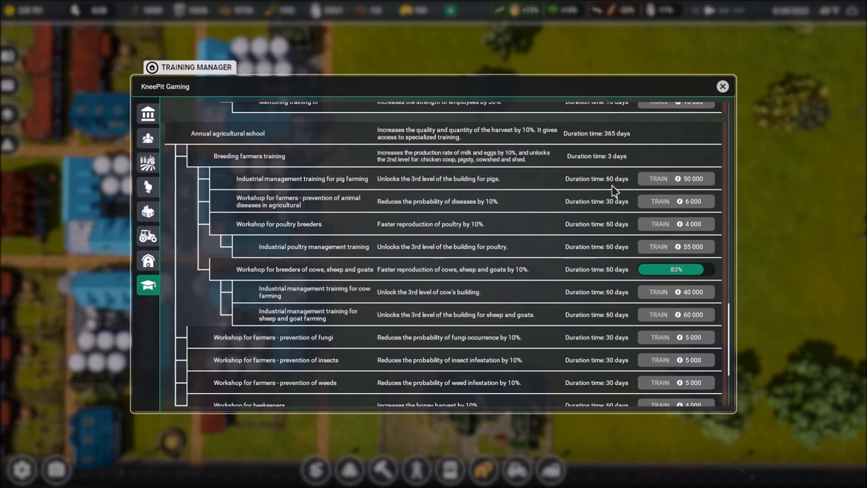
pyautogui.moveTo(620, 259)
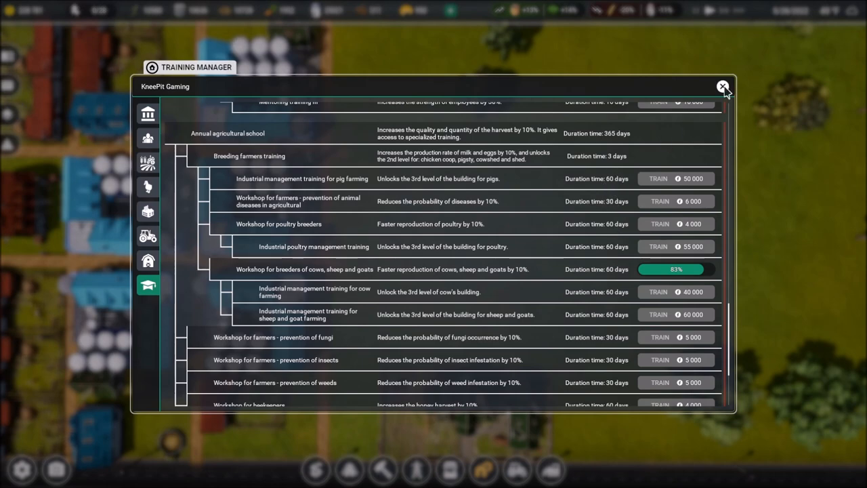
# Close the trainings window and select the 10,000 Fish farm from the build list
pyautogui.click(722, 87)
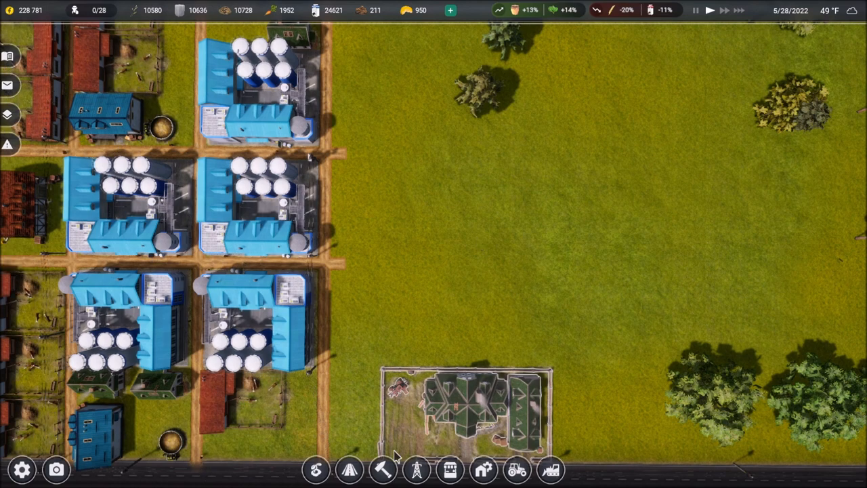
pyautogui.click(382, 470)
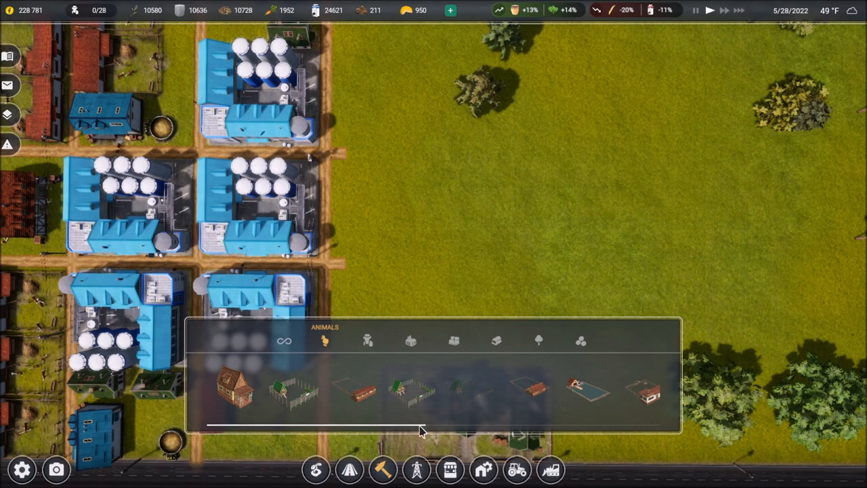
pyautogui.hscroll(3)
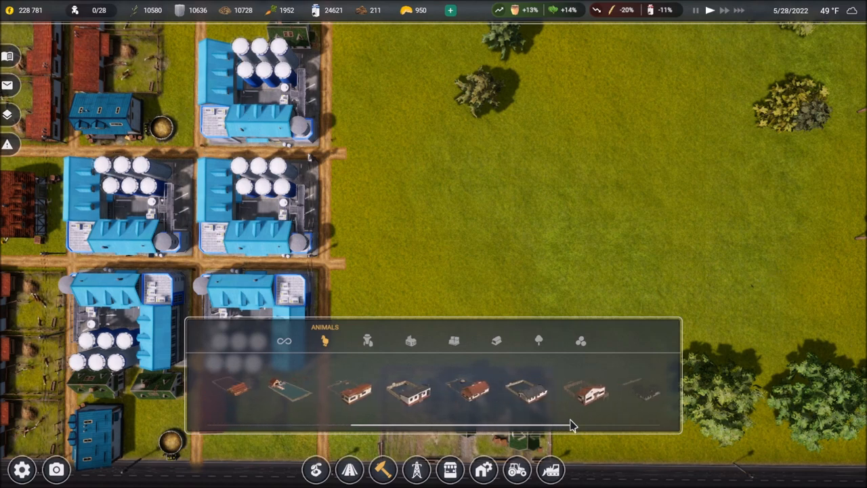
pyautogui.hscroll(-3)
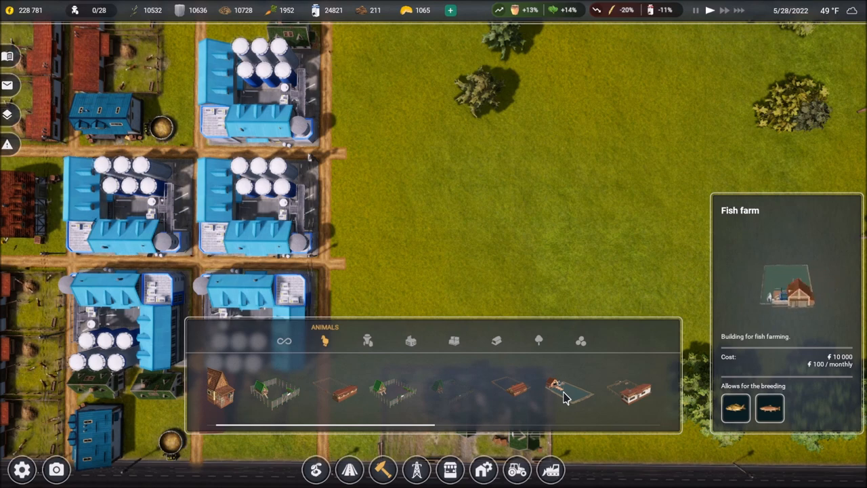
pyautogui.click(566, 397)
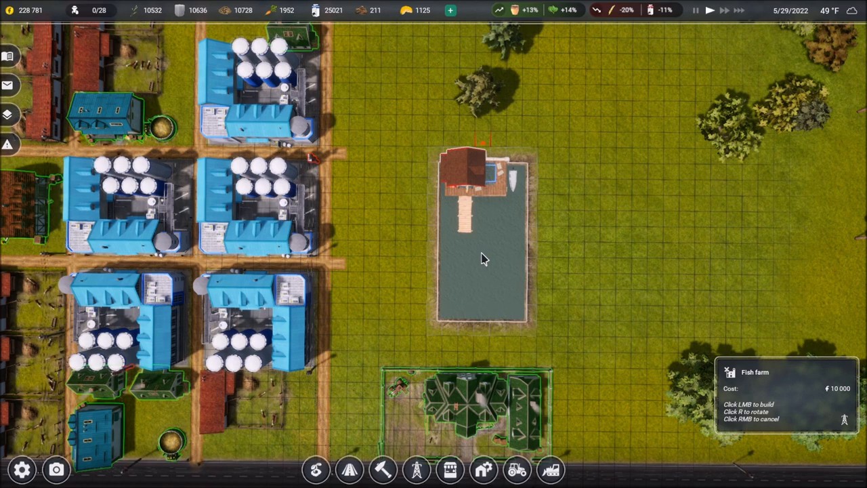
# Rotate the fish farm preview, then cancel its placement
pyautogui.press('r')
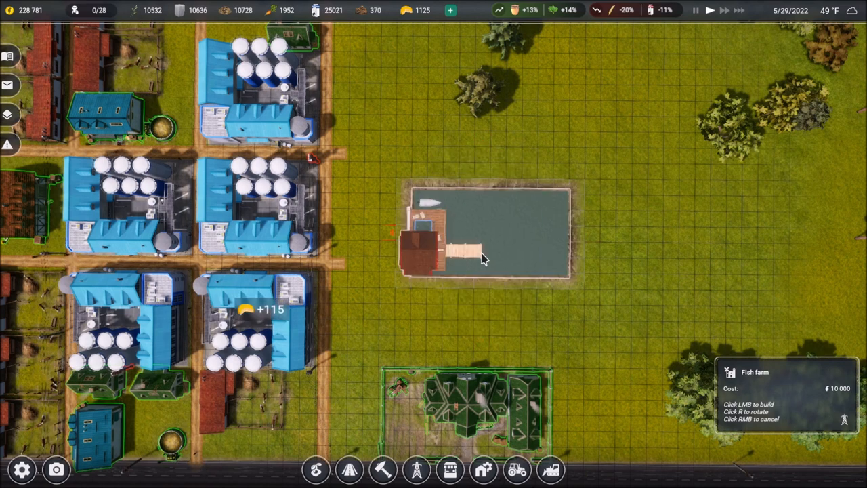
pyautogui.moveTo(434, 332)
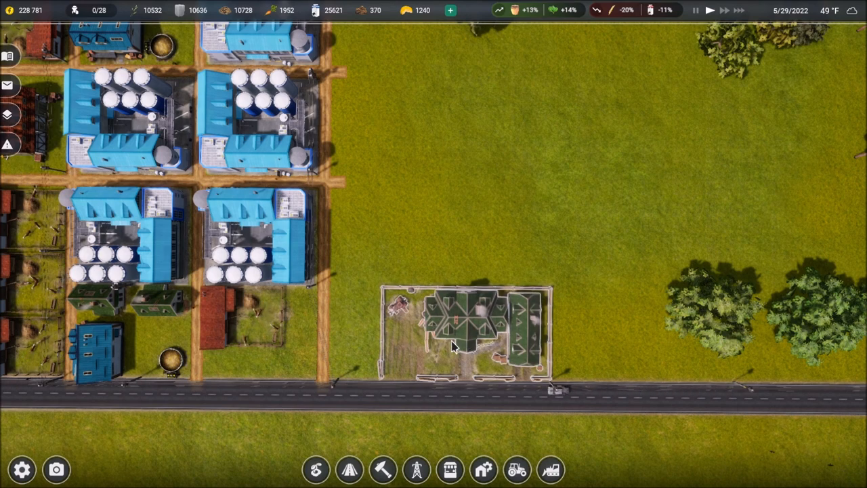
pyautogui.click(464, 325)
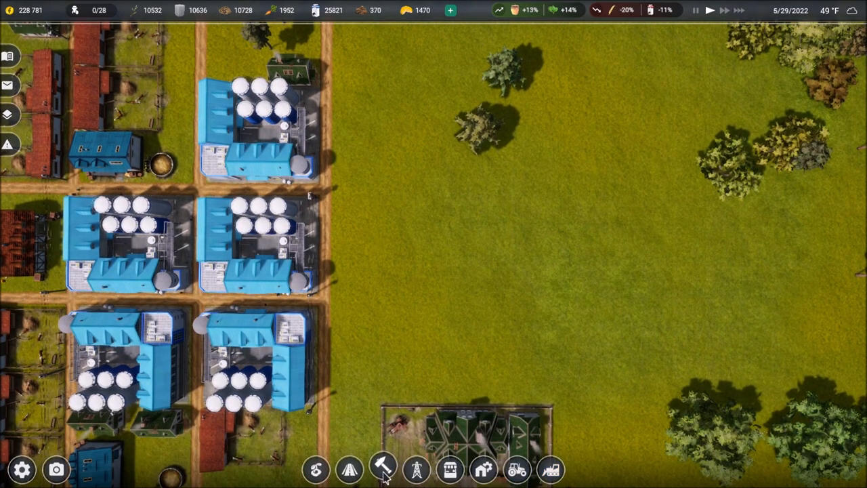
# Lay a road along the solar field's top edge and resume fish farm placement
pyautogui.click(383, 470)
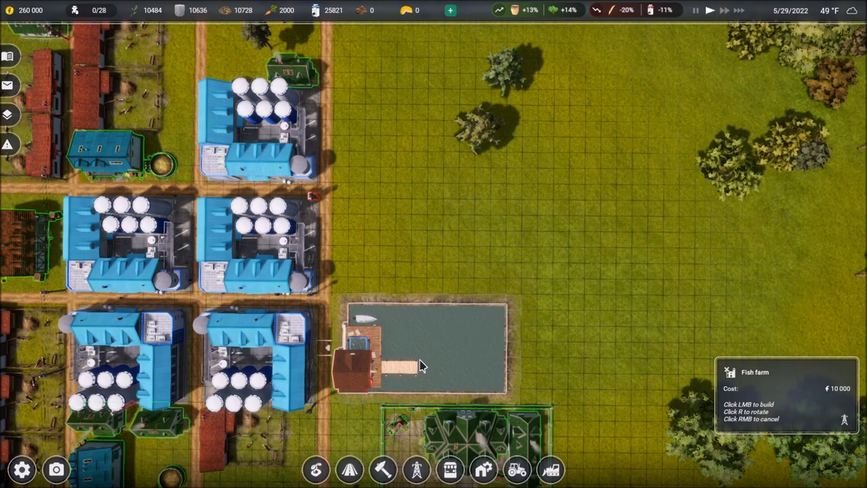
pyautogui.click(420, 366)
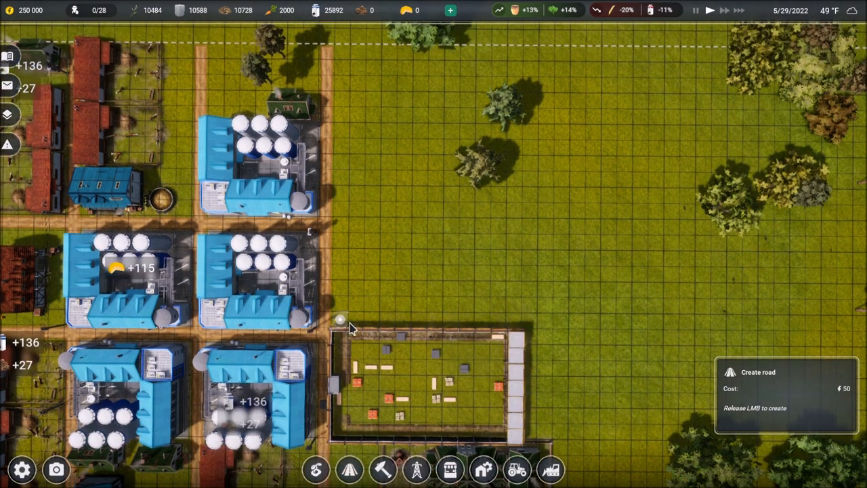
pyautogui.moveTo(338, 319); pyautogui.dragTo(528, 320)
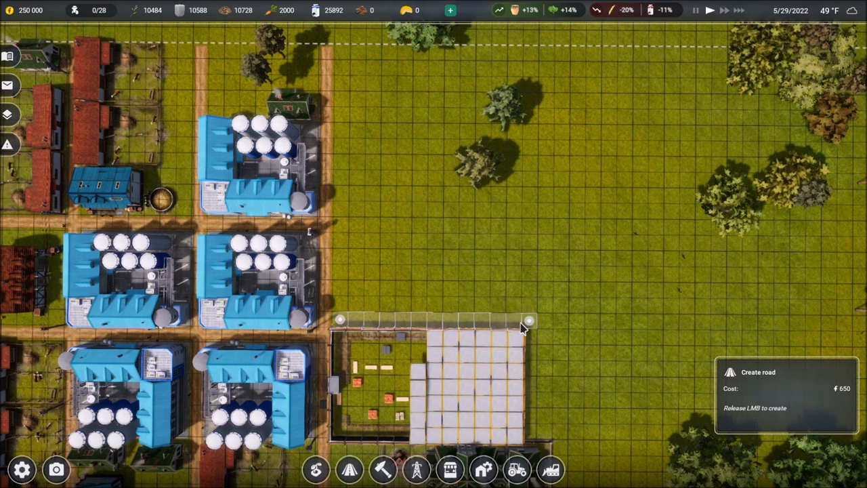
pyautogui.click(382, 469)
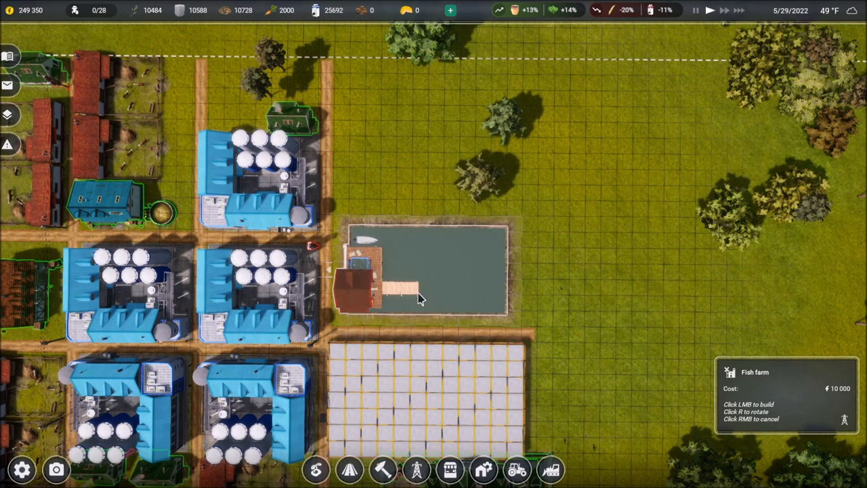
# Build the 10,000 fish farm beside the road, then browse the build menu for housing
pyautogui.click(420, 298)
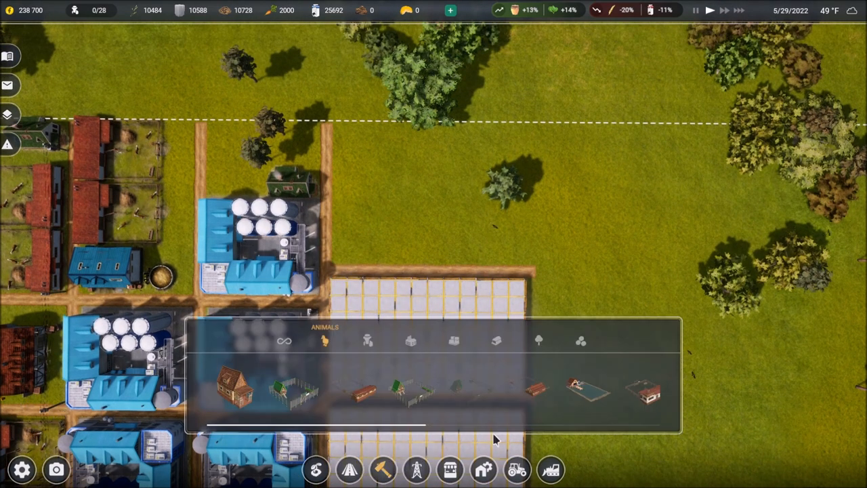
pyautogui.click(579, 379)
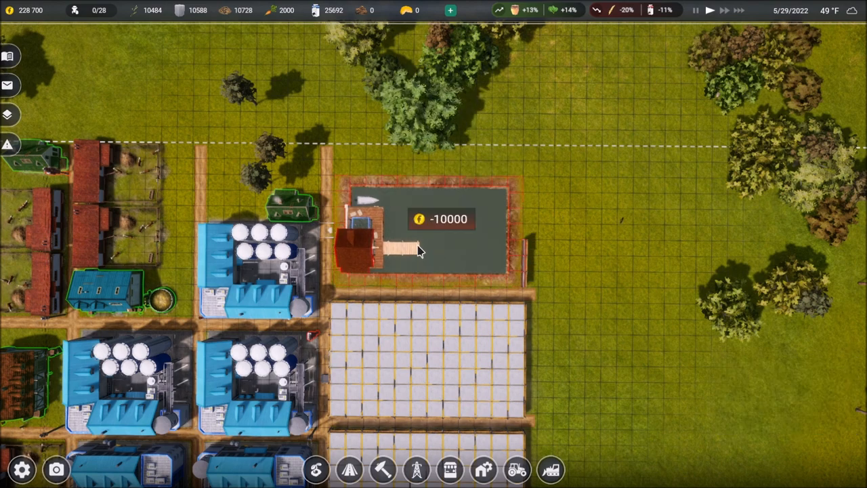
pyautogui.click(420, 251)
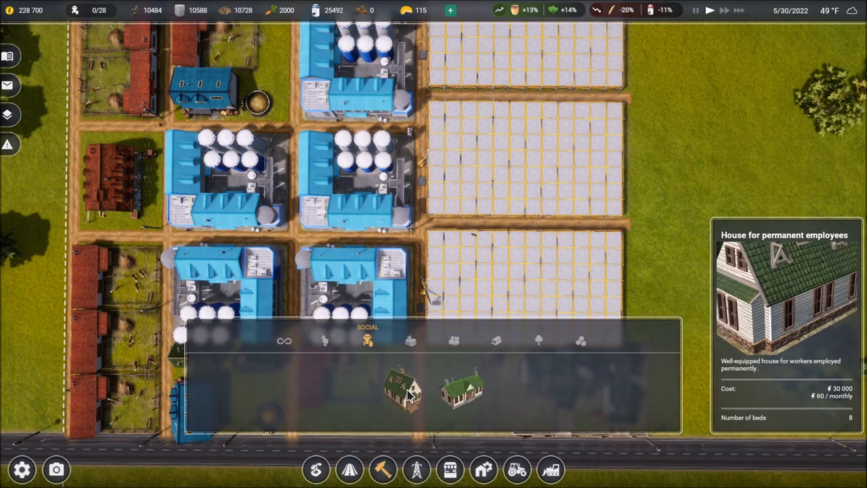
# Build a 30,000 permanent employees' house by the road and view Barn 1's warehouse
pyautogui.click(402, 386)
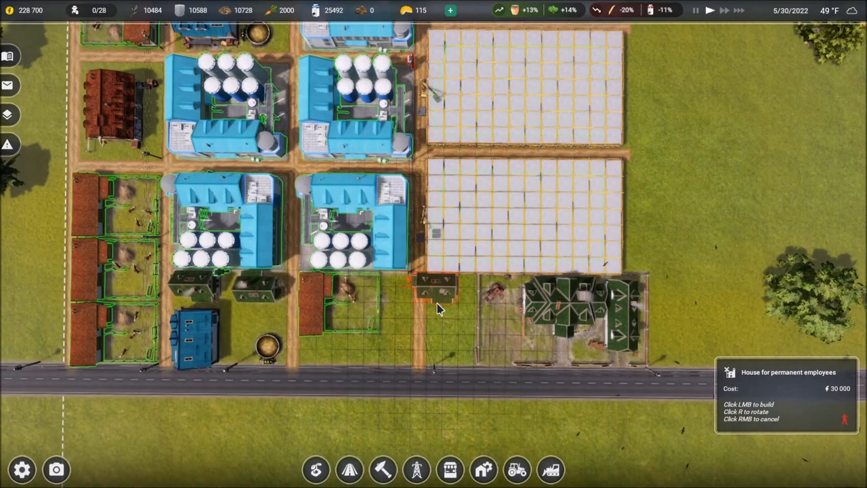
pyautogui.click(437, 291)
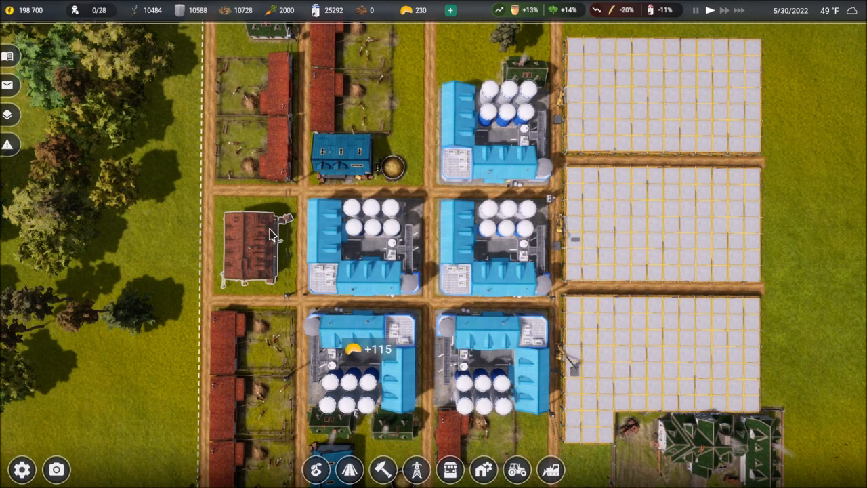
pyautogui.click(254, 244)
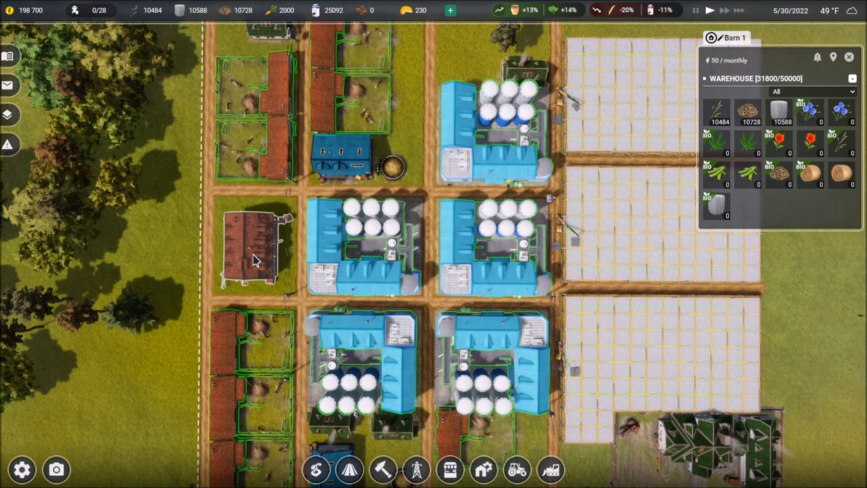
pyautogui.moveTo(685, 173)
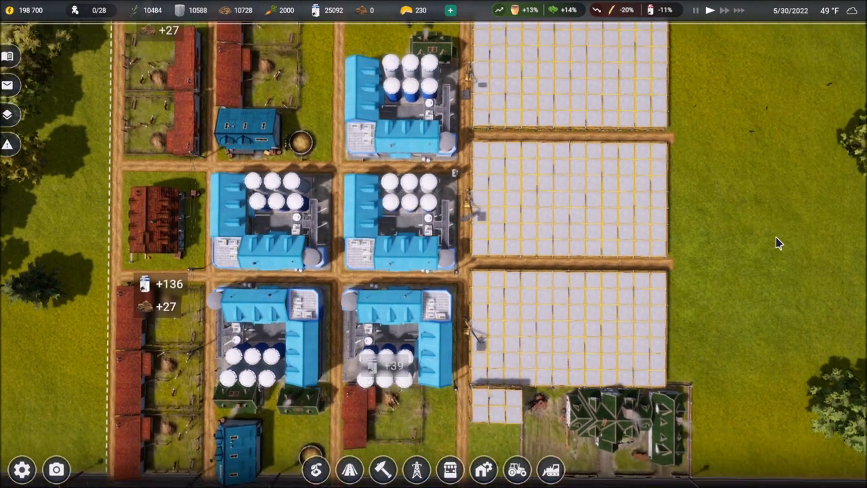
pyautogui.scroll(-3)
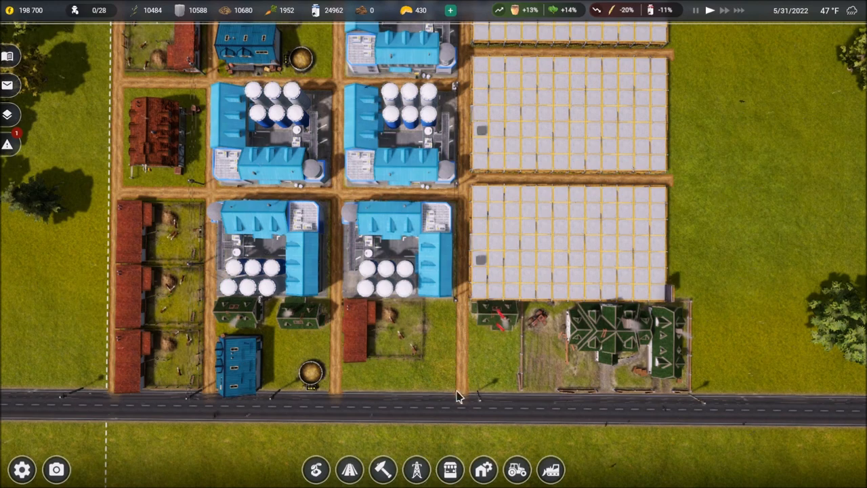
# Start placing a 5,000 electric transformer near the solar fields
pyautogui.click(416, 468)
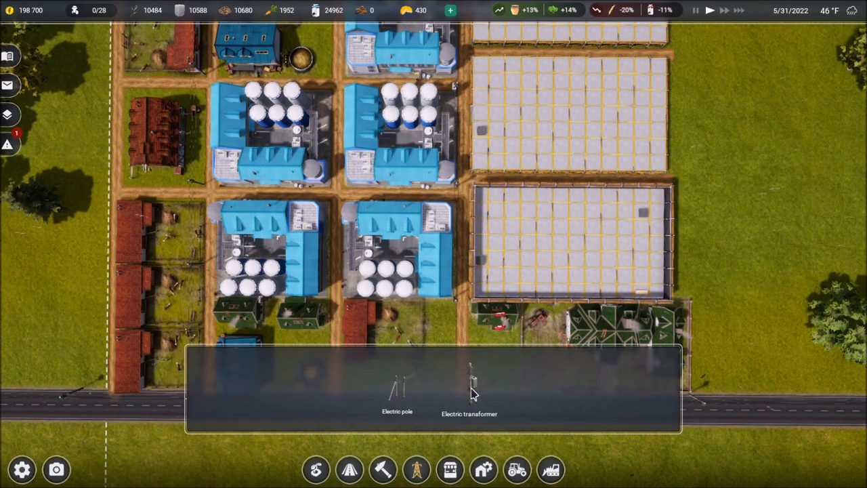
pyautogui.click(469, 393)
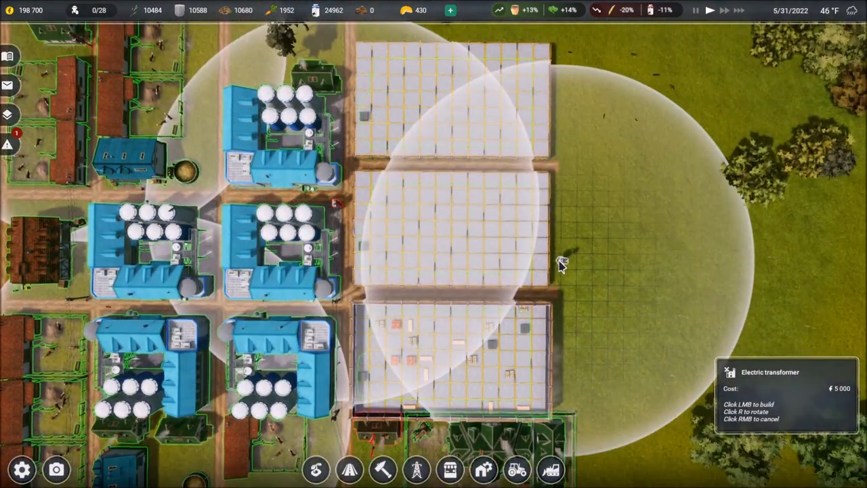
pyautogui.scroll(-3)
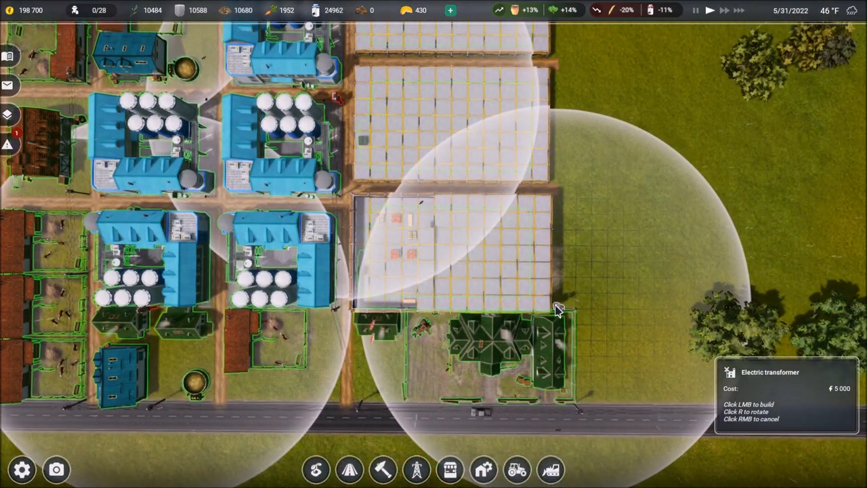
pyautogui.moveTo(552, 309)
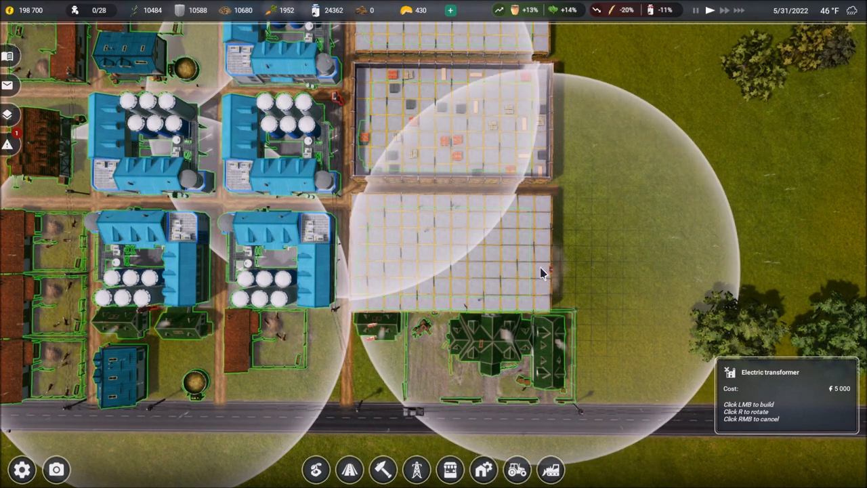
pyautogui.moveTo(547, 263)
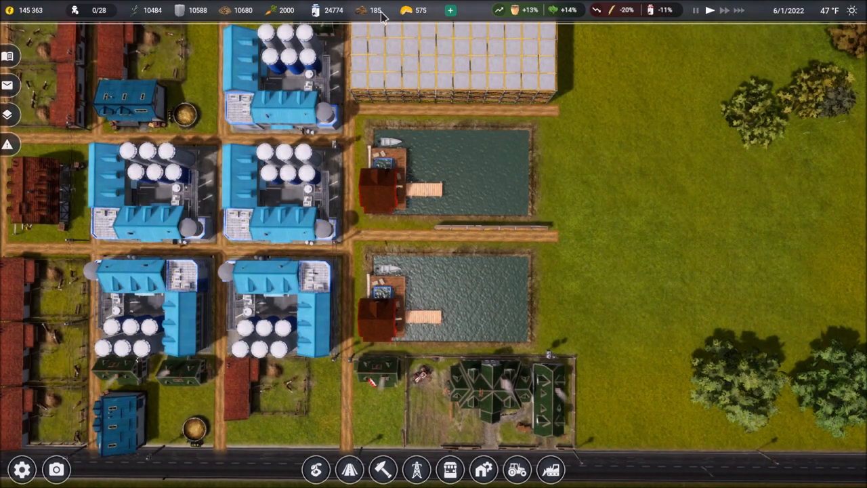
pyautogui.moveTo(583, 127)
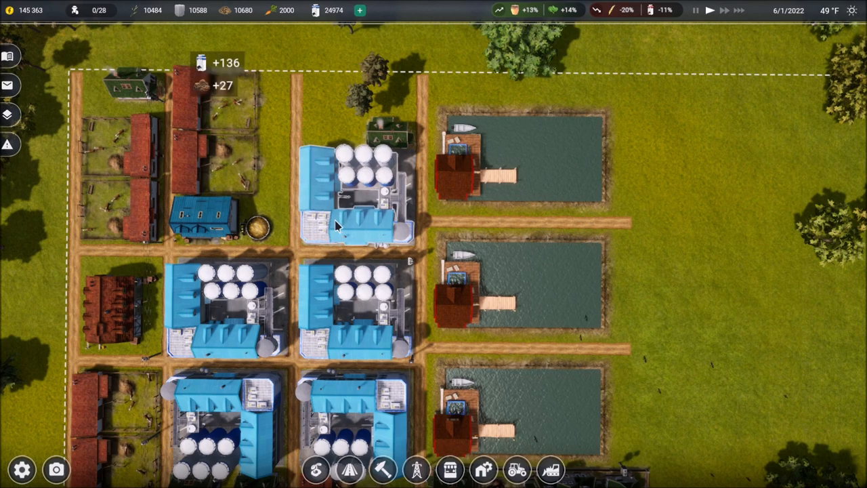
# Open Milk processing plant 5's panel showing four workers making cheese
pyautogui.click(345, 210)
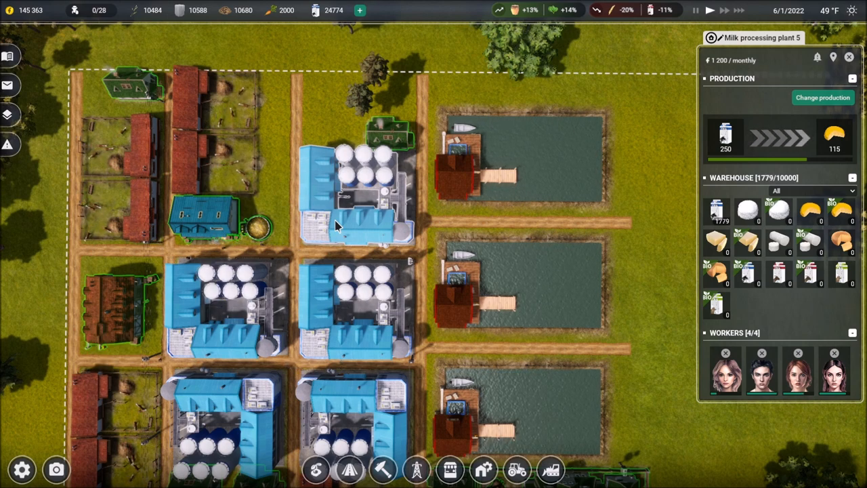
pyautogui.moveTo(630, 244)
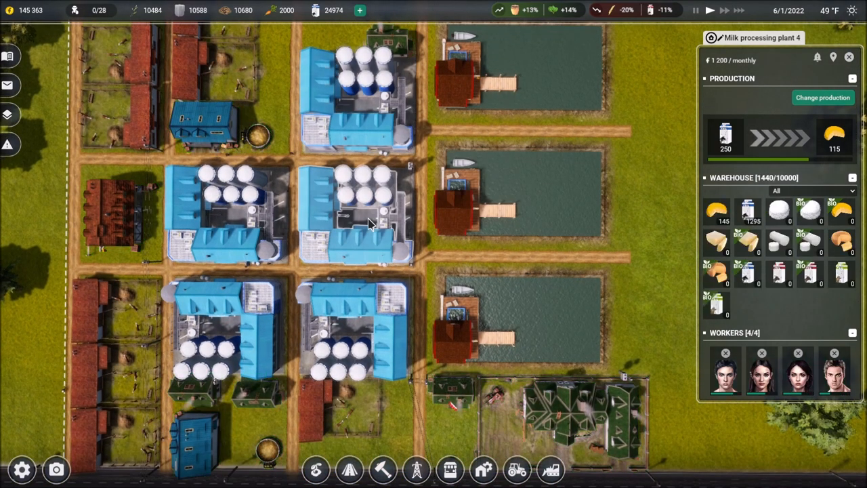
# Inspect milk processing plants 3, 1 and 2, ending on the market's buy tab
pyautogui.click(359, 332)
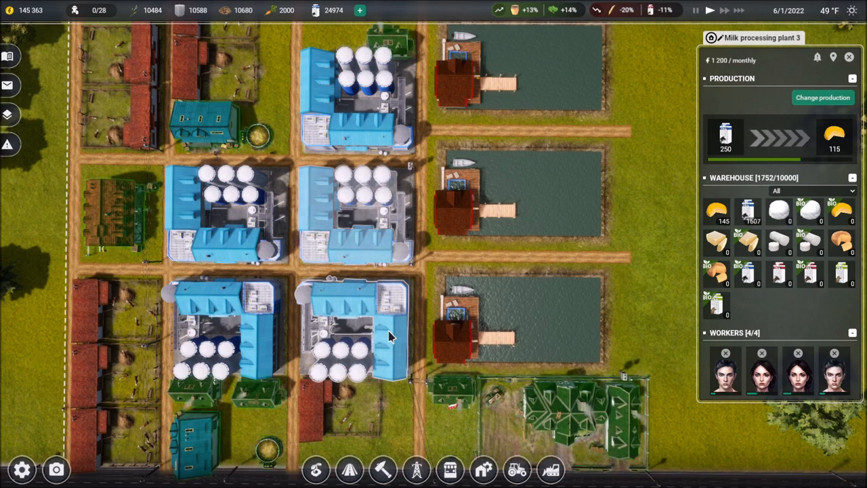
pyautogui.click(231, 325)
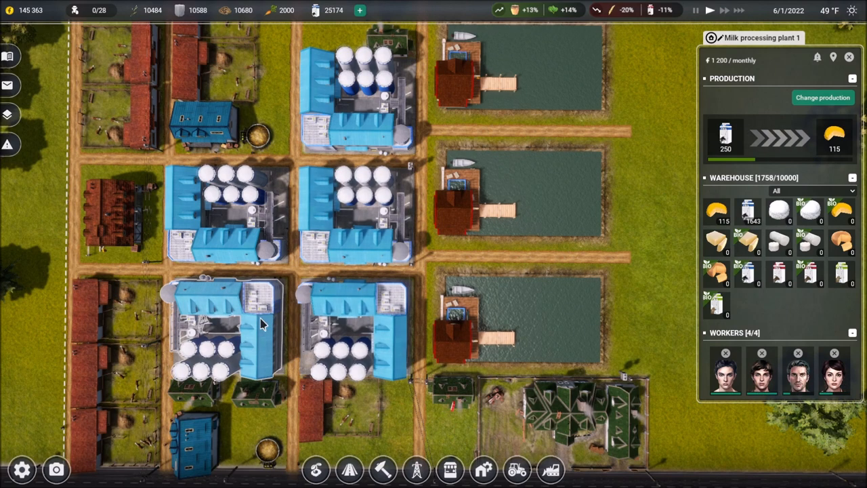
pyautogui.click(231, 210)
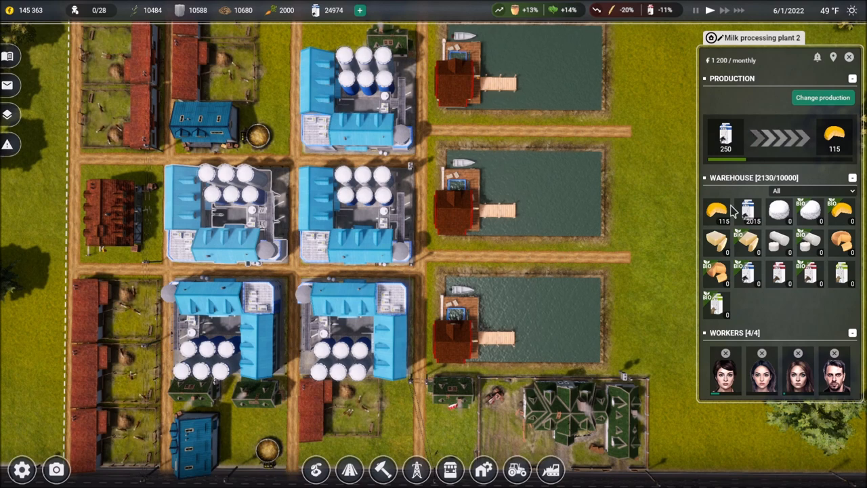
pyautogui.click(366, 203)
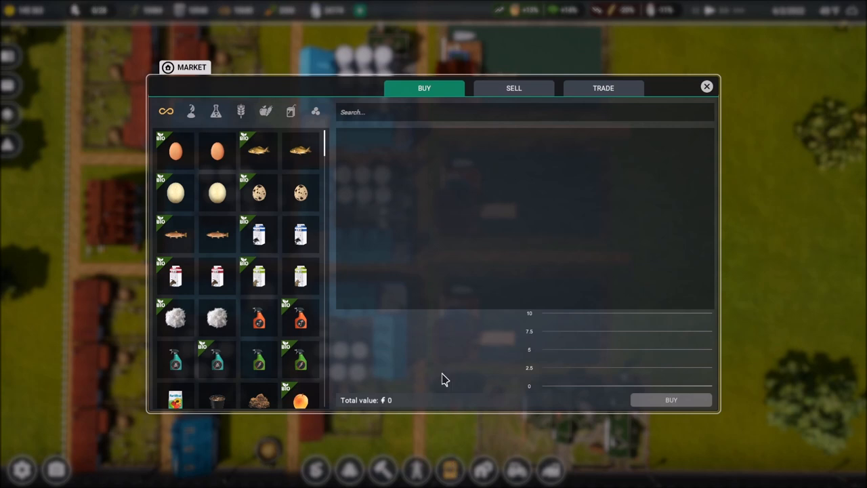
# Add a milk trade rule selling stock above 5,000, then close the market
pyautogui.click(602, 88)
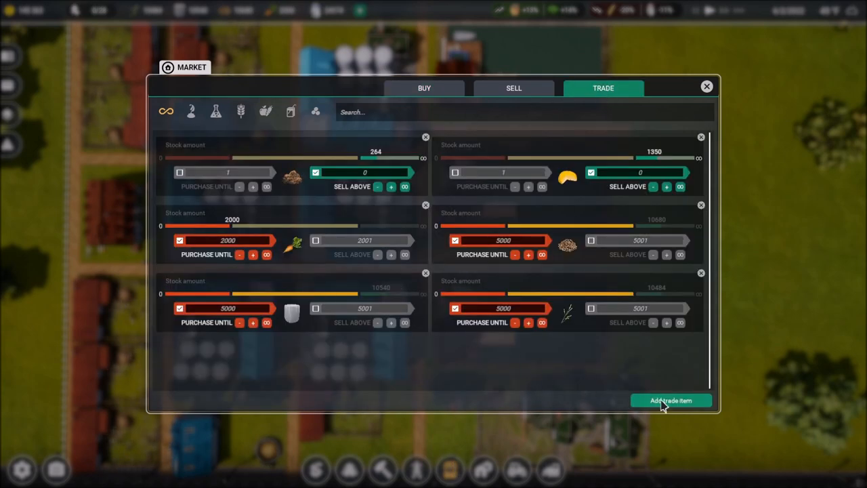
pyautogui.click(671, 400)
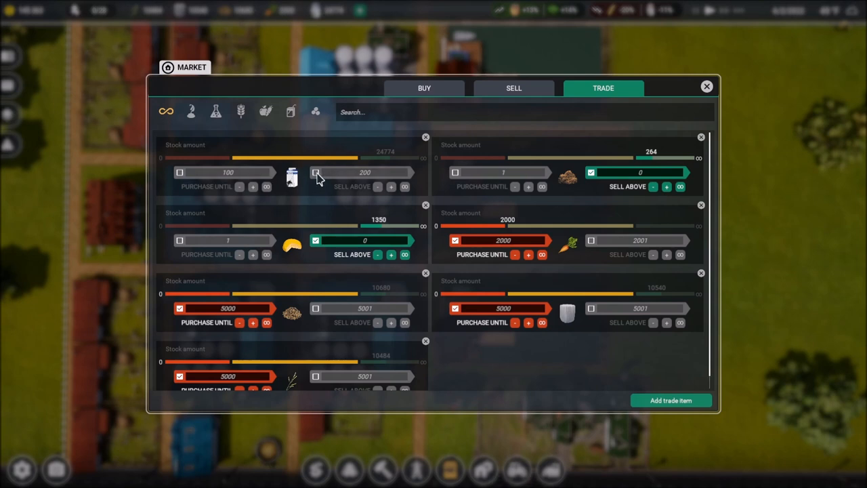
pyautogui.click(315, 171)
pyautogui.write('5000')
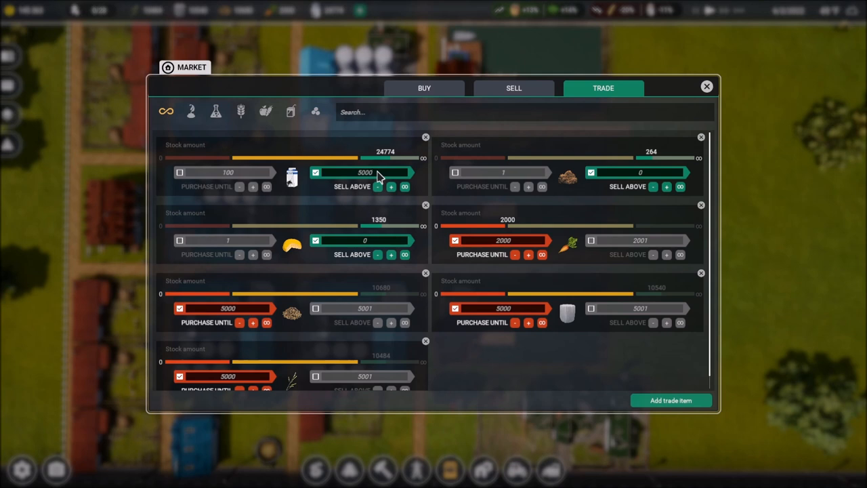
pyautogui.moveTo(328, 207)
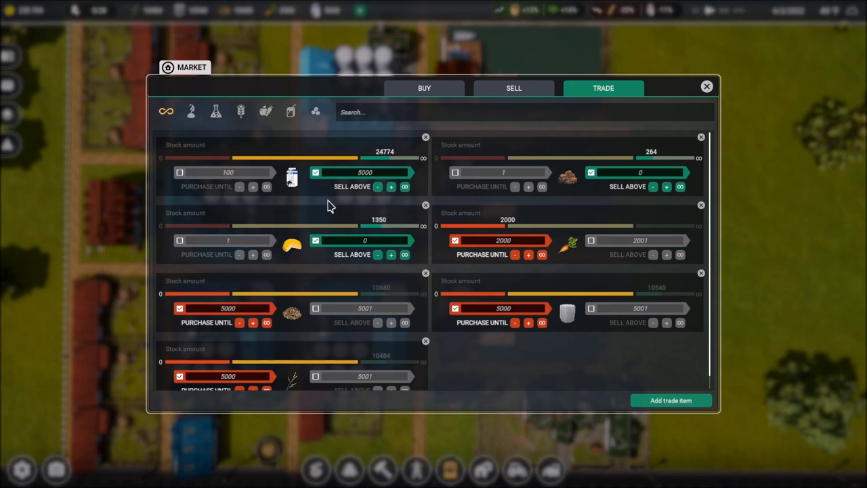
pyautogui.moveTo(366, 182)
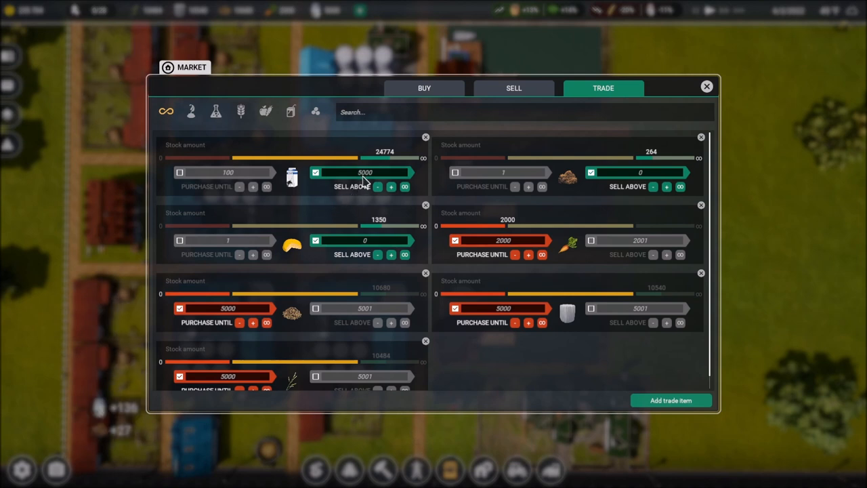
pyautogui.click(707, 86)
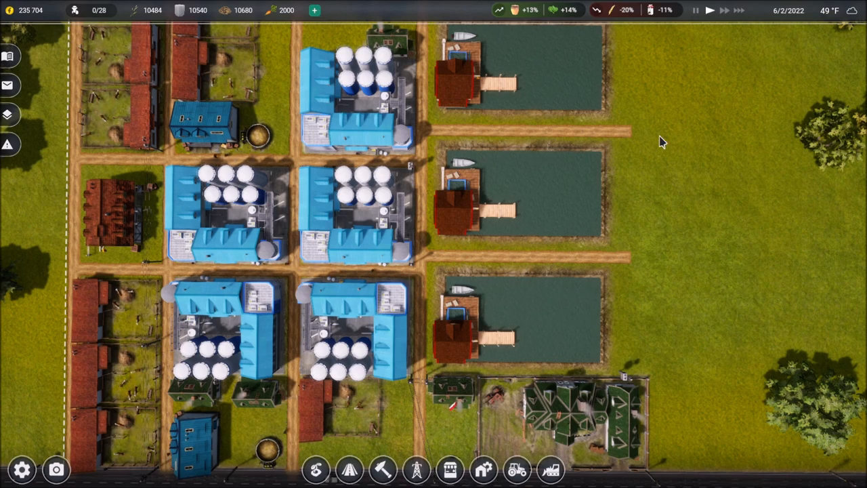
pyautogui.moveTo(654, 196)
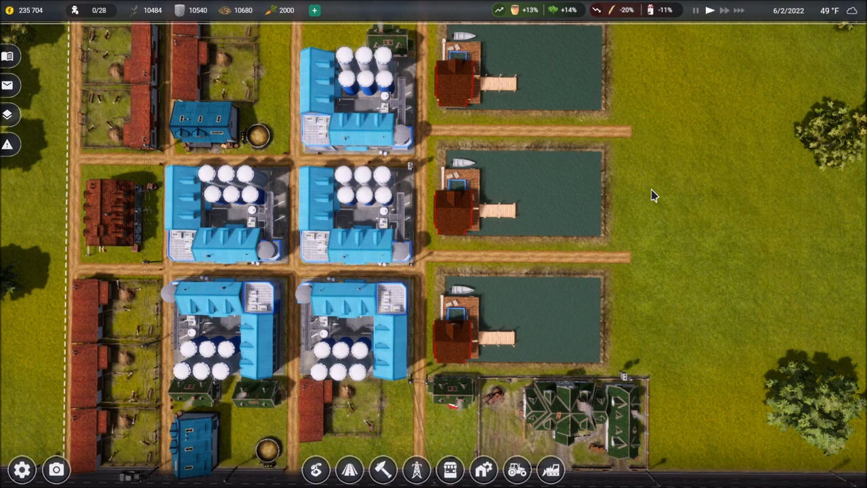
pyautogui.moveTo(290, 16)
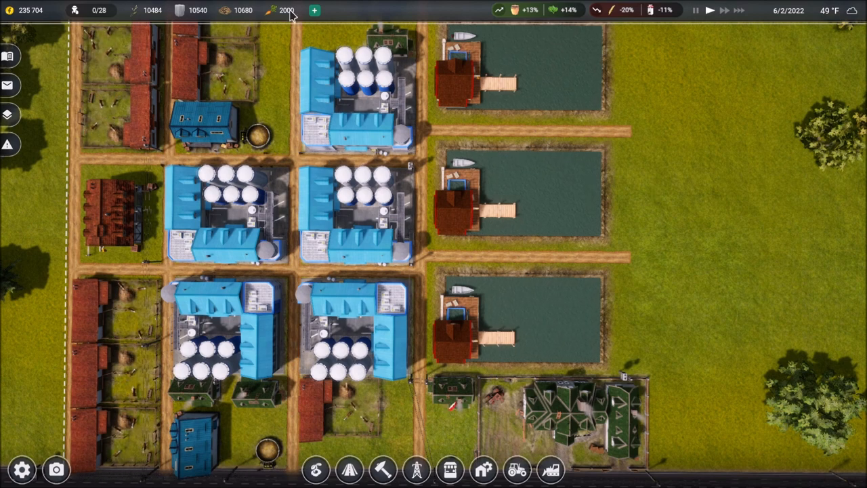
pyautogui.moveTo(750, 196)
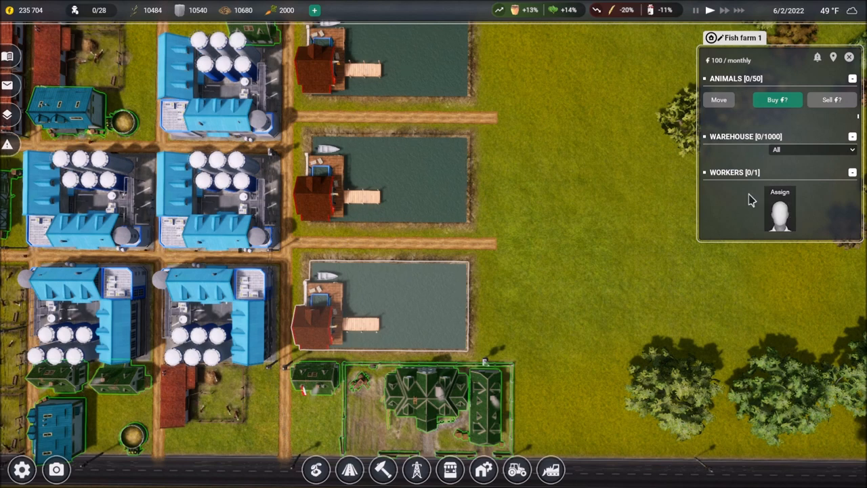
# Open the details of House for permanent employees 5, showing 0 of 8 workers
pyautogui.click(311, 376)
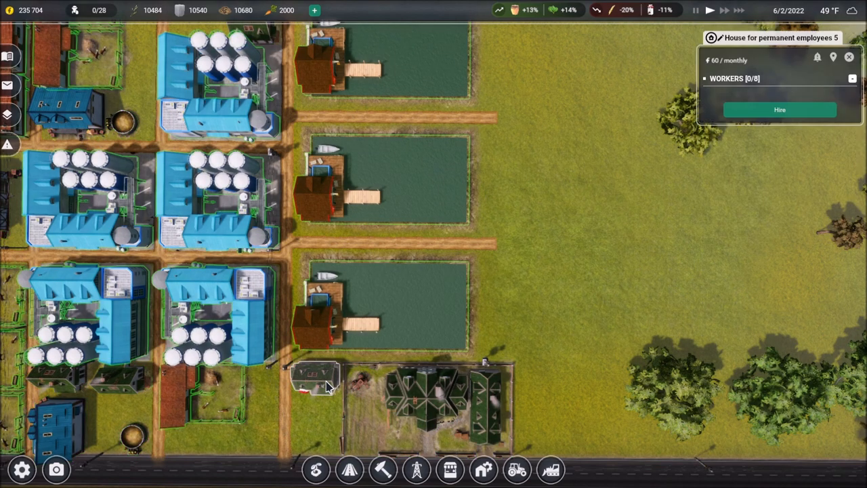
# Hire Layla Rowe into House for permanent employees 5 and browse the other candidates
pyautogui.click(779, 110)
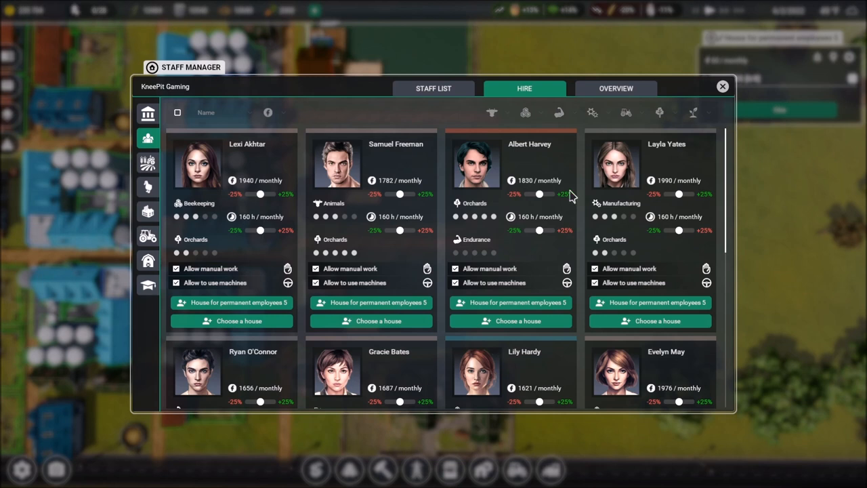
pyautogui.moveTo(244, 245)
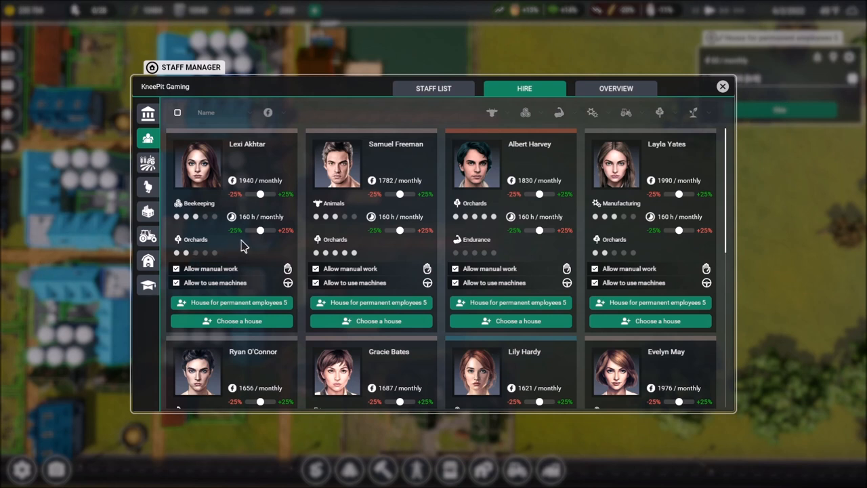
pyautogui.moveTo(466, 248)
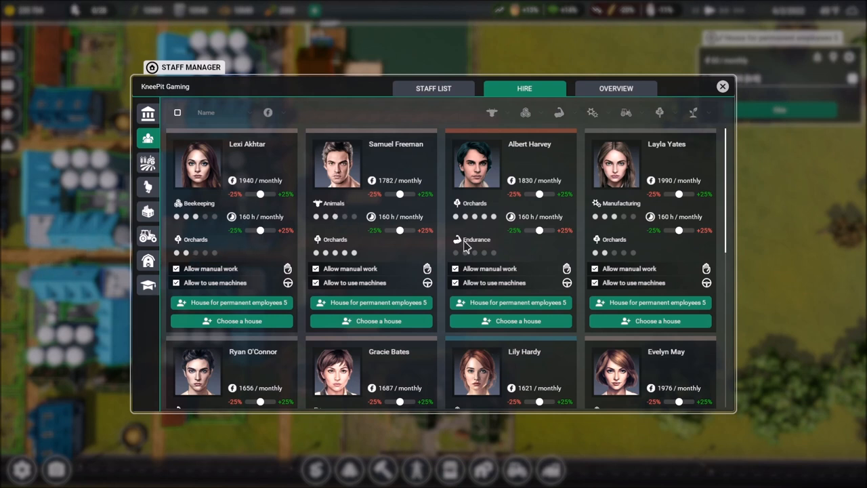
pyautogui.moveTo(364, 250)
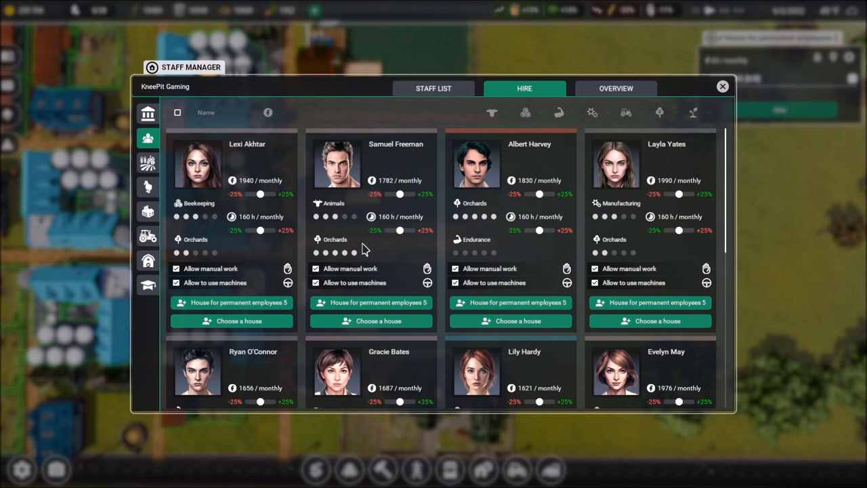
pyautogui.moveTo(501, 311)
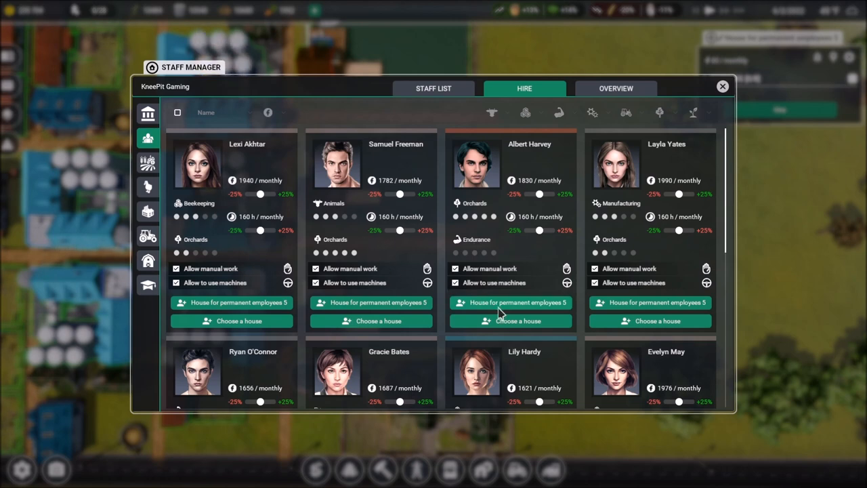
pyautogui.scroll(-3)
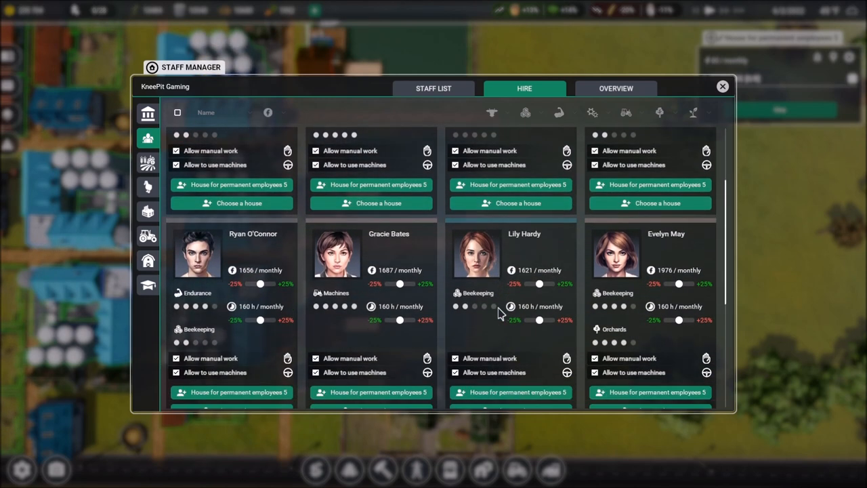
pyautogui.scroll(-3)
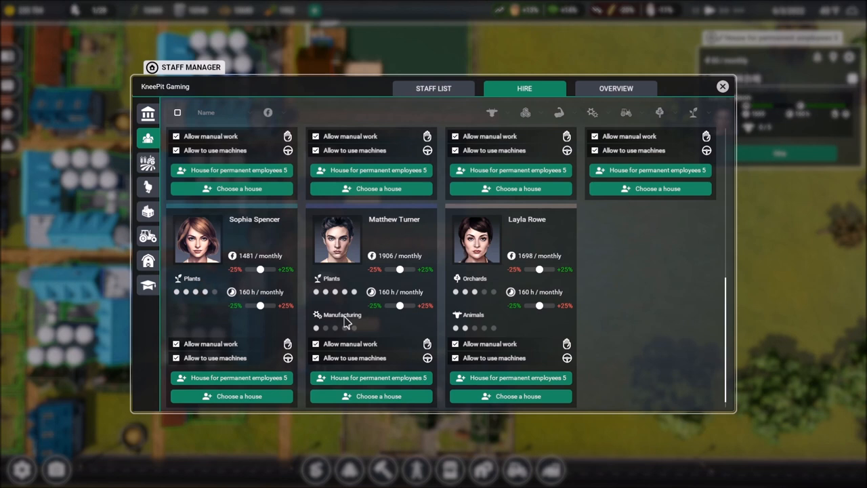
pyautogui.moveTo(461, 325)
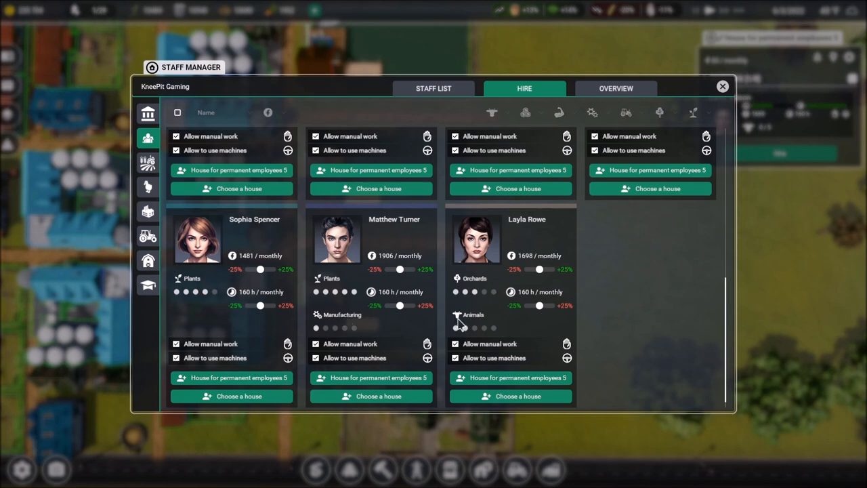
pyautogui.moveTo(464, 325)
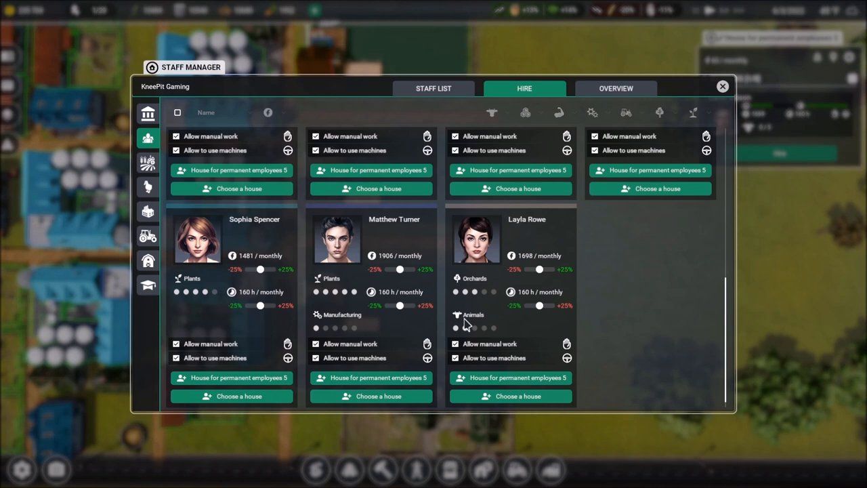
pyautogui.moveTo(525, 276)
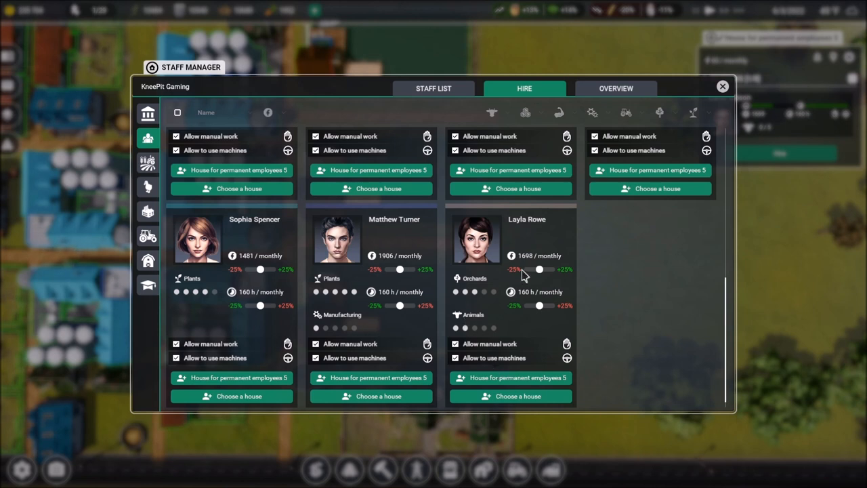
pyautogui.moveTo(510, 377)
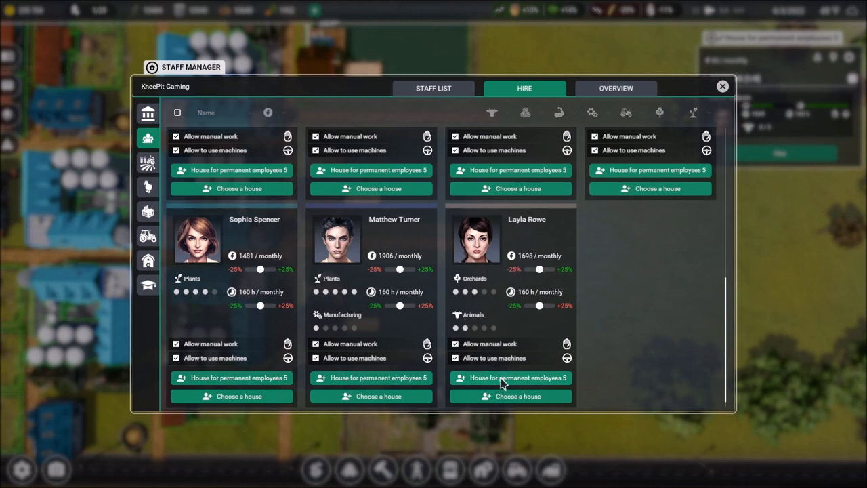
pyautogui.scroll(-3)
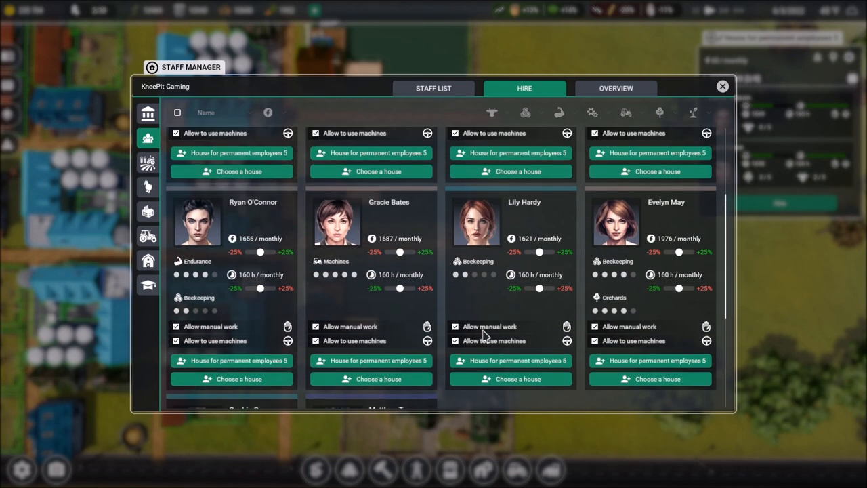
pyautogui.scroll(3)
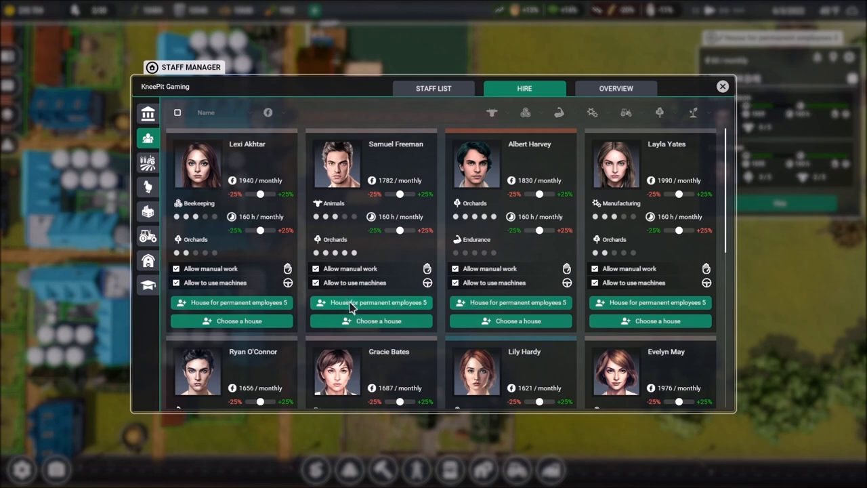
# Hire Samuel Freeman, then train Carter Gibson's and Layla Rowe's Animals skill
pyautogui.click(377, 302)
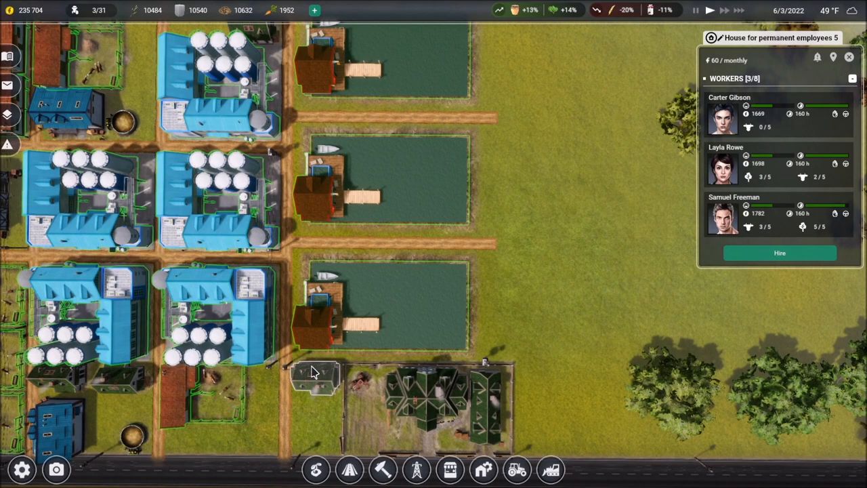
pyautogui.click(728, 115)
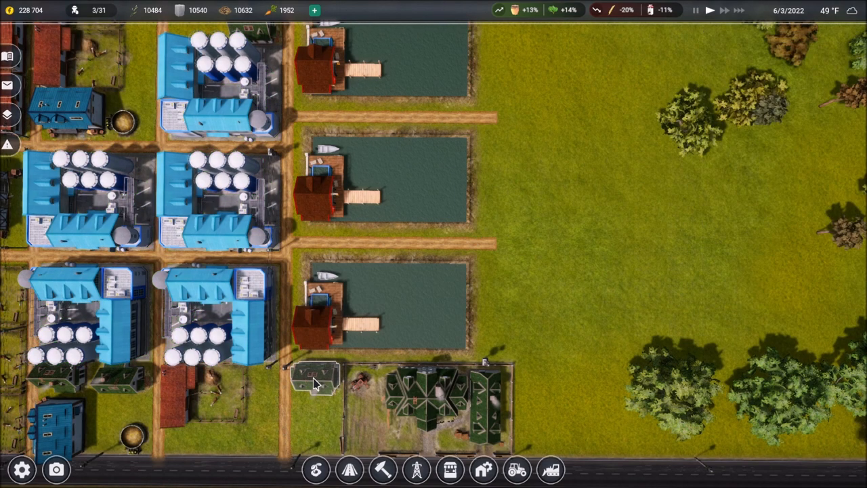
pyautogui.click(314, 376)
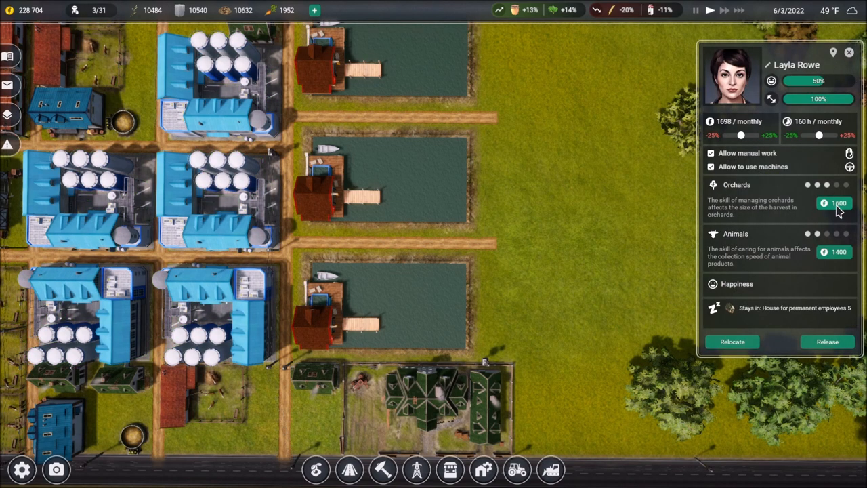
pyautogui.click(838, 251)
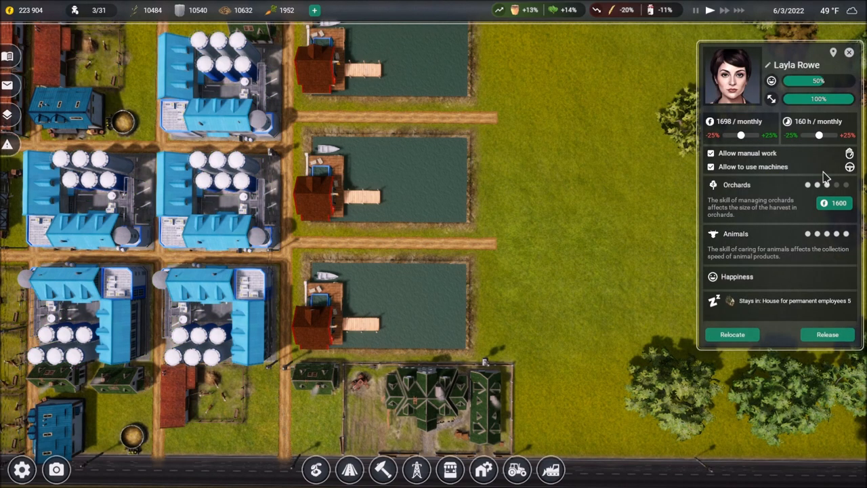
pyautogui.click(796, 301)
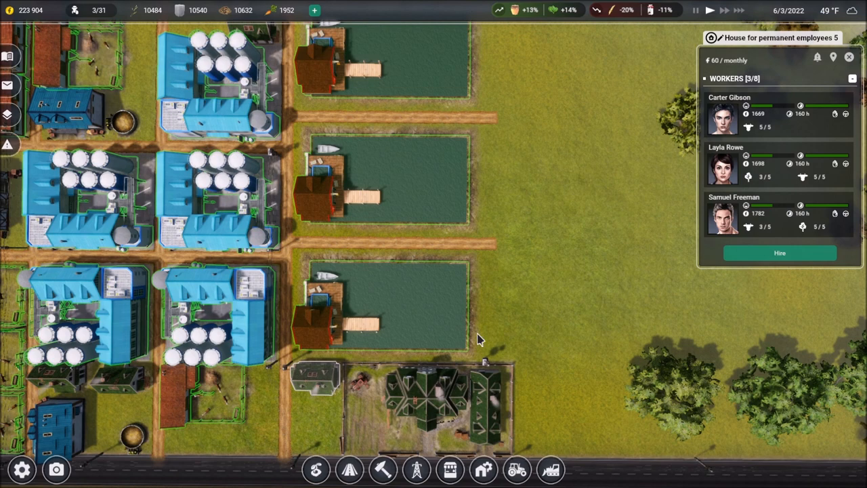
pyautogui.click(734, 216)
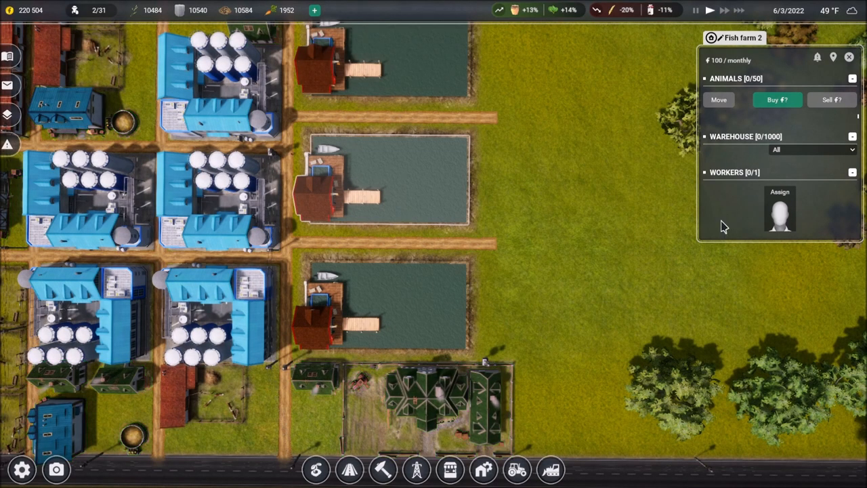
# Assign a worker to Fish farm 1 and pick Trout under Animals Buy
pyautogui.click(383, 304)
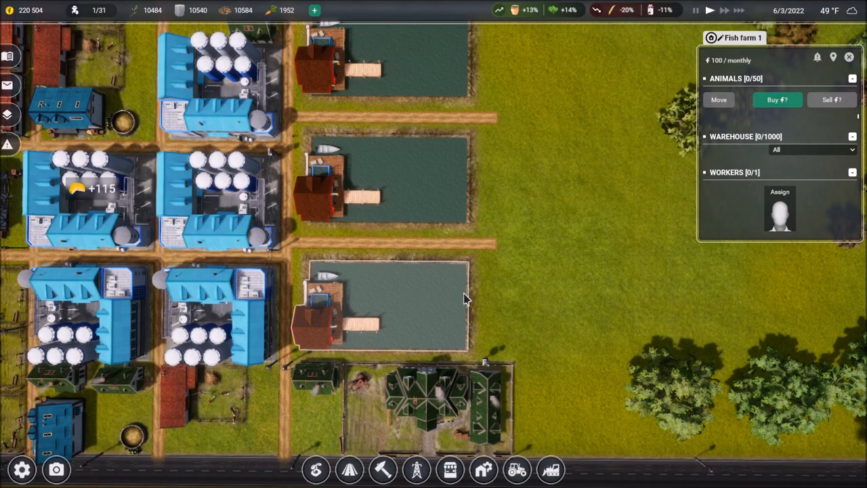
pyautogui.click(780, 210)
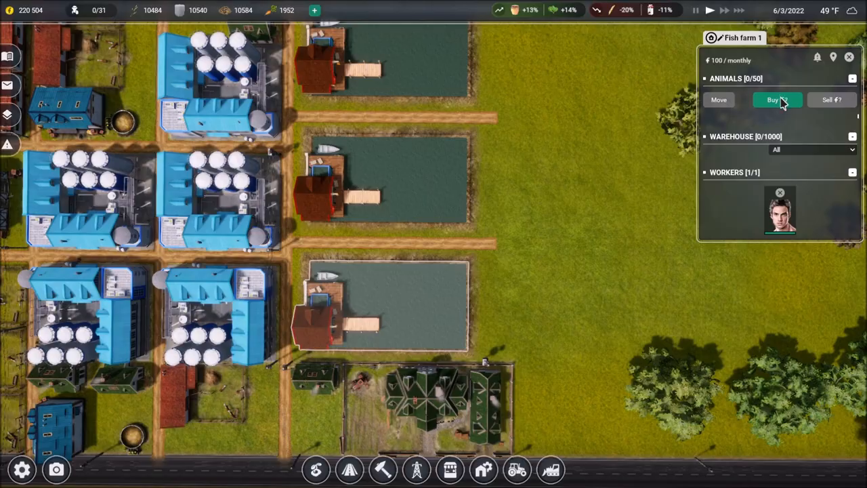
pyautogui.click(772, 99)
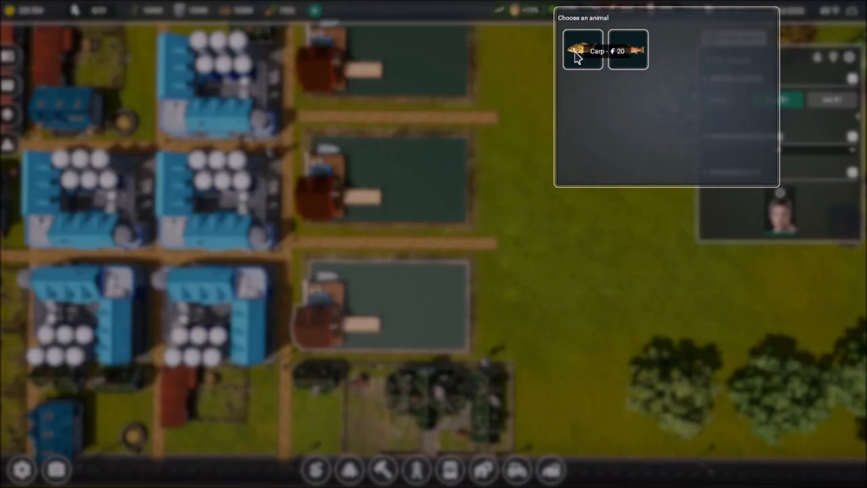
pyautogui.moveTo(634, 53)
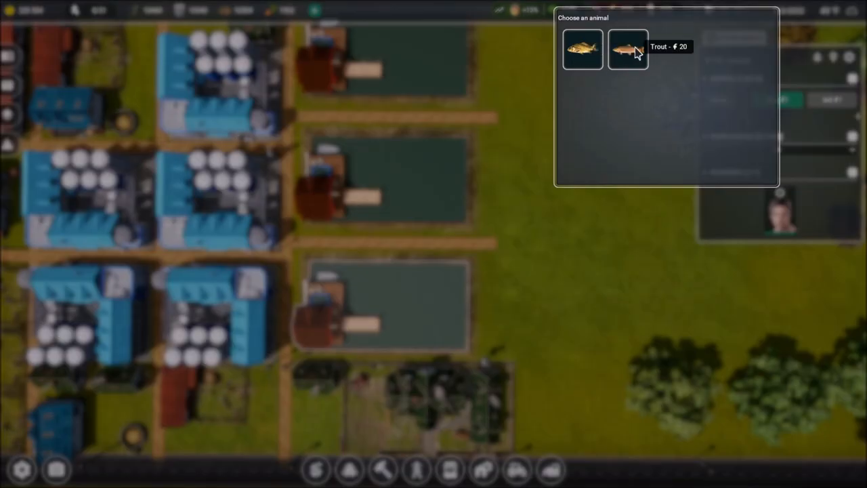
pyautogui.click(627, 50)
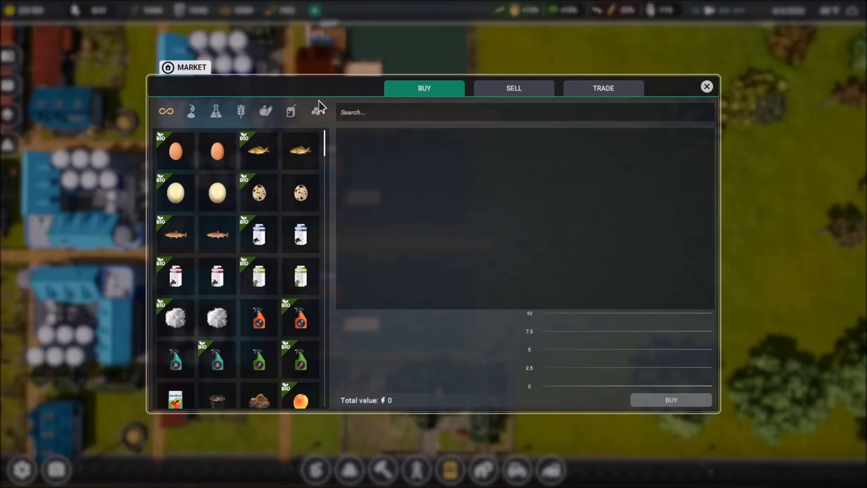
# Search 'carp' and 'tro' to compare Carp meat, Frozen carp and Frozen trout prices
pyautogui.write('car')
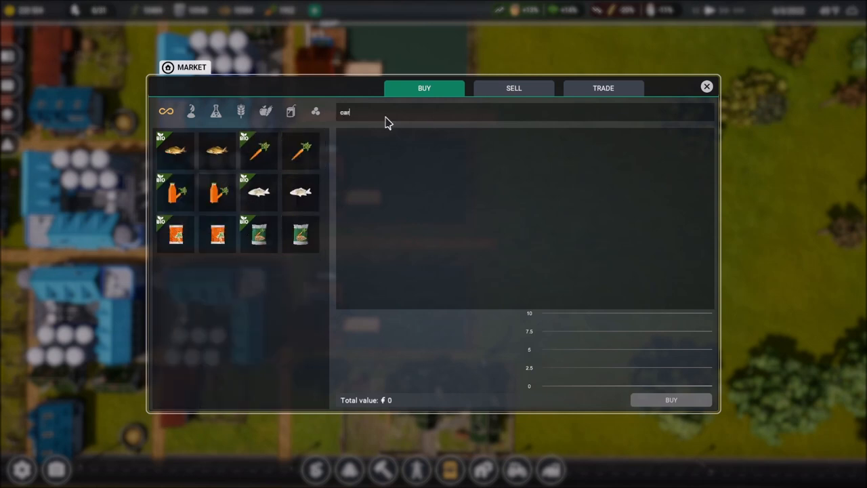
pyautogui.write('p')
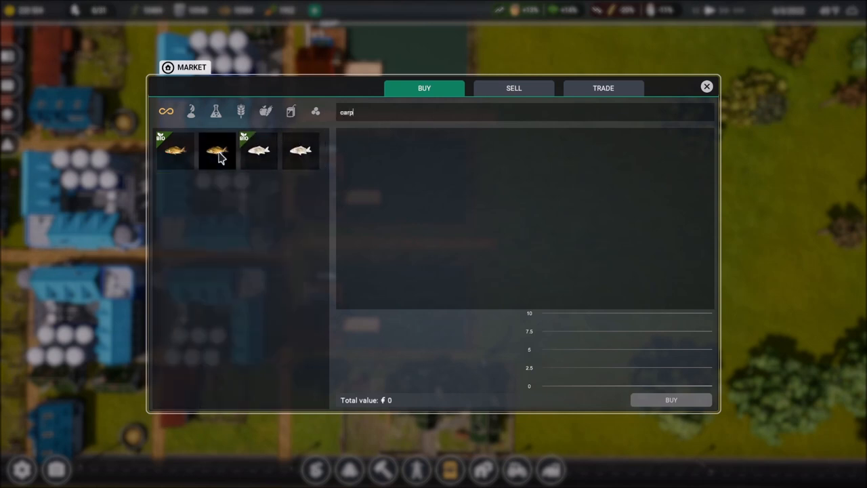
pyautogui.click(216, 151)
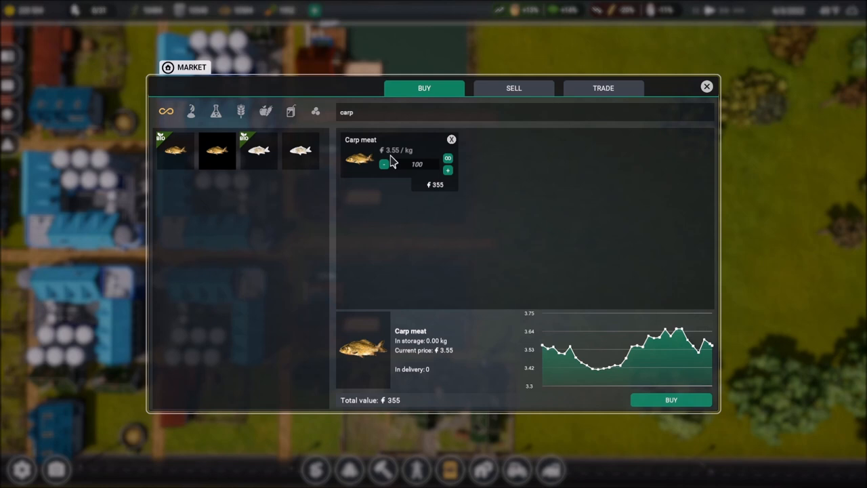
pyautogui.click(300, 150)
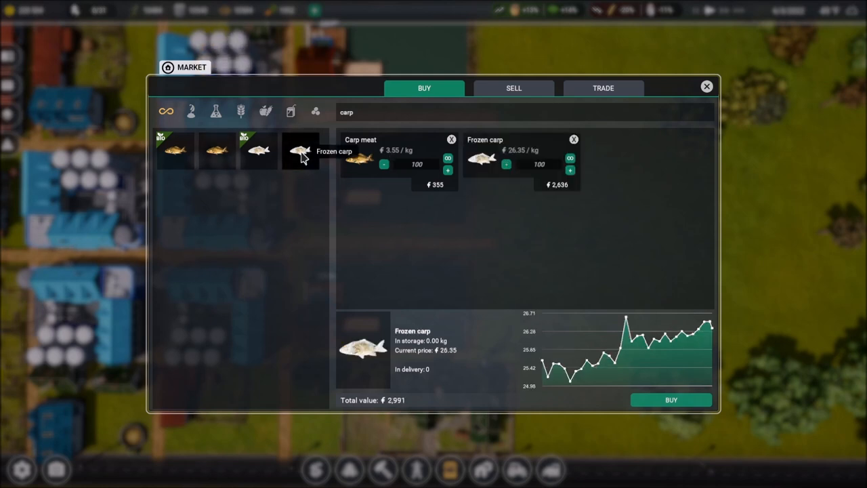
pyautogui.moveTo(508, 165)
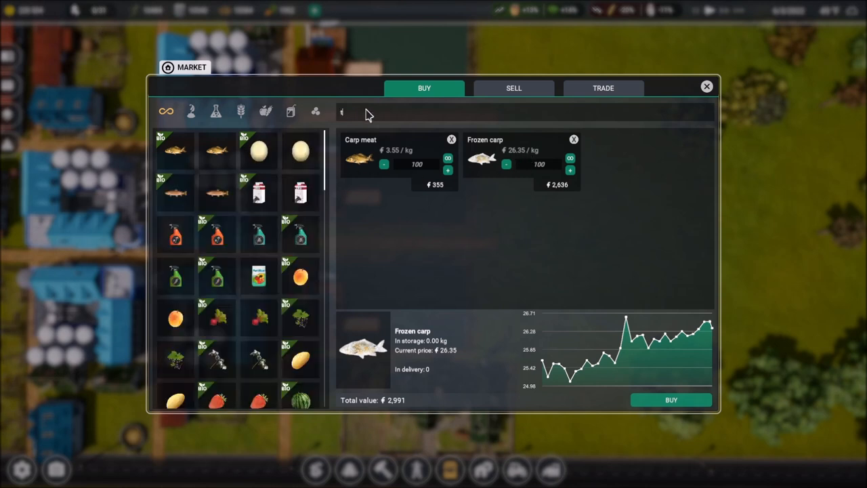
pyautogui.write('tro')
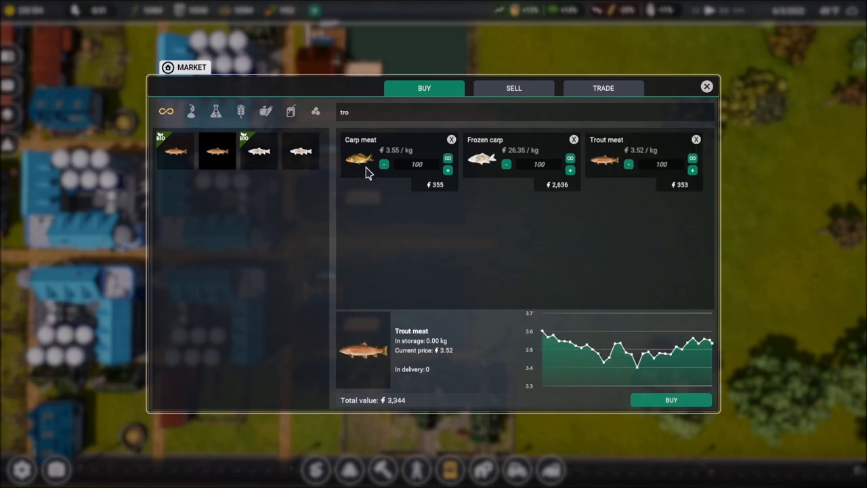
pyautogui.moveTo(228, 184)
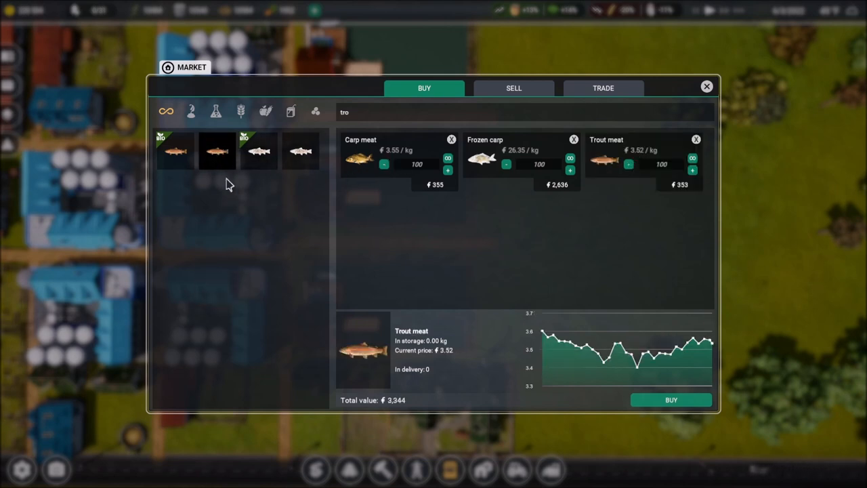
pyautogui.click(300, 151)
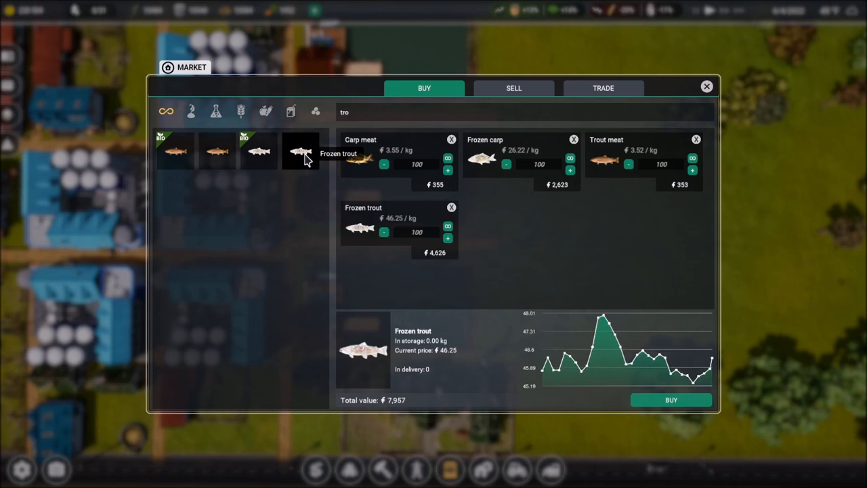
pyautogui.moveTo(504, 163)
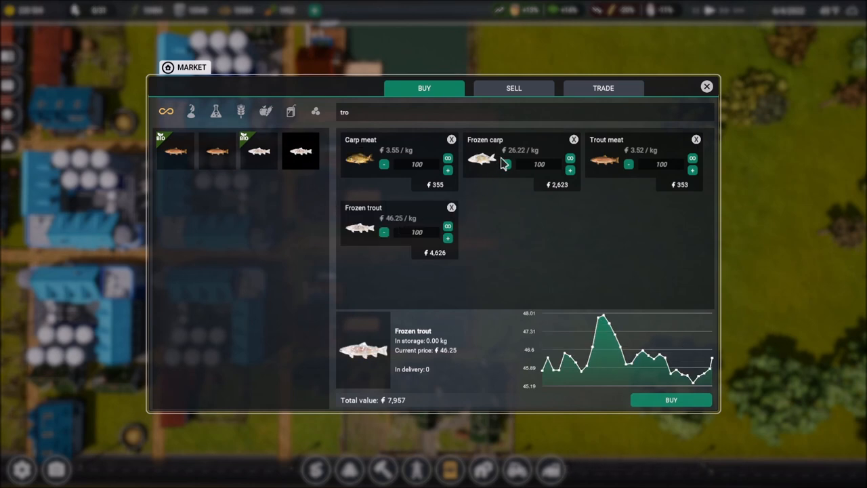
pyautogui.moveTo(507, 161)
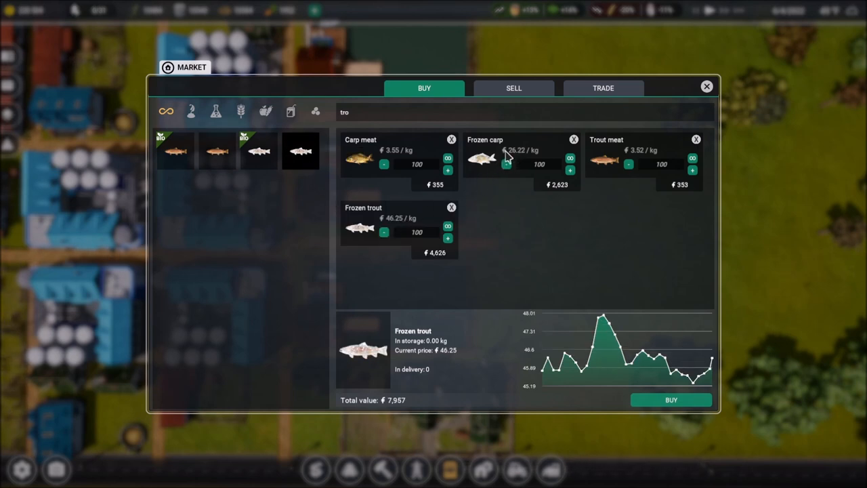
pyautogui.moveTo(495, 225)
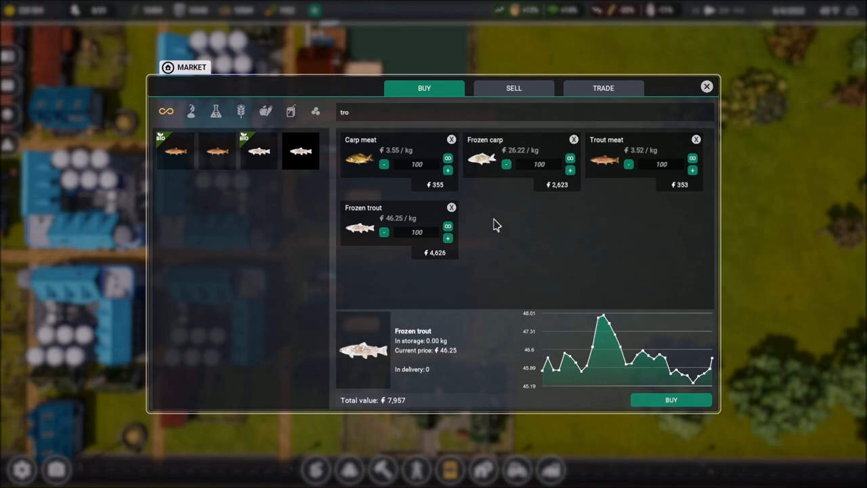
pyautogui.moveTo(444, 207)
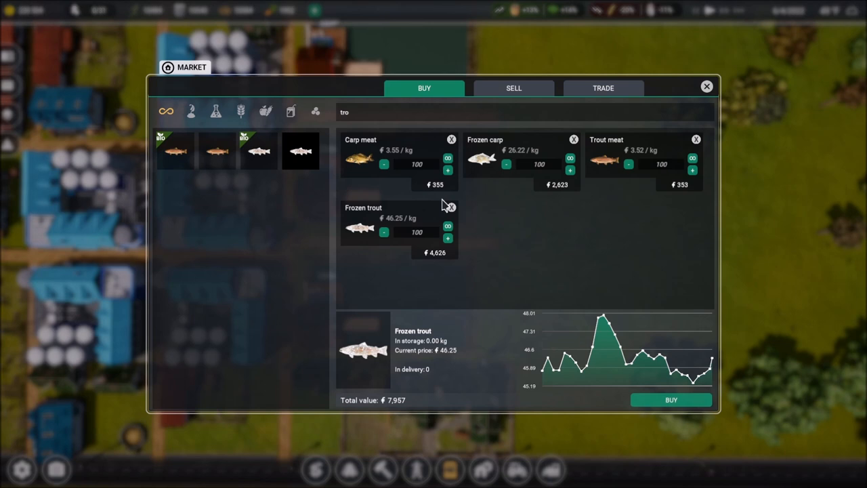
pyautogui.moveTo(416, 230)
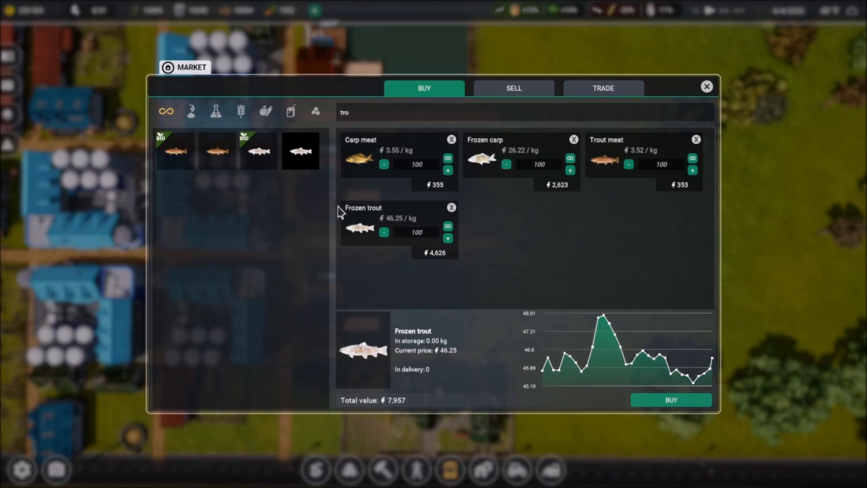
pyautogui.moveTo(359, 225)
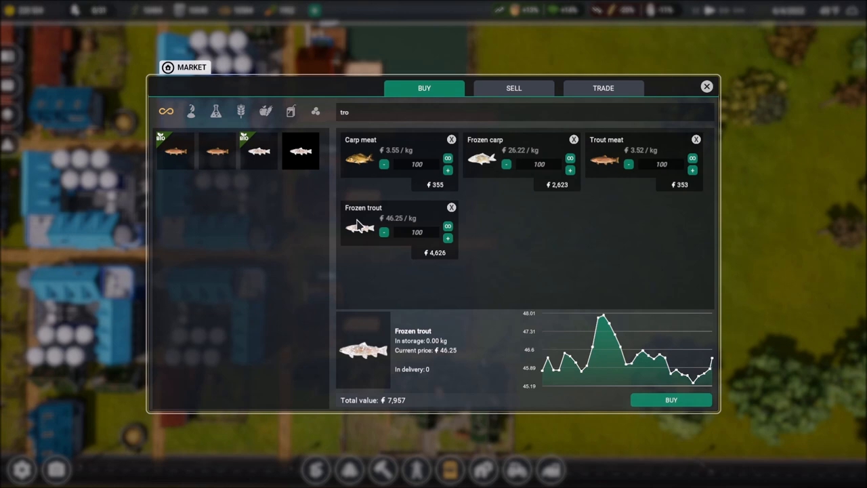
pyautogui.moveTo(364, 235)
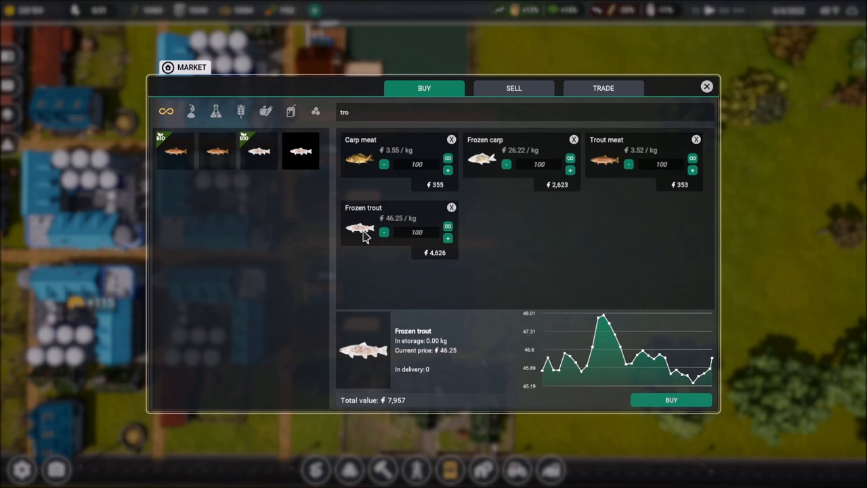
pyautogui.moveTo(505, 169)
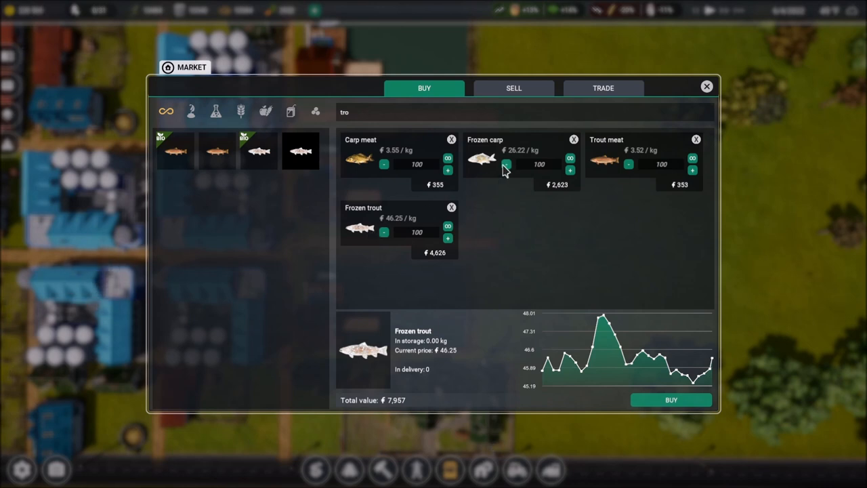
pyautogui.click(707, 87)
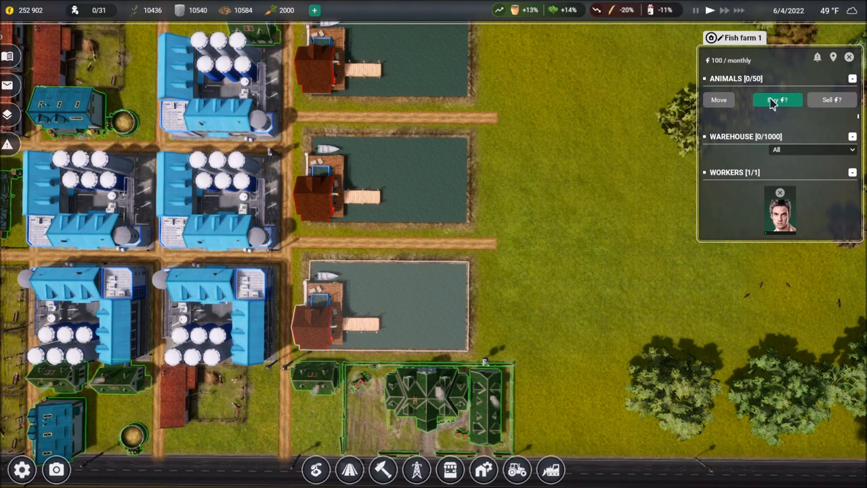
# Buy trout for Fish farm 1 until it holds about 25 fish
pyautogui.click(777, 99)
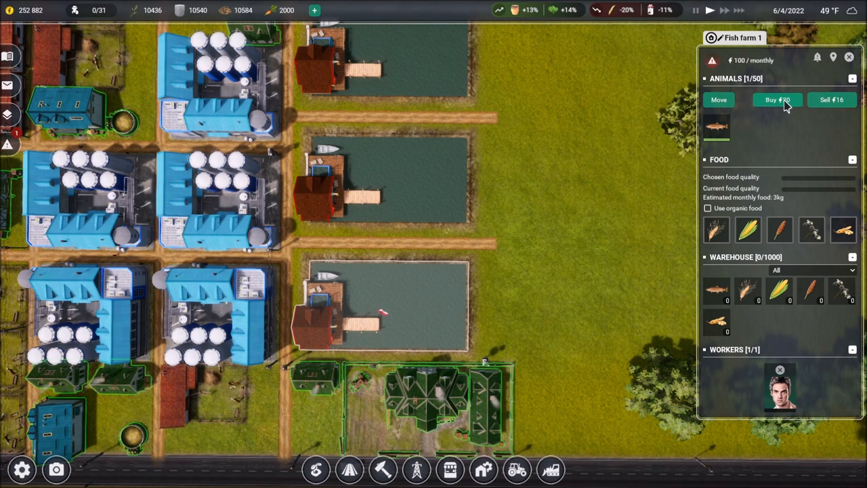
pyautogui.click(777, 99)
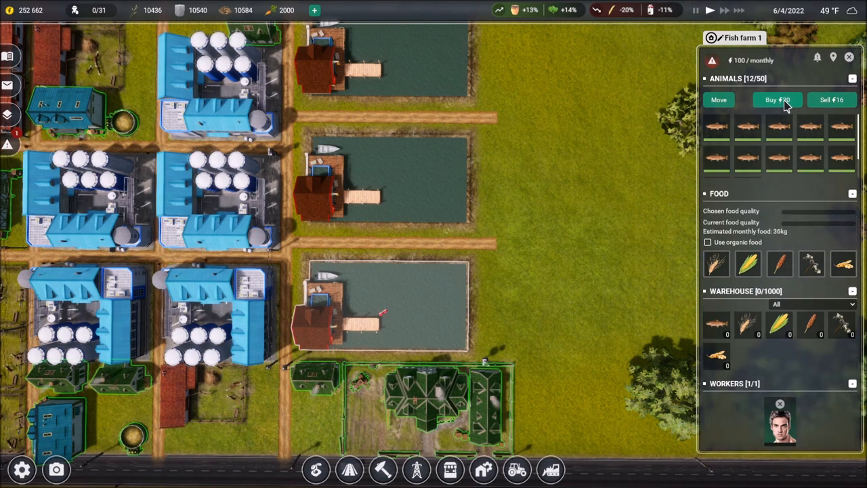
pyautogui.click(777, 99)
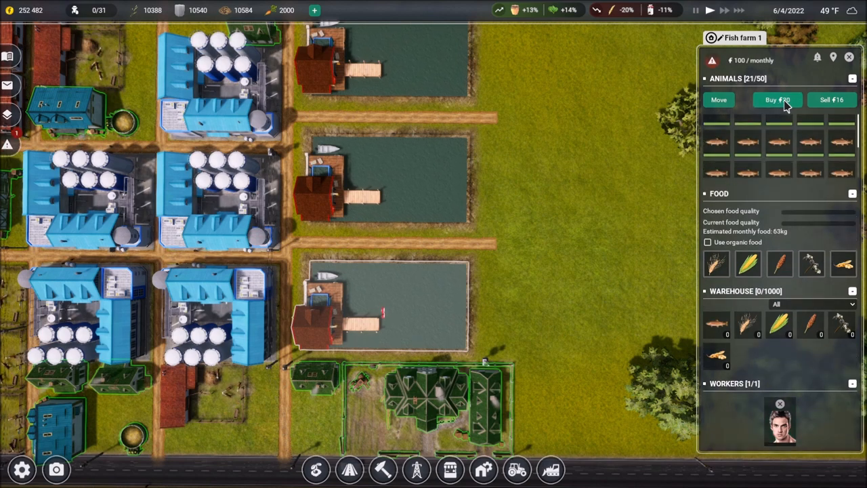
pyautogui.click(777, 99)
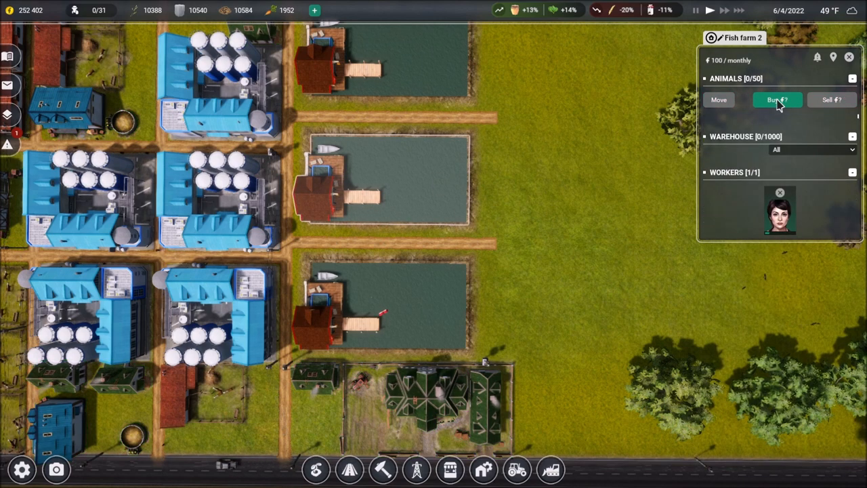
# Buy trout for Fish farm 2 until it holds about 25 fish
pyautogui.click(777, 100)
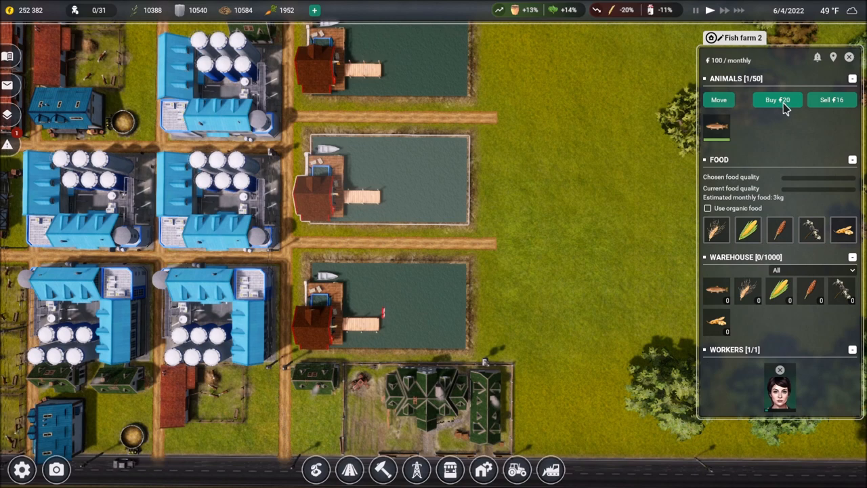
pyautogui.click(777, 99)
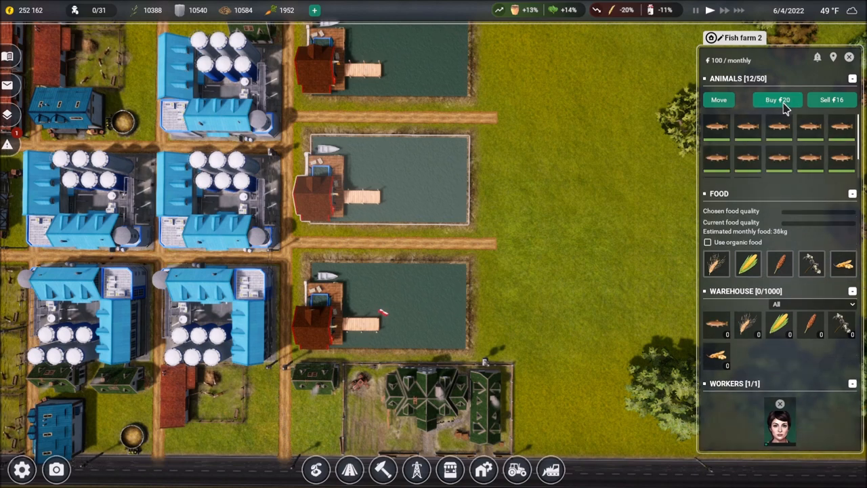
pyautogui.click(777, 100)
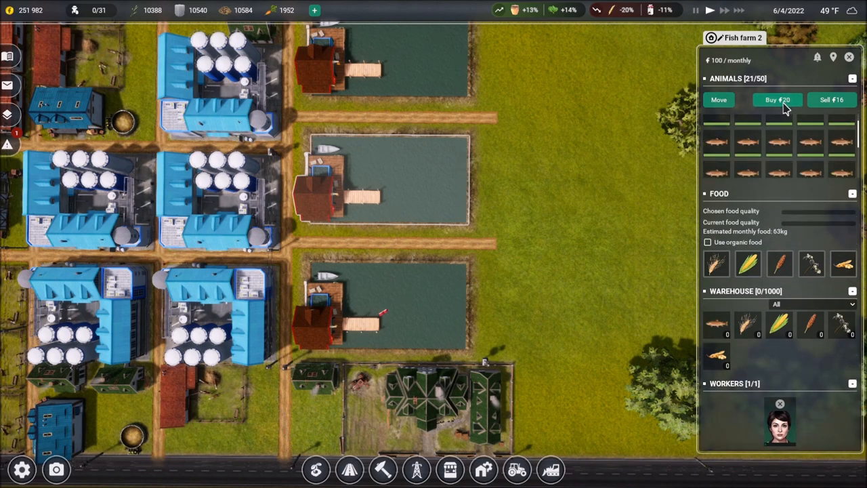
pyautogui.click(777, 99)
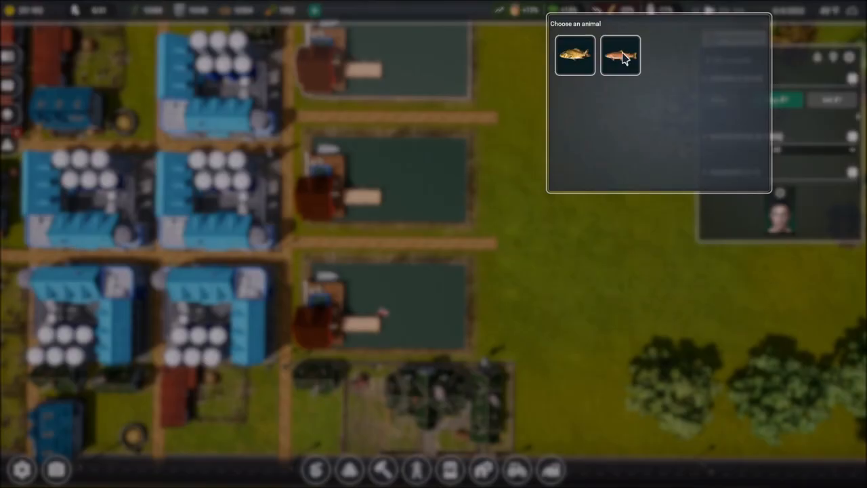
# Choose trout for Fish farm 3 and buy more to stock it
pyautogui.click(620, 56)
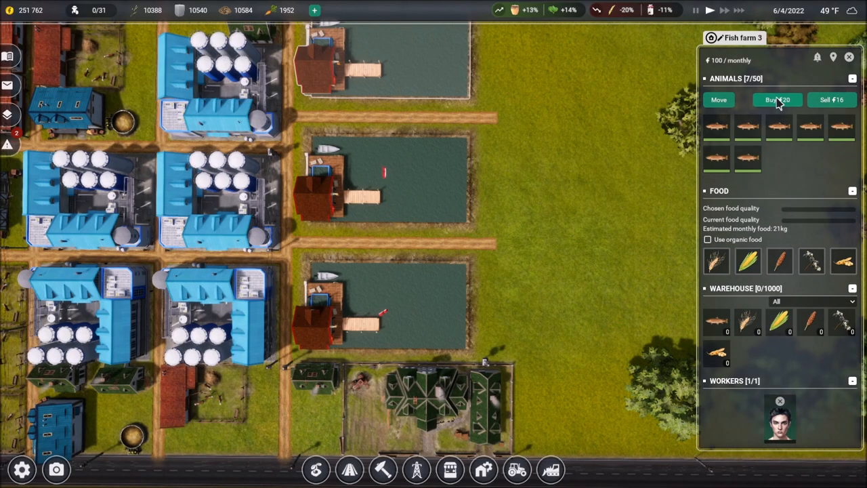
pyautogui.click(777, 100)
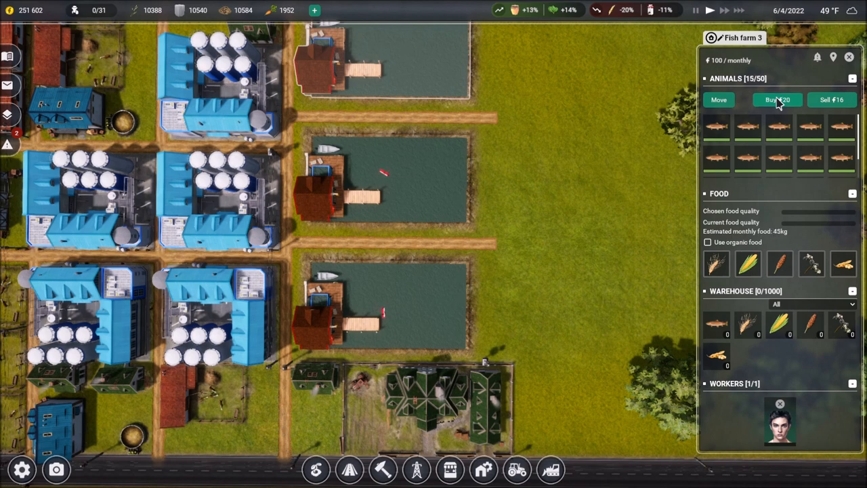
pyautogui.click(777, 100)
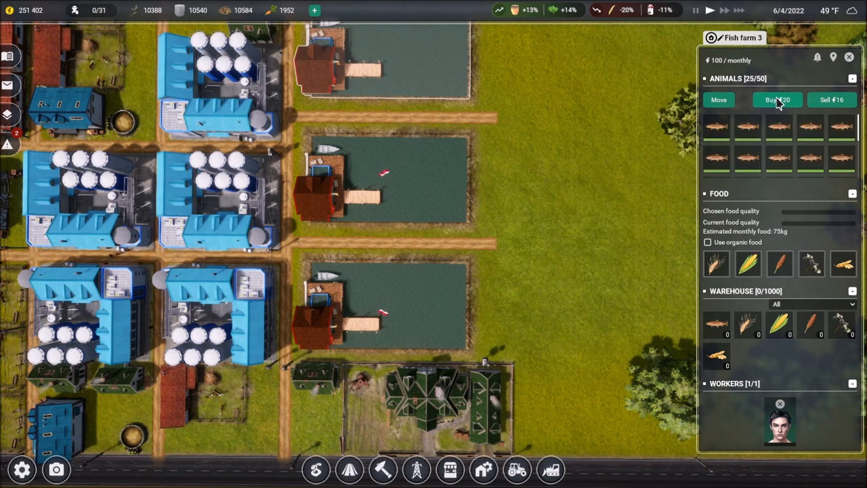
pyautogui.moveTo(535, 210)
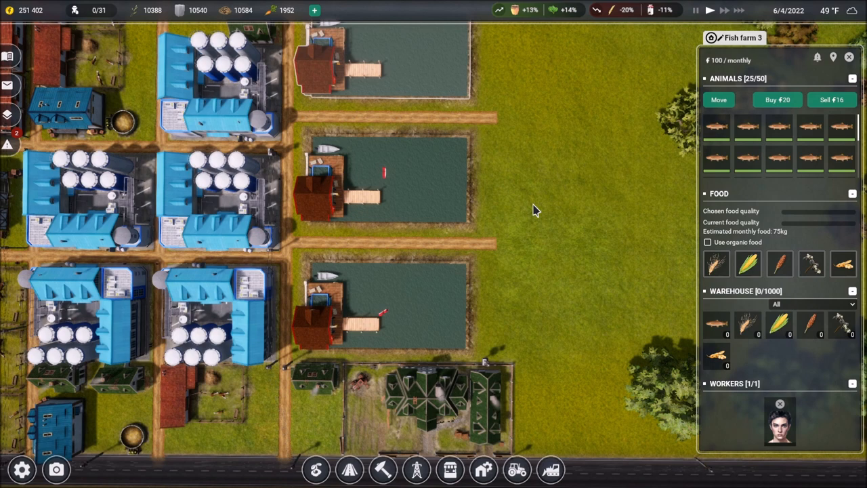
pyautogui.click(359, 295)
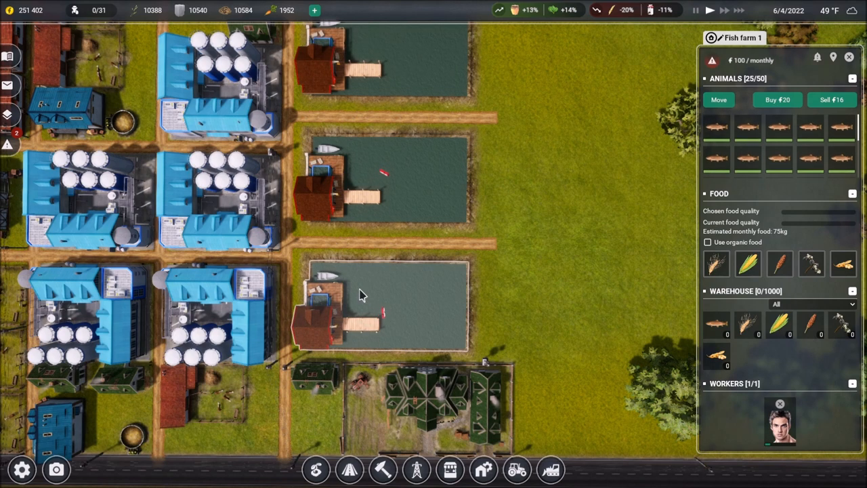
pyautogui.moveTo(590, 311)
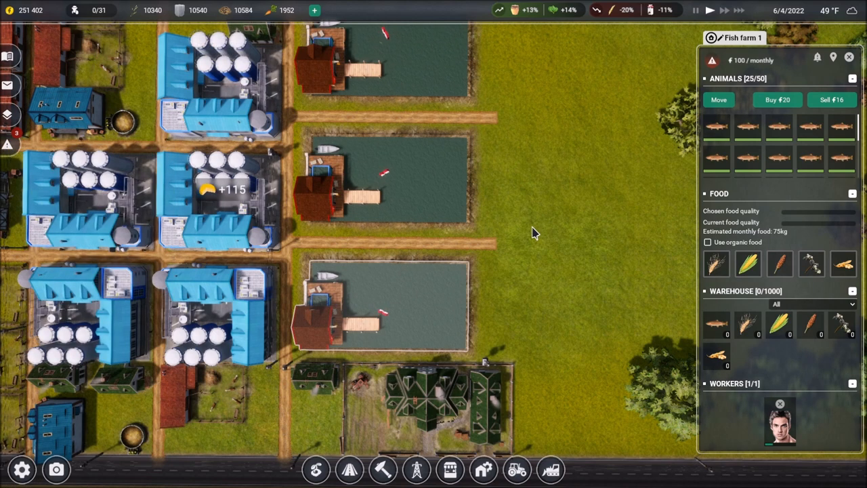
pyautogui.moveTo(690, 266)
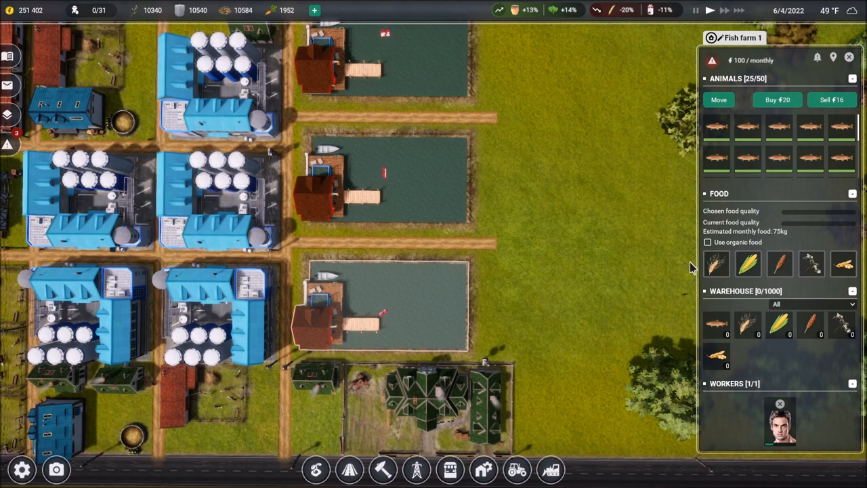
pyautogui.moveTo(794, 218)
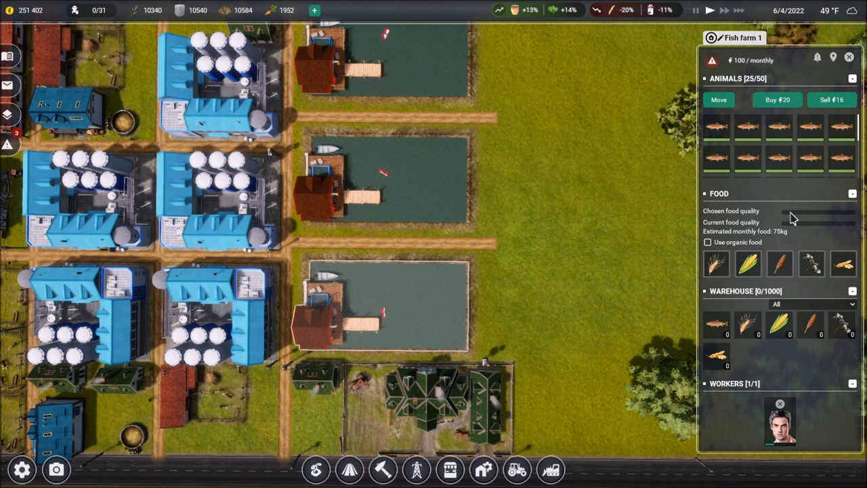
pyautogui.moveTo(717, 264)
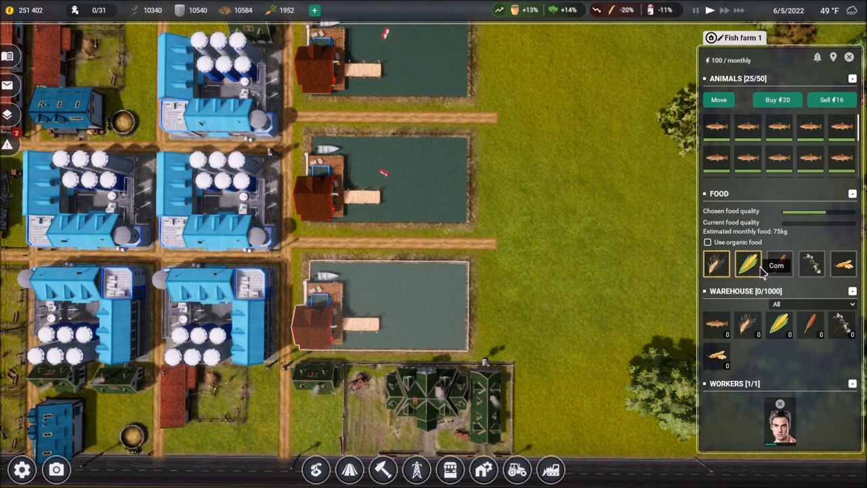
pyautogui.moveTo(779, 264)
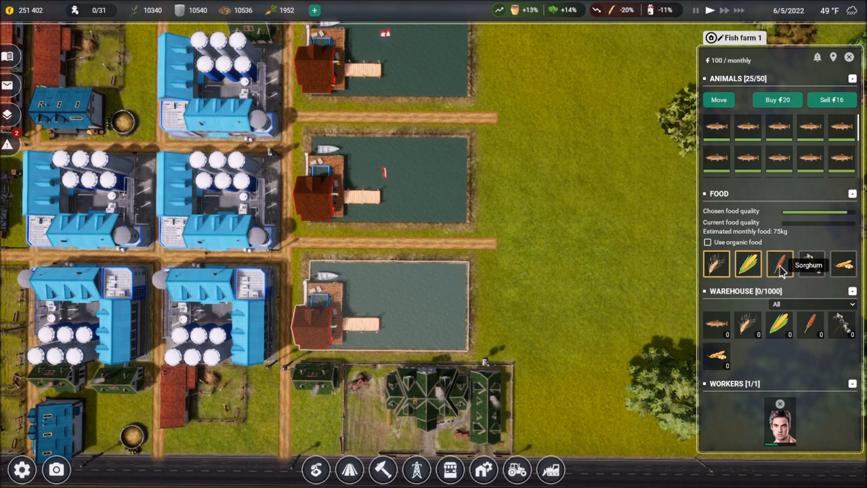
pyautogui.moveTo(811, 263)
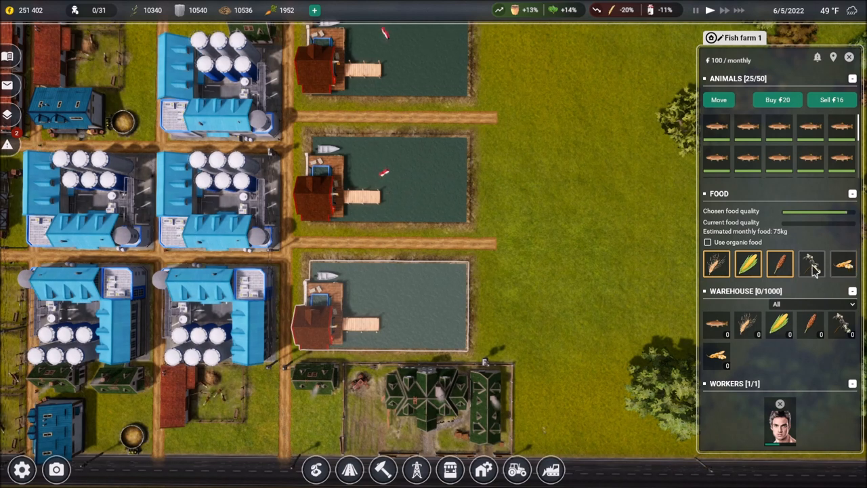
pyautogui.moveTo(811, 264)
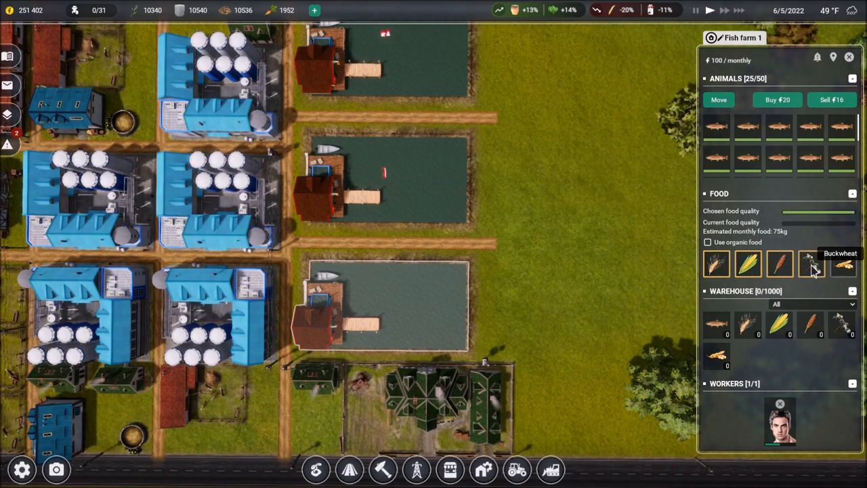
pyautogui.moveTo(748, 263)
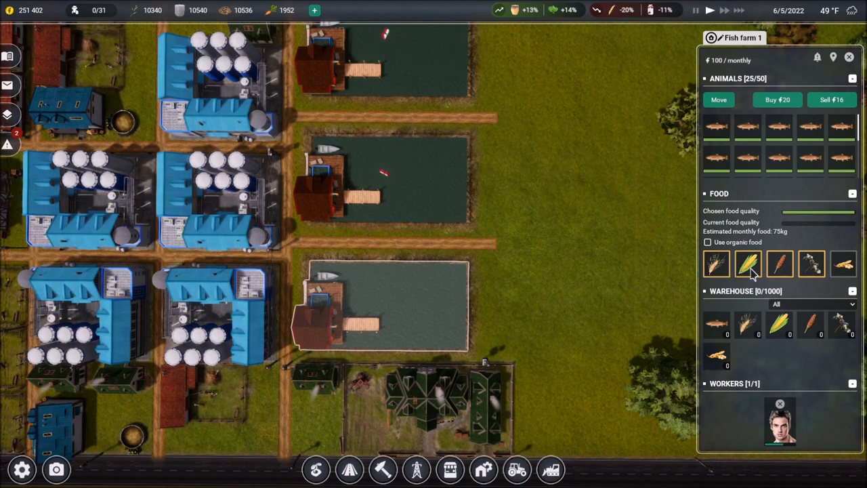
pyautogui.moveTo(779, 264)
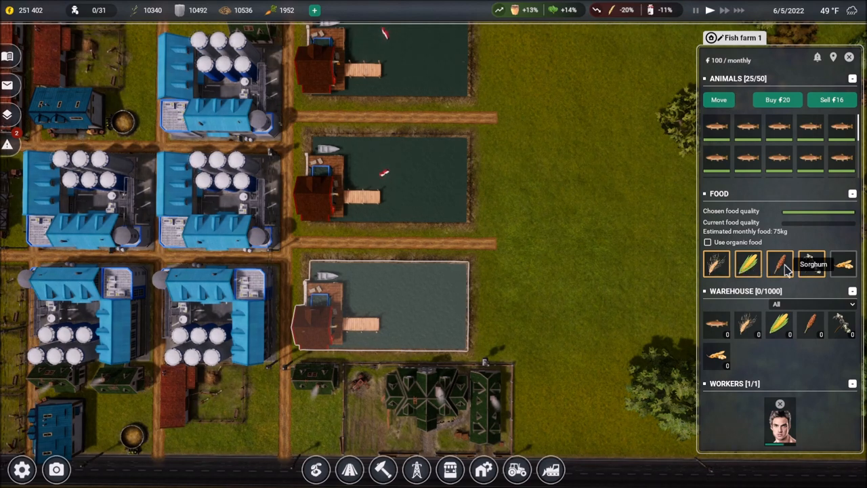
pyautogui.moveTo(810, 264)
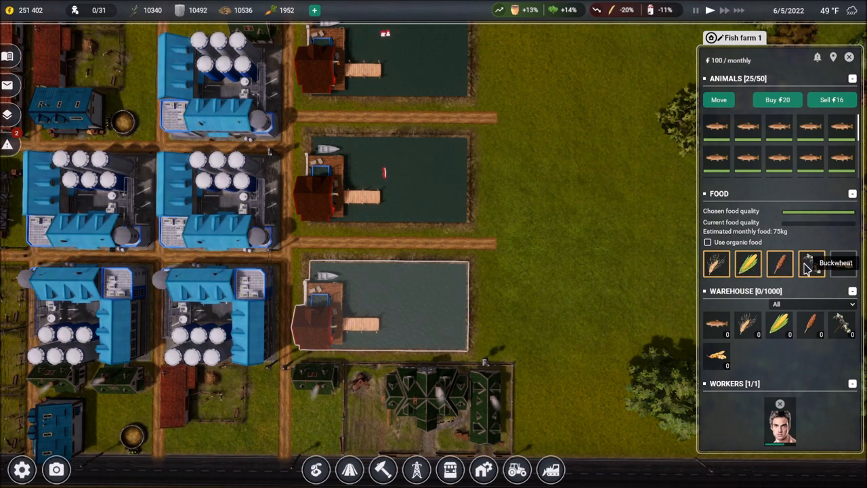
# Add Buckwheat to Fish farm 1's feed alongside wheat, corn and sorghum
pyautogui.click(383, 176)
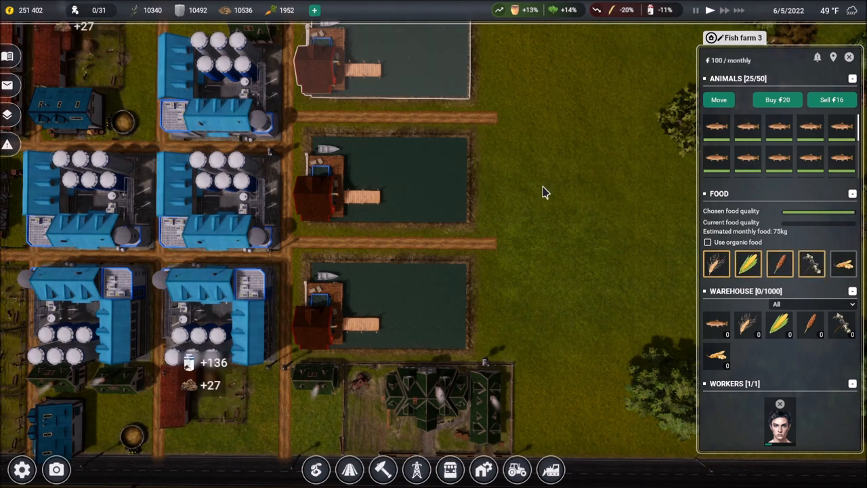
pyautogui.moveTo(328, 330)
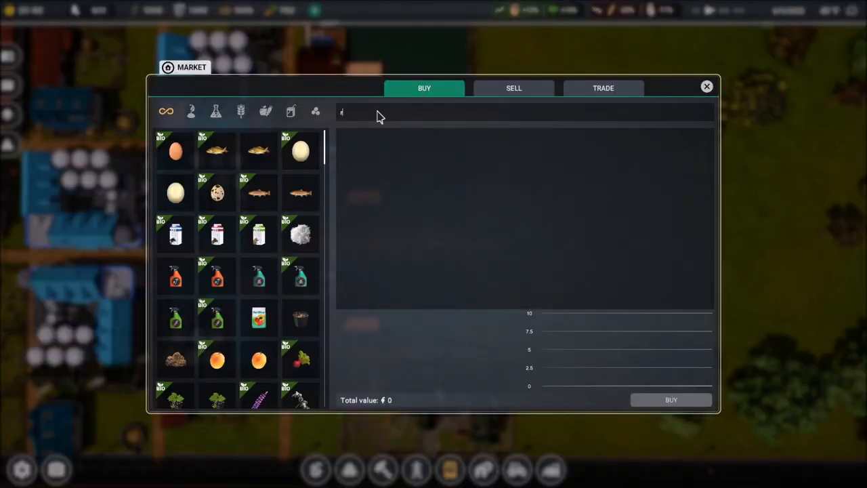
# Search the Market for rye, view its 1.57 per kg price, and close
pyautogui.write('ye')
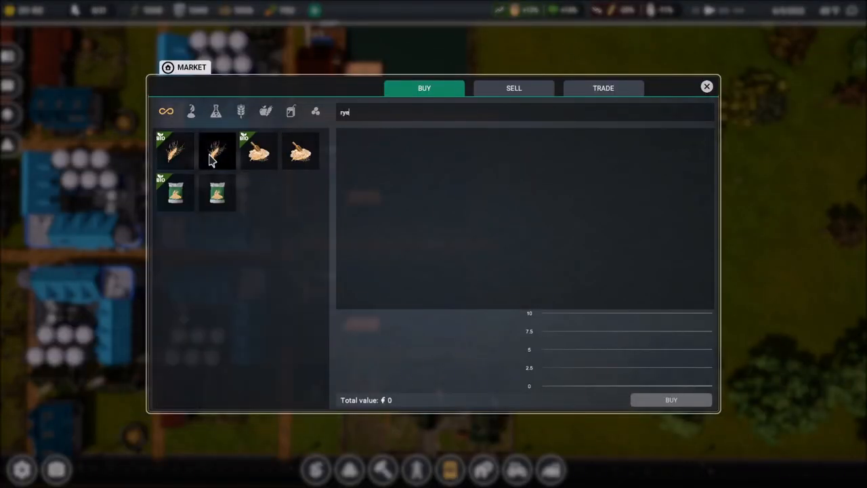
pyautogui.click(216, 150)
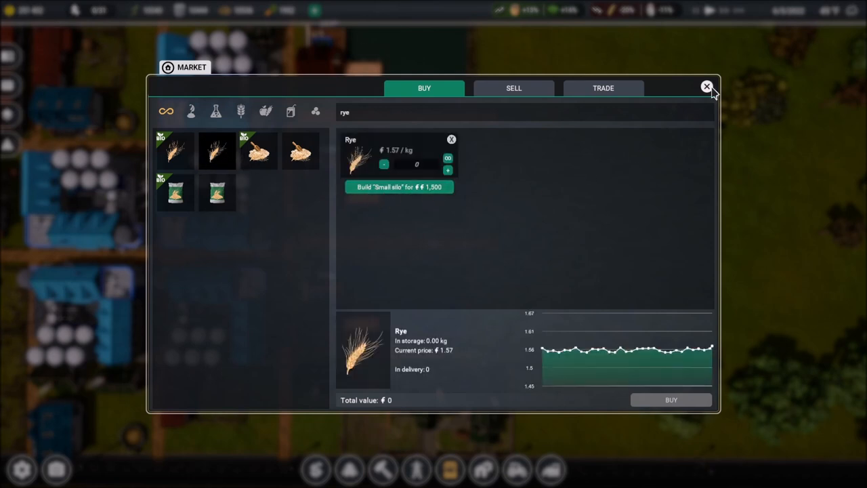
pyautogui.click(707, 87)
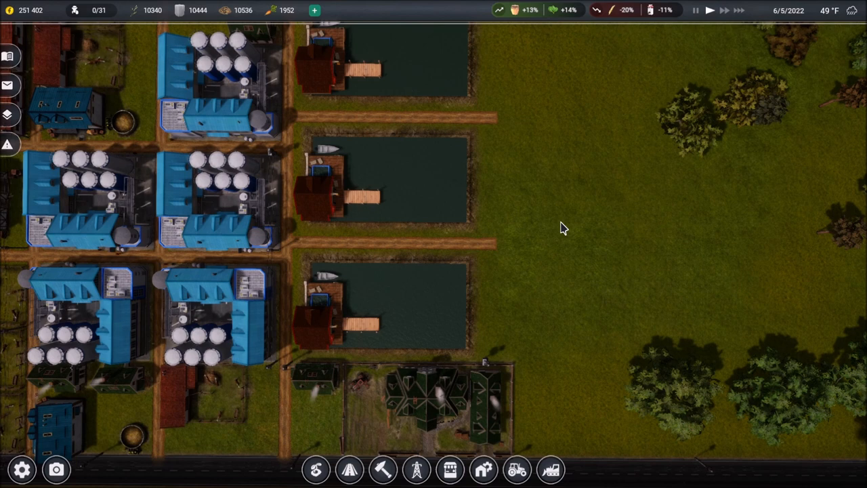
pyautogui.moveTo(553, 243)
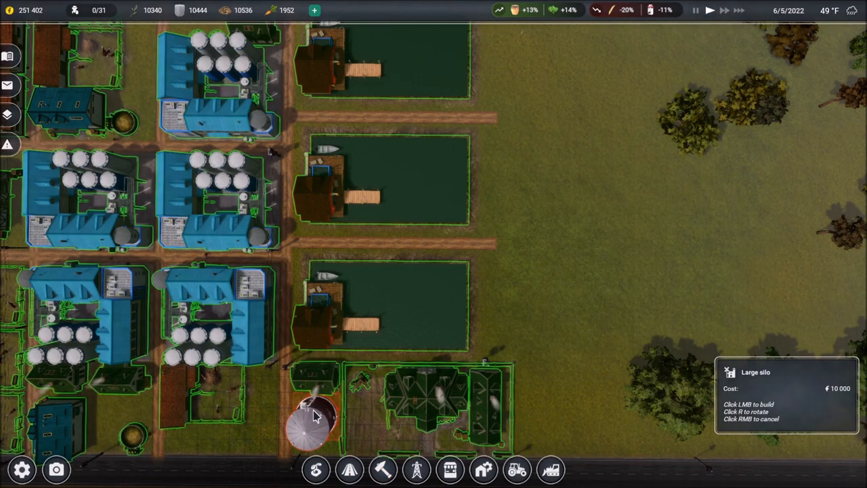
# Place a round silo on the roadside plot below the lowest trout pond
pyautogui.scroll(-3)
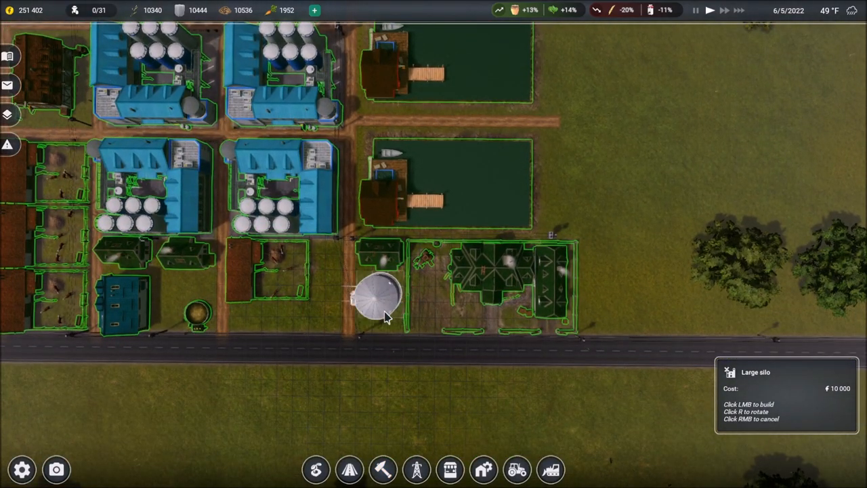
pyautogui.click(376, 298)
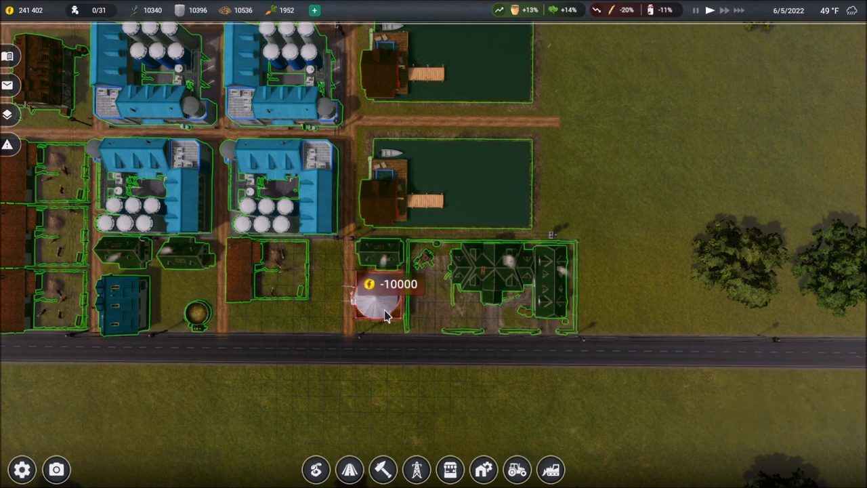
pyautogui.click(379, 298)
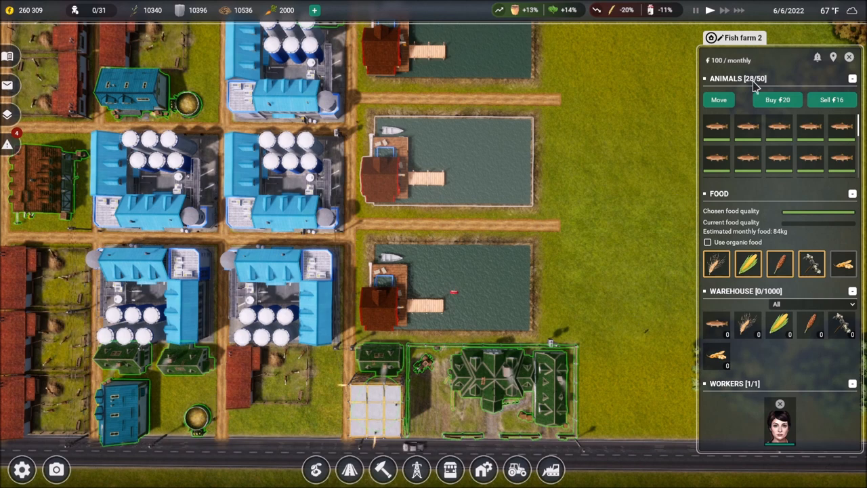
pyautogui.moveTo(754, 88)
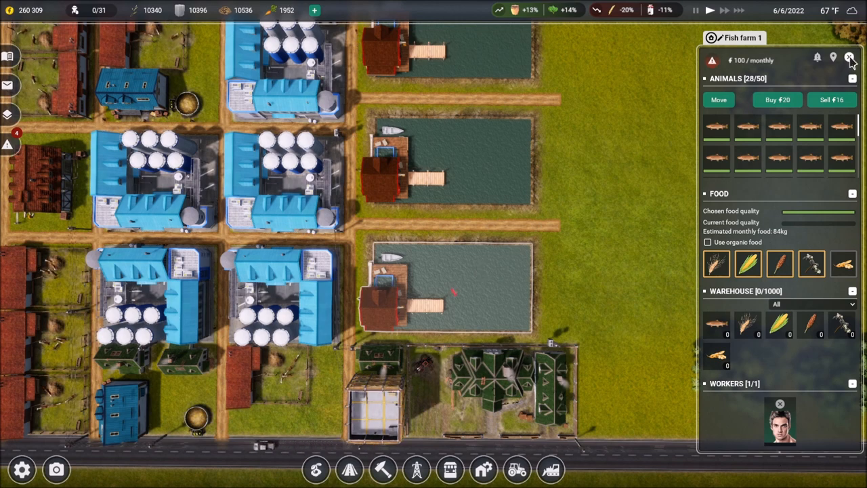
pyautogui.click(848, 56)
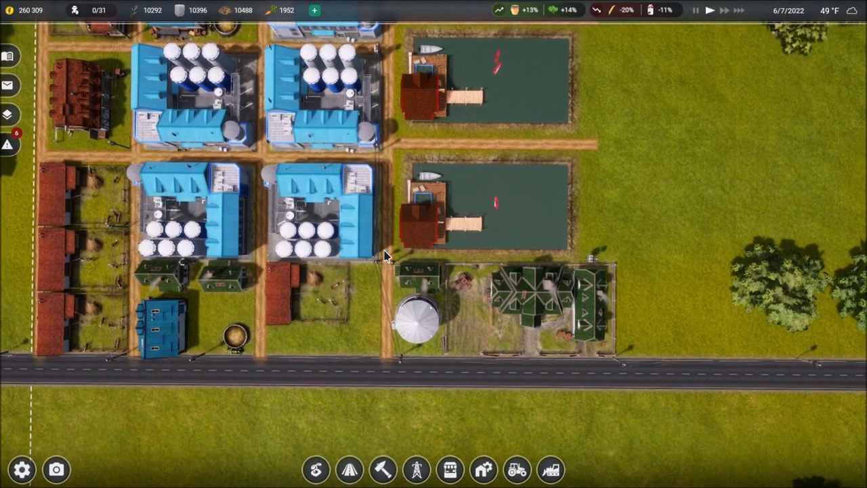
pyautogui.click(418, 318)
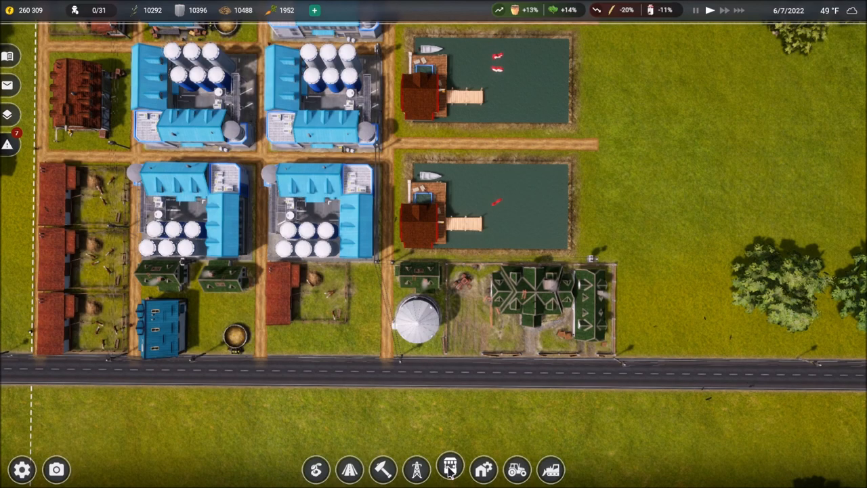
# Order 10,000 kg of rye from the Market for 15,601
pyautogui.click(450, 469)
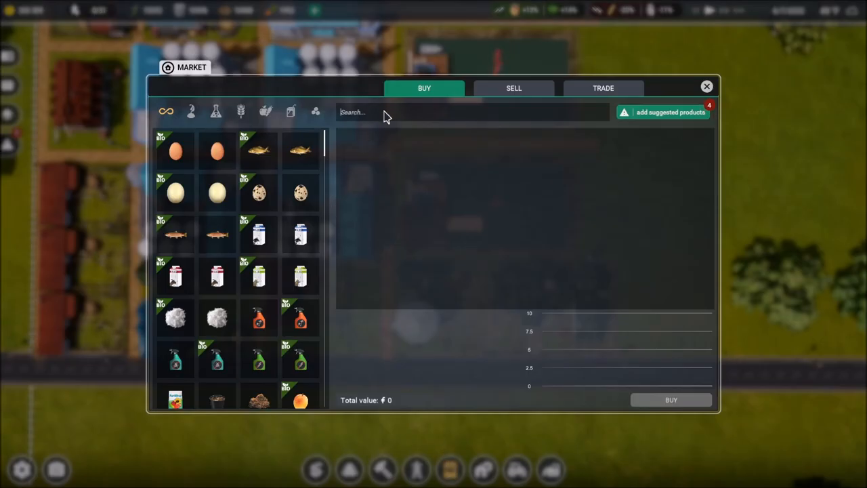
pyautogui.write('rye')
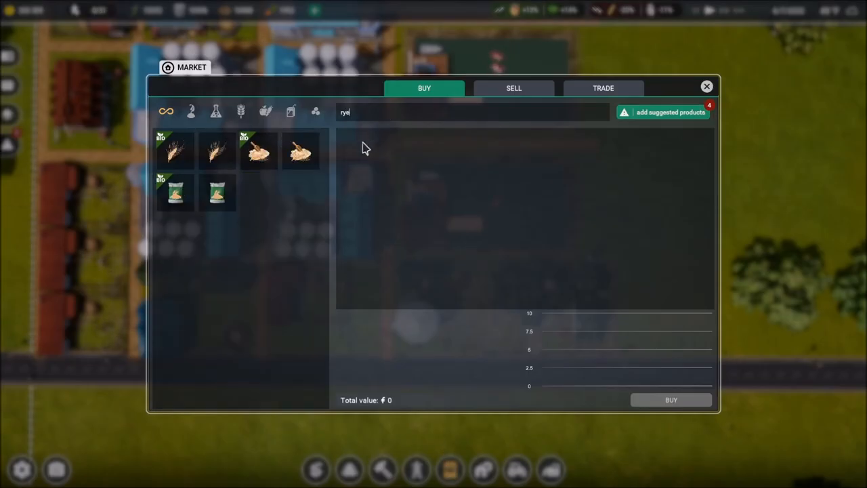
pyautogui.click(175, 151)
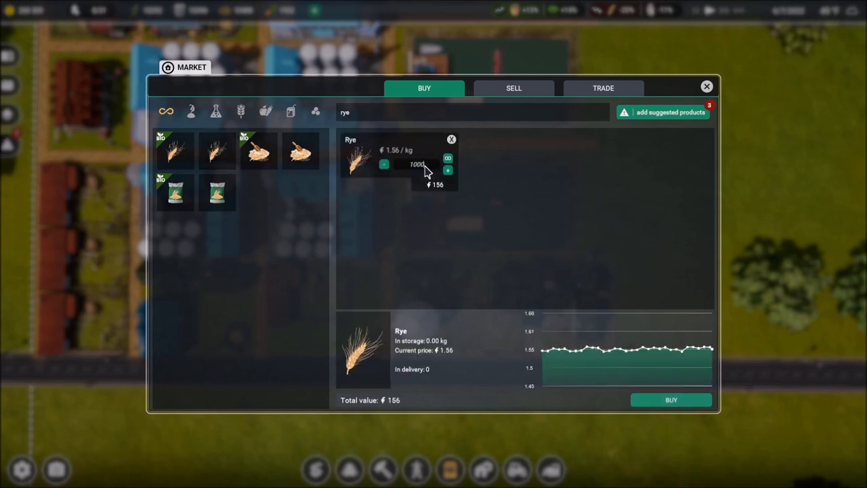
pyautogui.click(448, 169)
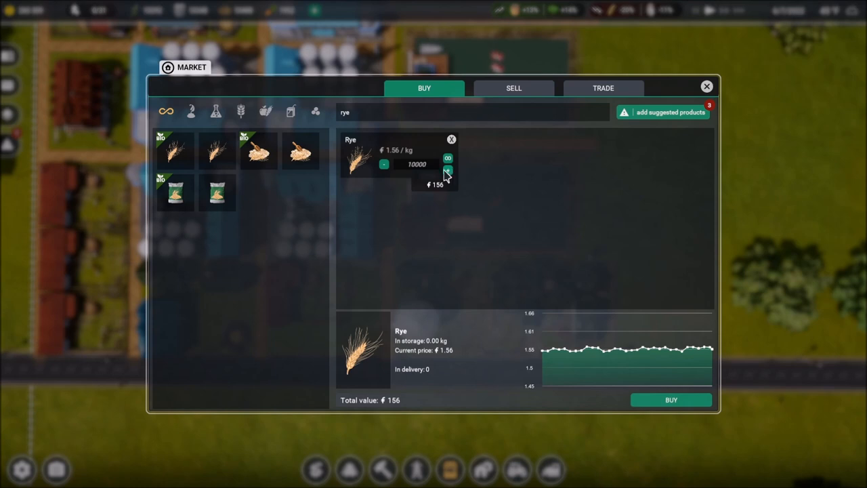
pyautogui.click(447, 170)
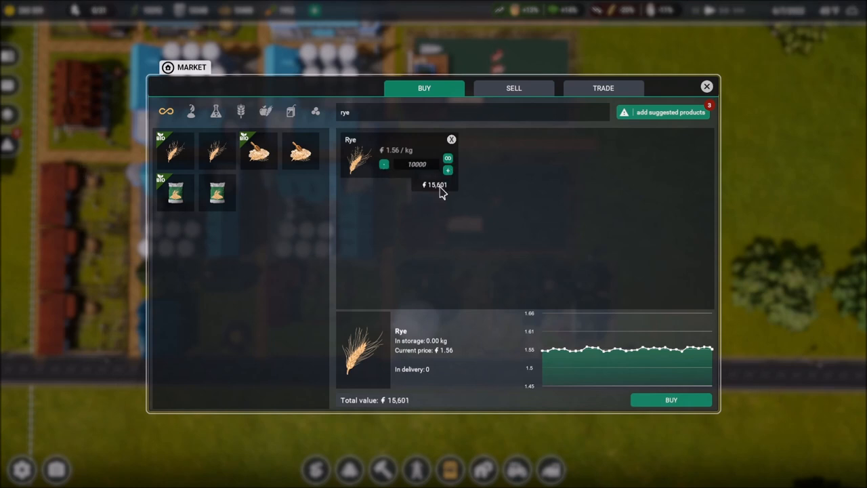
pyautogui.moveTo(494, 319)
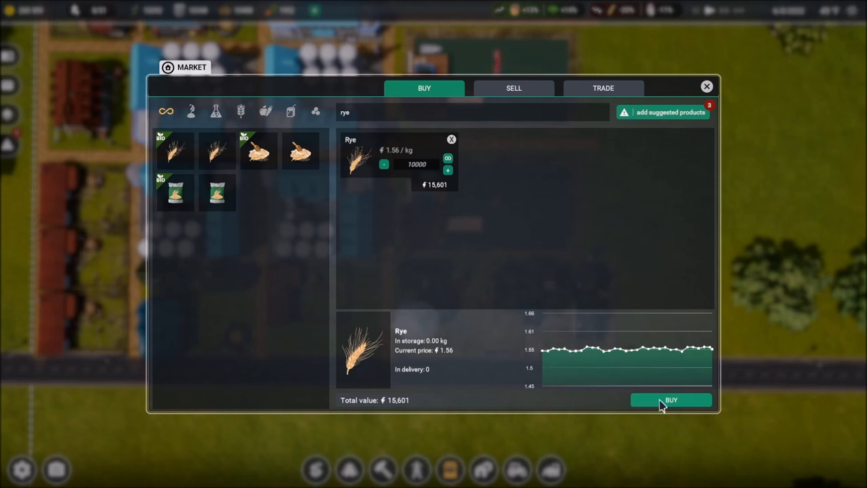
pyautogui.click(452, 139)
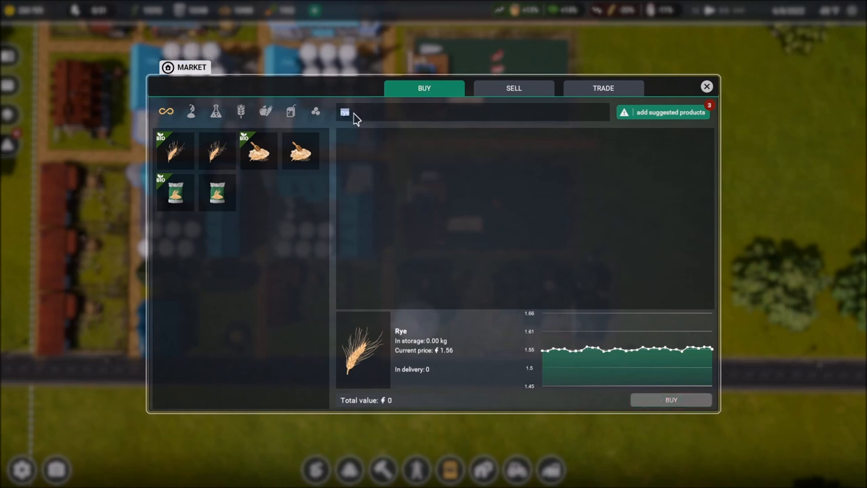
# Buy 10,000 kg of sorghum from the market
pyautogui.write('corn')
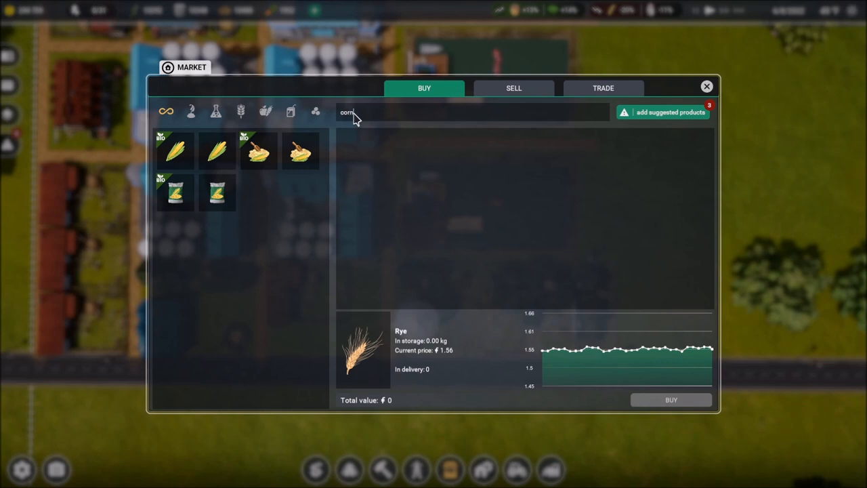
pyautogui.click(217, 151)
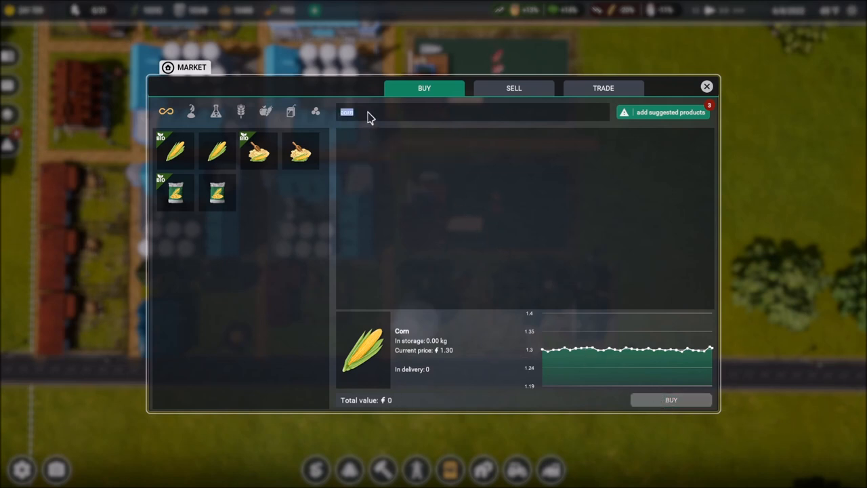
pyautogui.write('sorg')
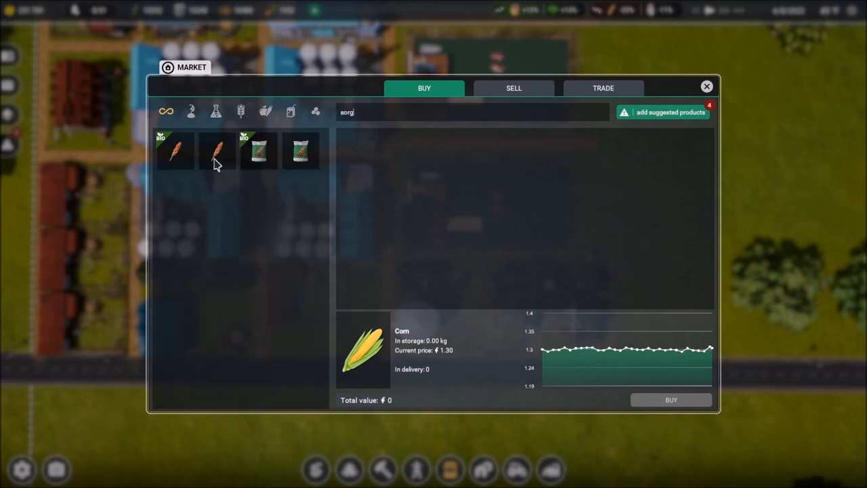
pyautogui.click(217, 150)
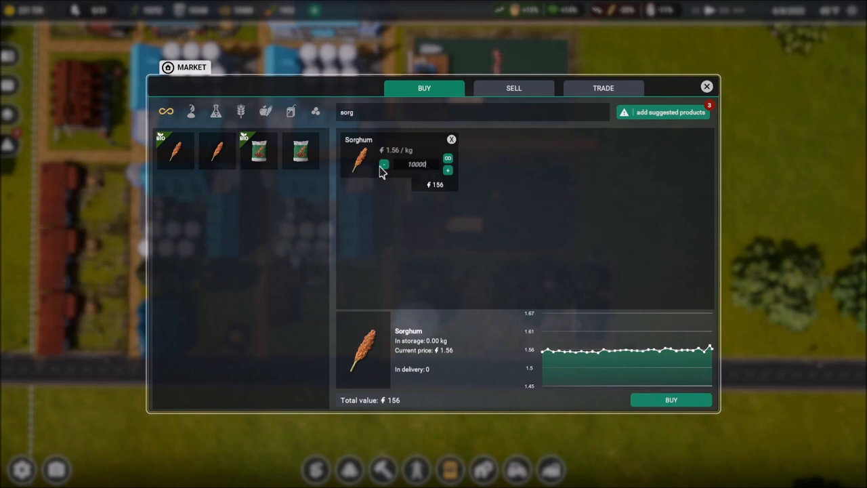
pyautogui.click(448, 171)
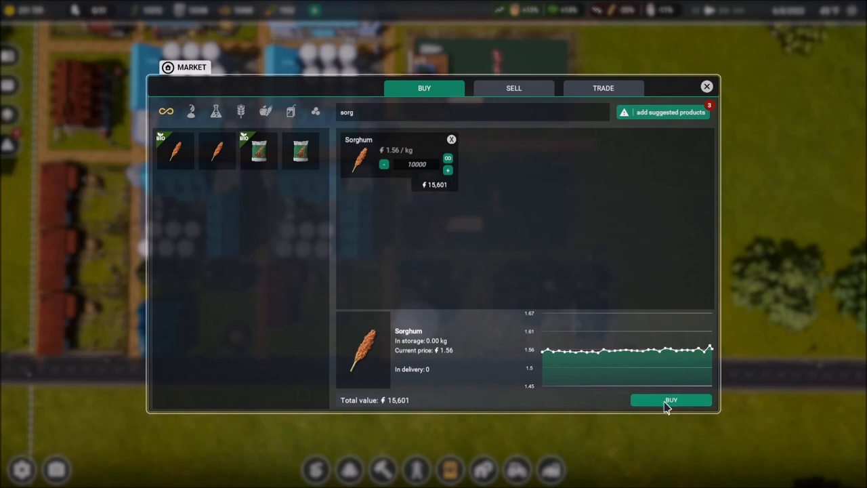
pyautogui.click(670, 400)
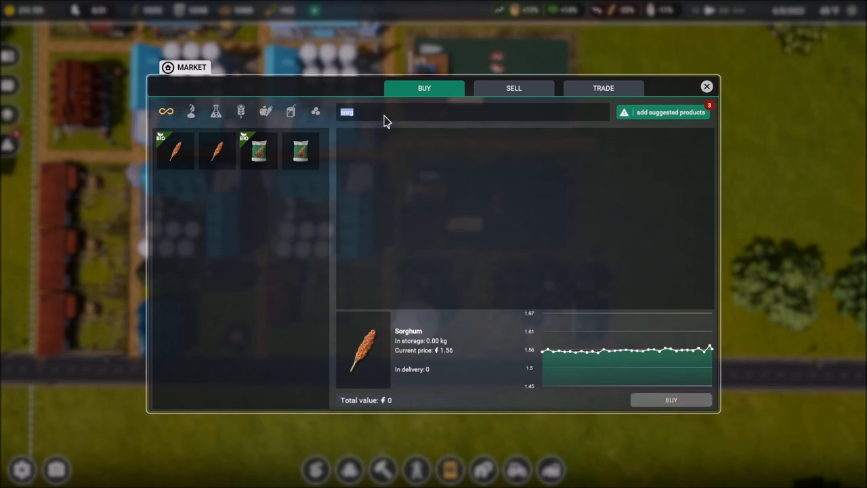
# Add buckwheat to the order and raise its quantity to 10,000 kg (58,240 total)
pyautogui.write('bud')
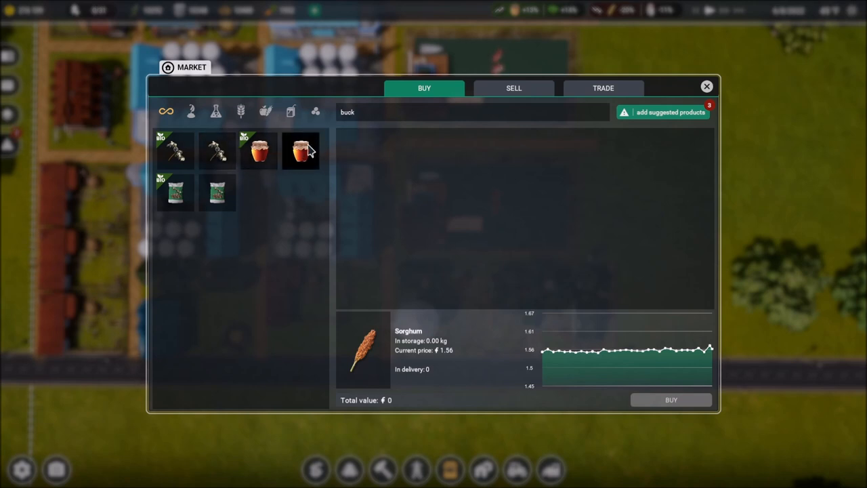
pyautogui.moveTo(301, 159)
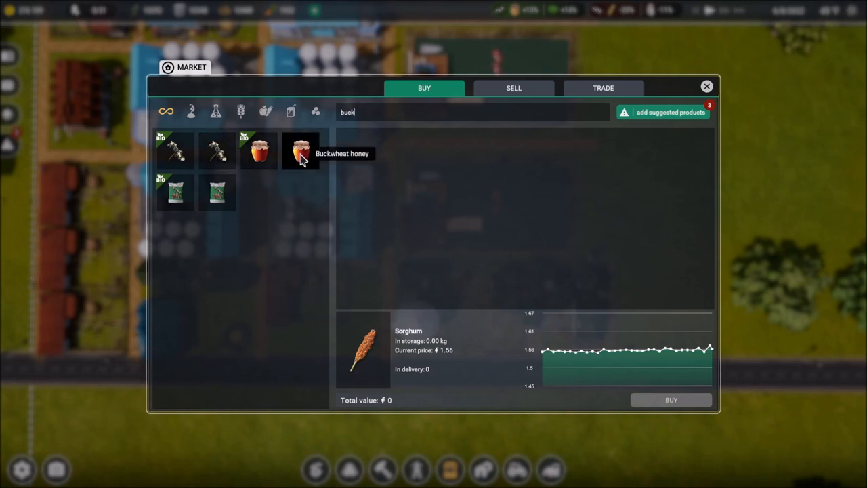
pyautogui.click(217, 151)
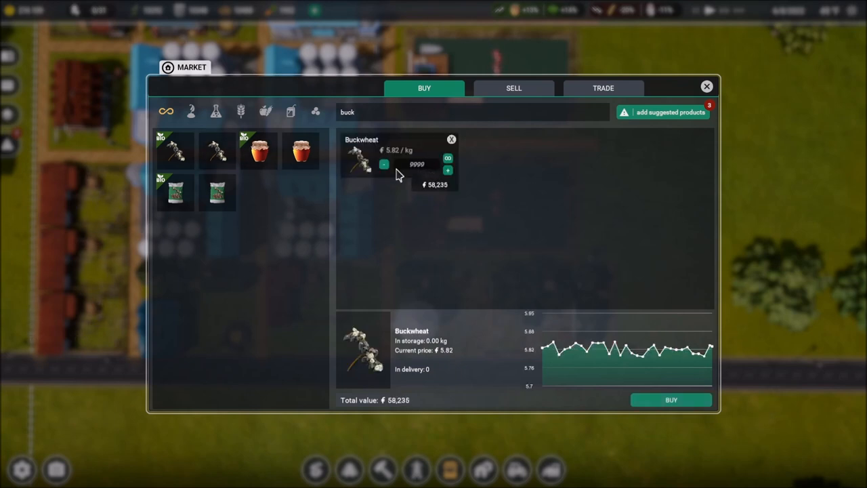
pyautogui.click(447, 169)
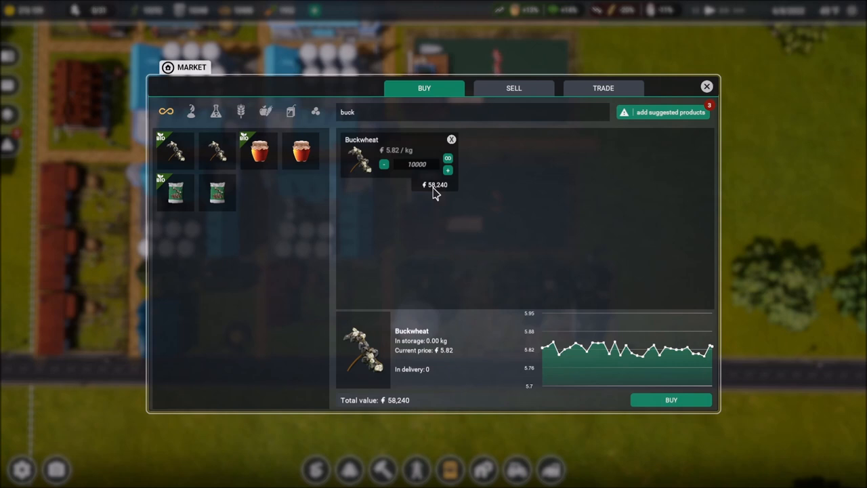
pyautogui.moveTo(671, 400)
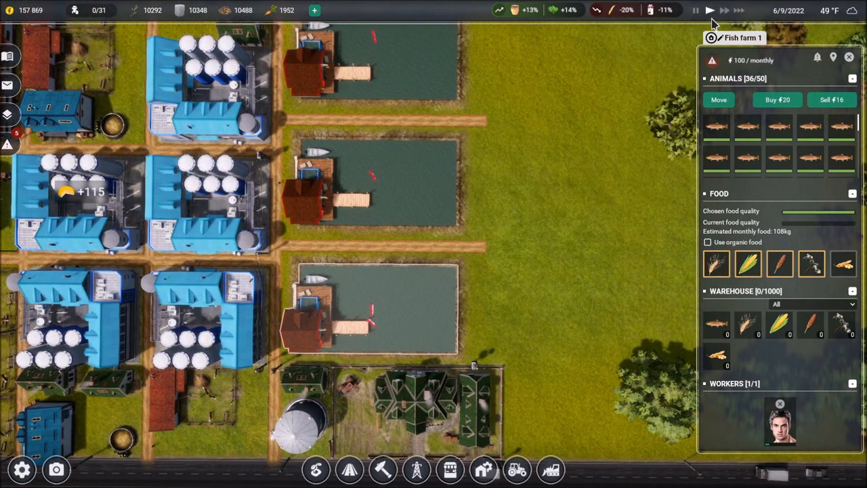
pyautogui.moveTo(511, 238)
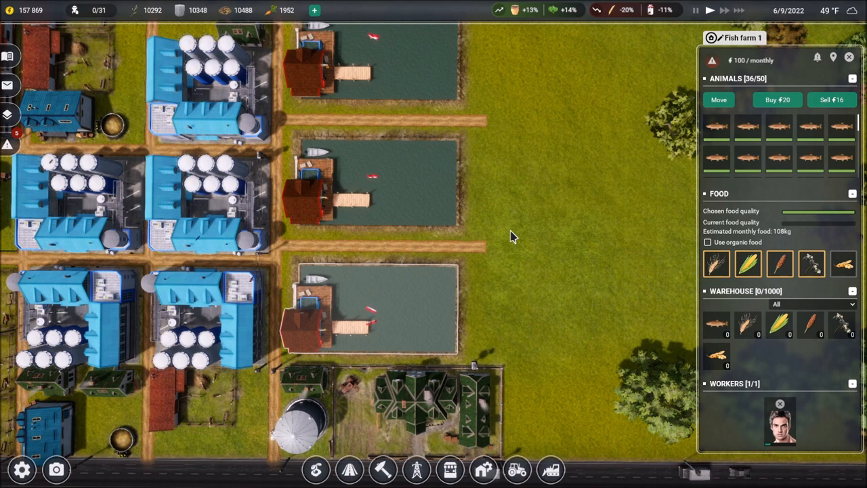
# Finish the buckwheat purchase, close the market and dismiss the Fish farm 1 panel
pyautogui.scroll(-3)
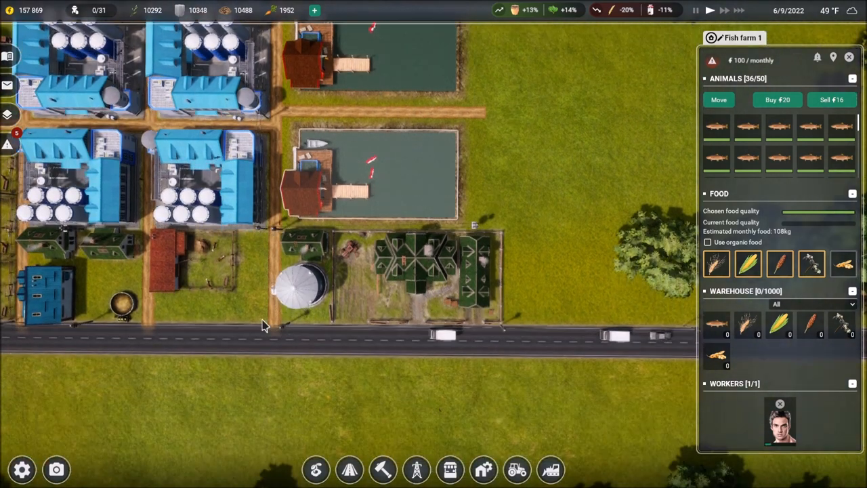
pyautogui.moveTo(302, 294)
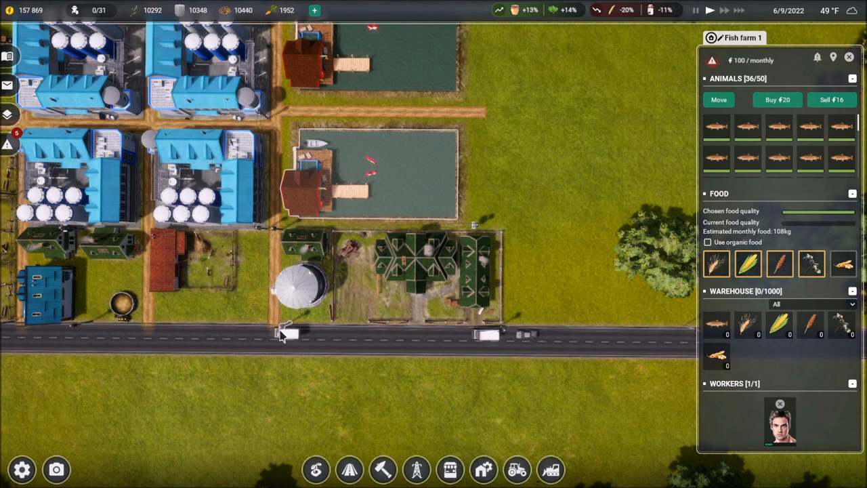
pyautogui.moveTo(215, 336)
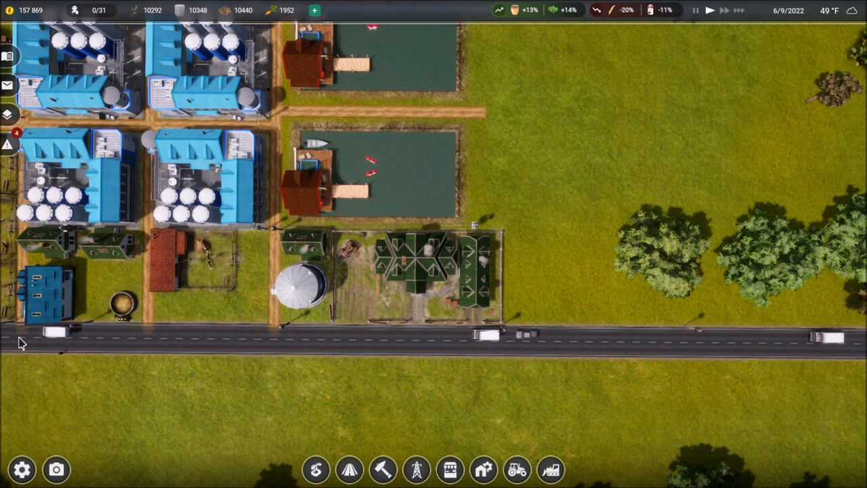
pyautogui.click(298, 284)
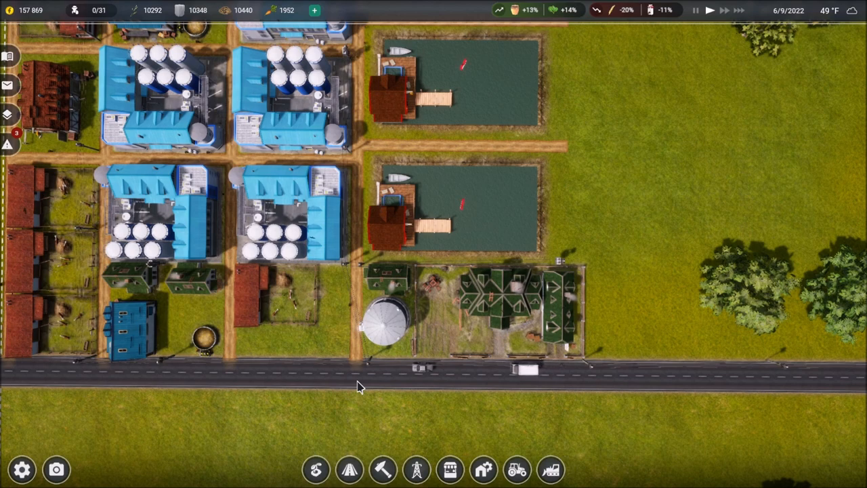
pyautogui.click(350, 469)
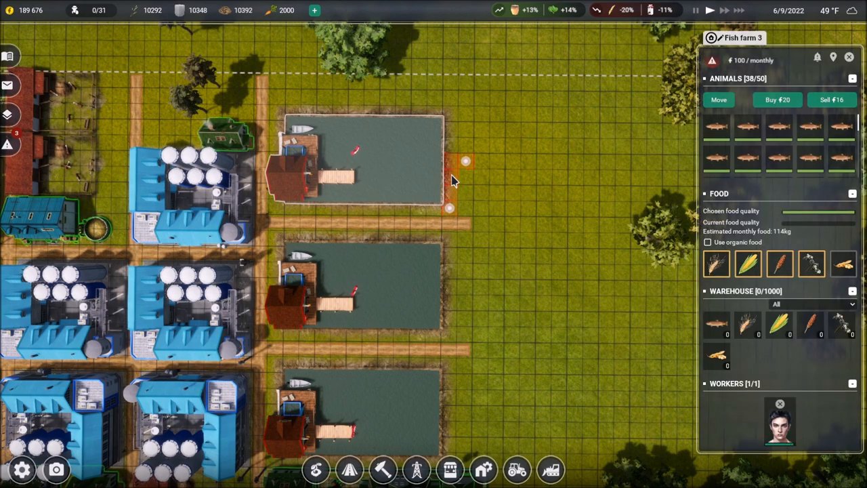
pyautogui.moveTo(454, 207)
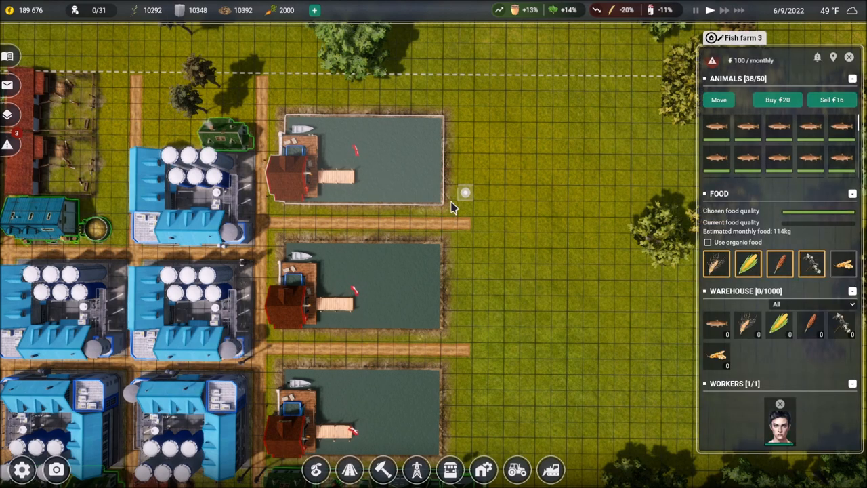
pyautogui.moveTo(450, 125)
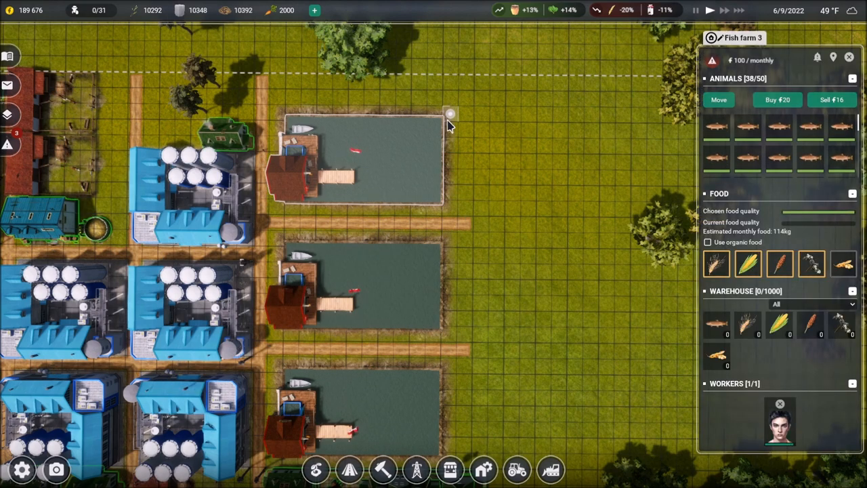
pyautogui.moveTo(481, 82)
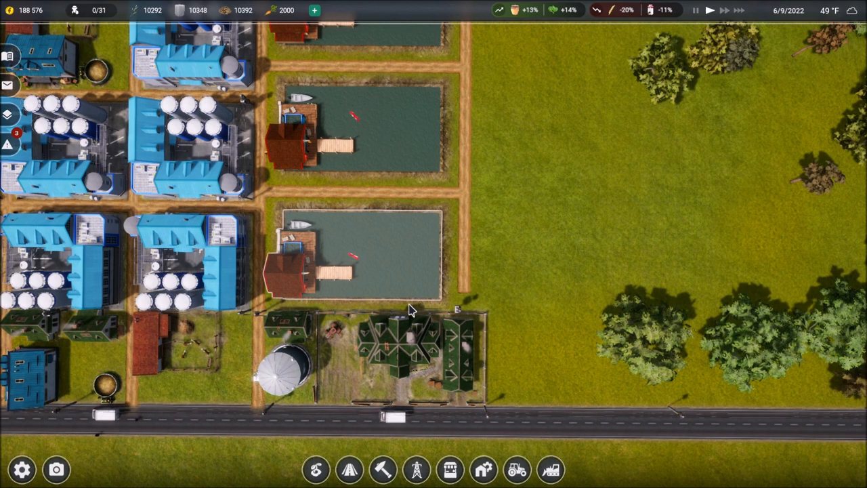
pyautogui.moveTo(484, 300)
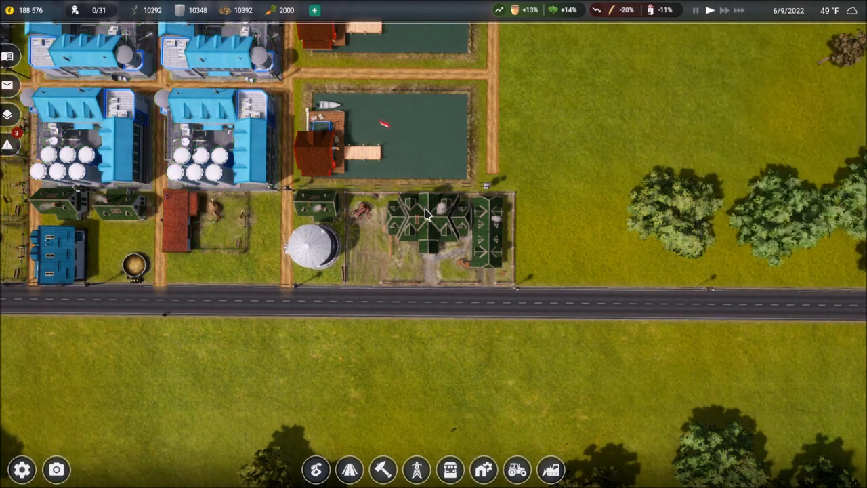
# Inspect each pond's trout stock and warehouse, ending on Fish farm 1 (43/50 trout)
pyautogui.scroll(-3)
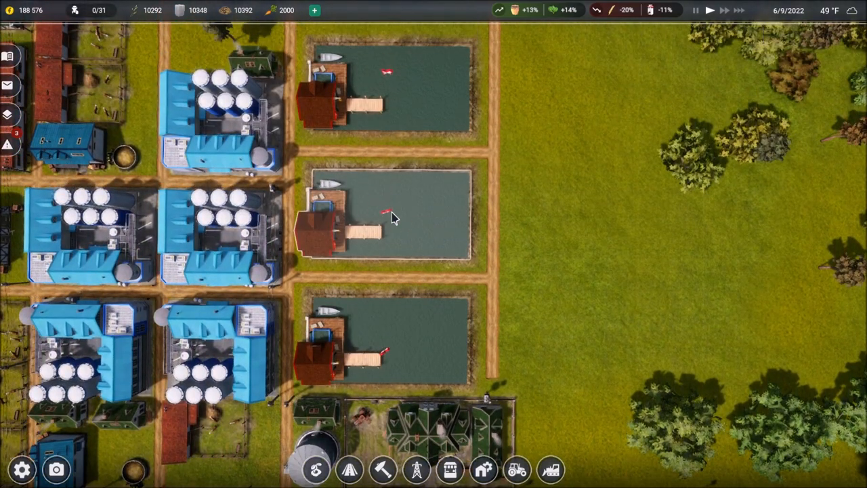
pyautogui.click(386, 102)
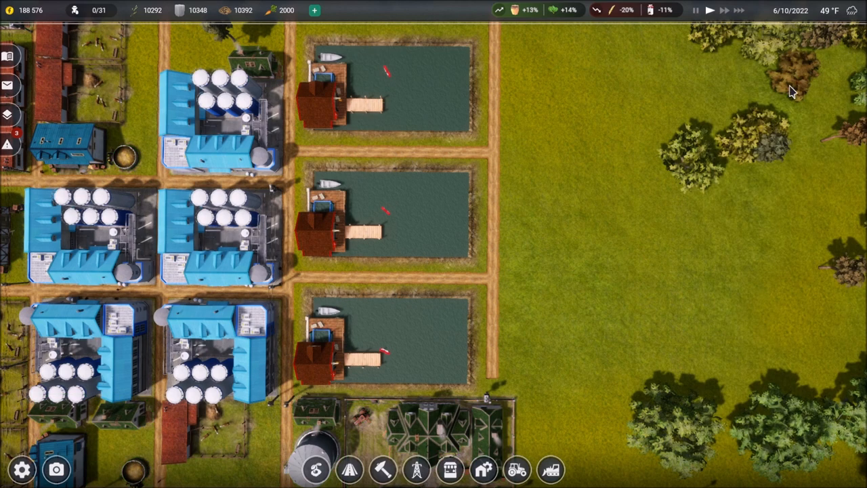
pyautogui.click(393, 332)
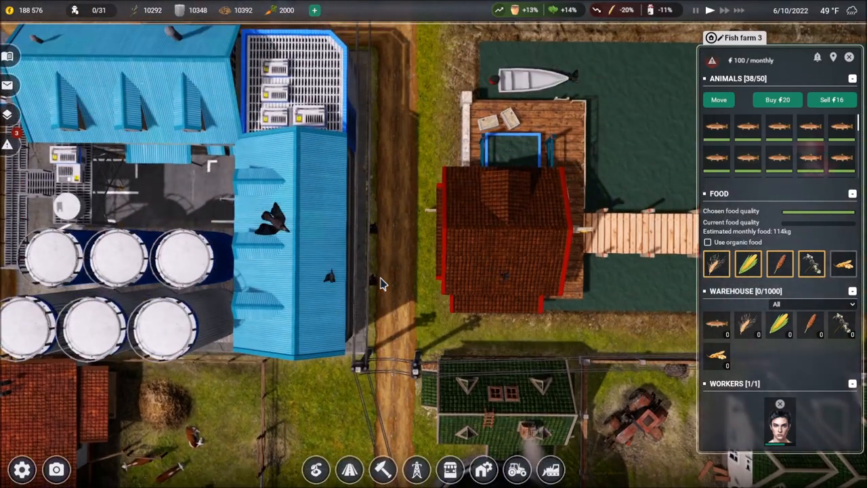
pyautogui.moveTo(413, 268)
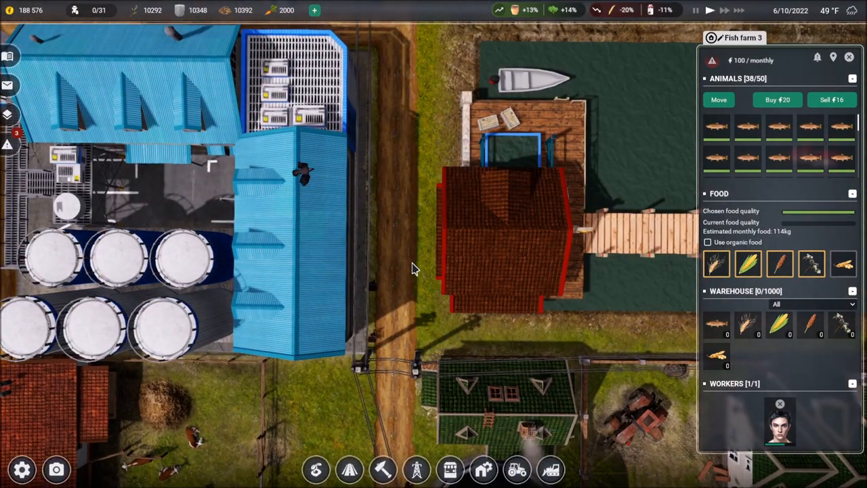
pyautogui.scroll(-3)
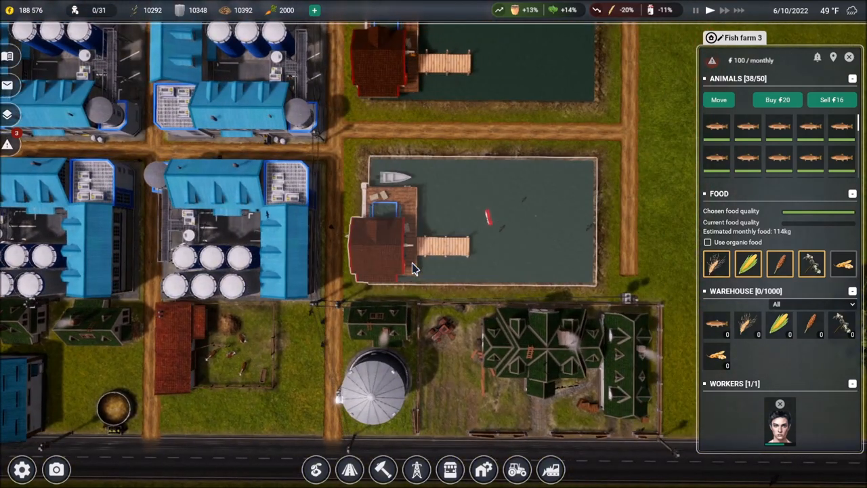
pyautogui.moveTo(342, 301)
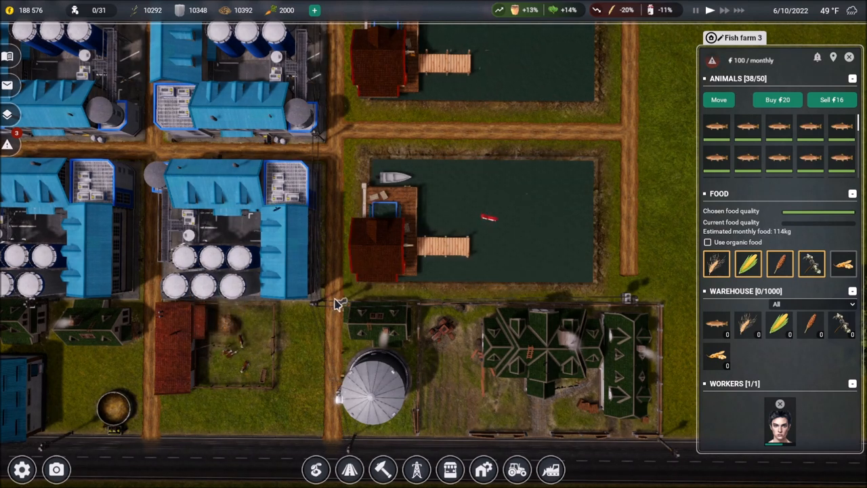
pyautogui.moveTo(332, 285)
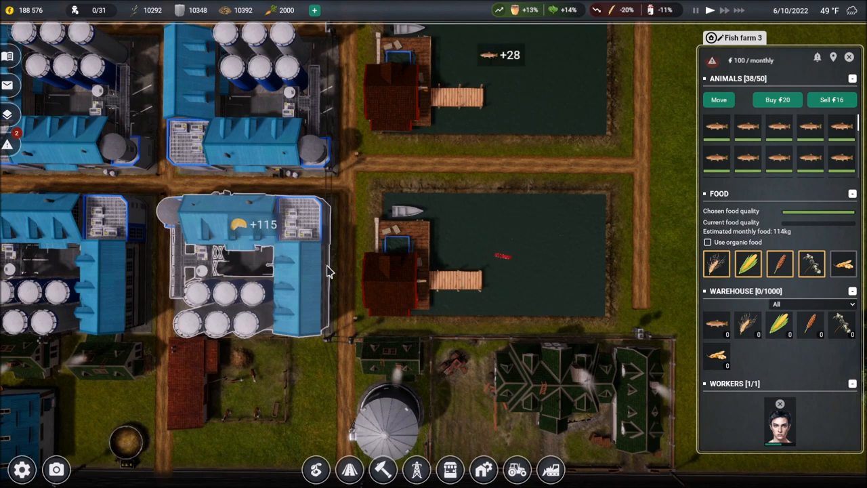
pyautogui.scroll(3)
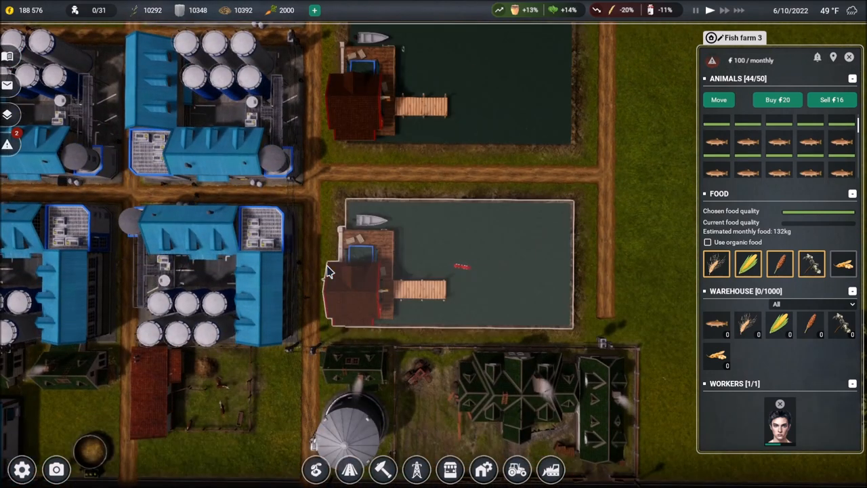
pyautogui.click(420, 88)
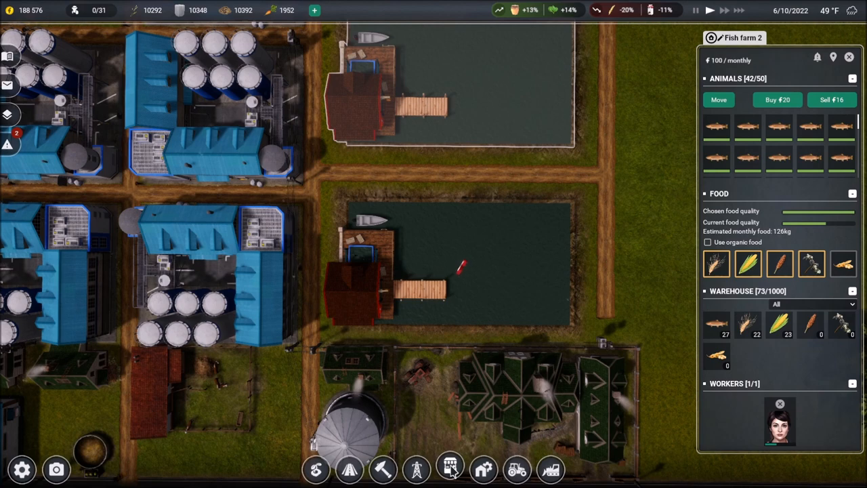
pyautogui.click(416, 271)
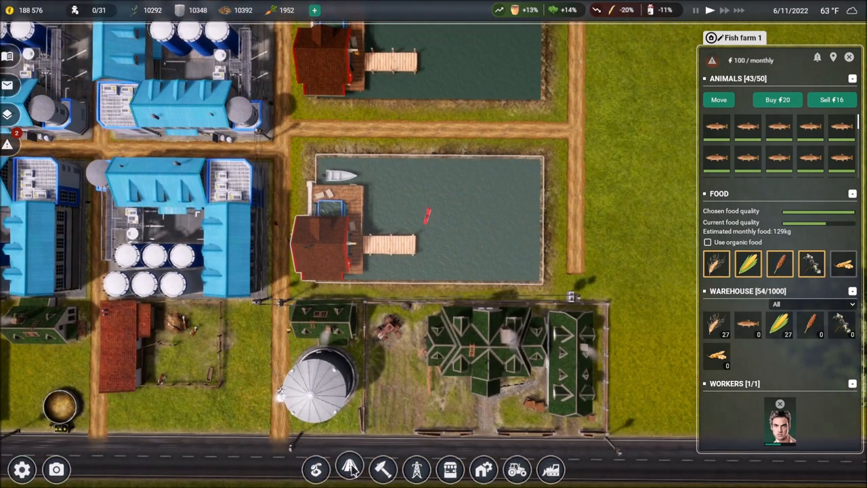
# Browse Production buildings, checking Slaughterhouse and Fruit processing plant costs and products
pyautogui.click(348, 469)
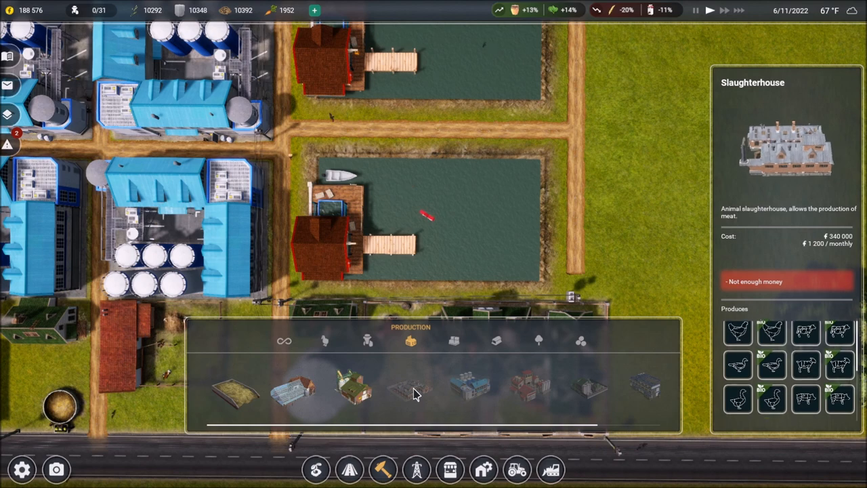
pyautogui.click(528, 386)
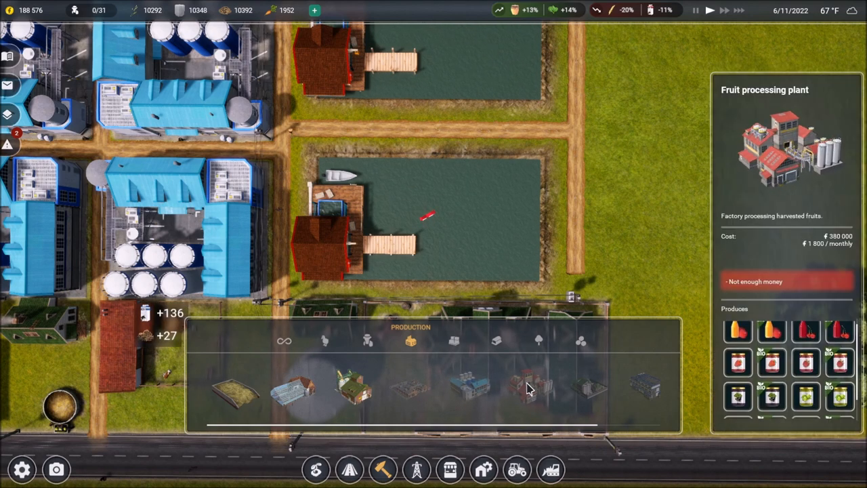
pyautogui.click(647, 386)
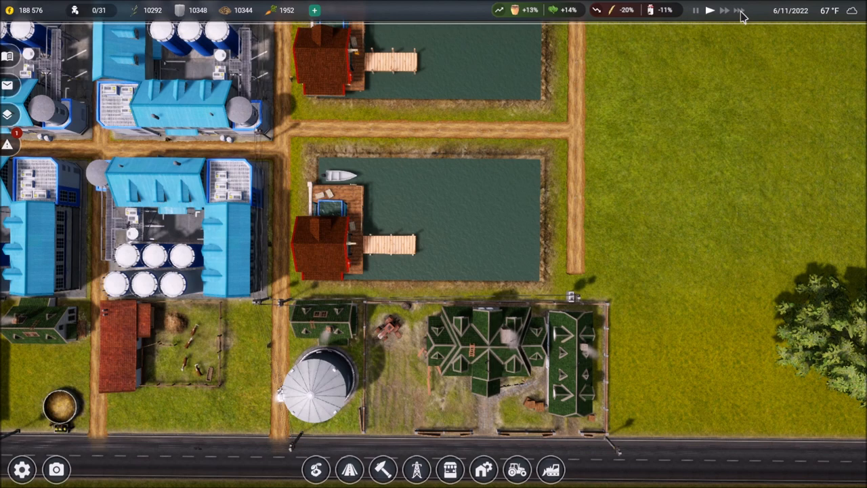
pyautogui.moveTo(644, 273)
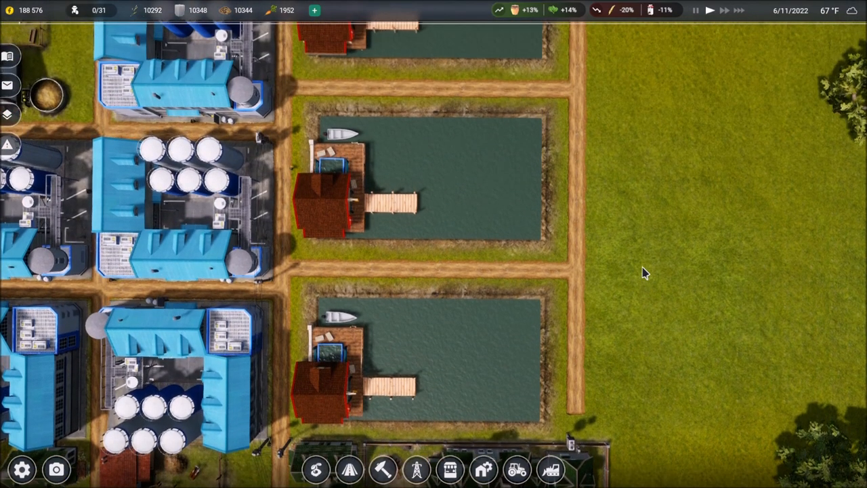
# View Fish farm 1's details (49 of 50 trout), then bring up the market
pyautogui.click(332, 196)
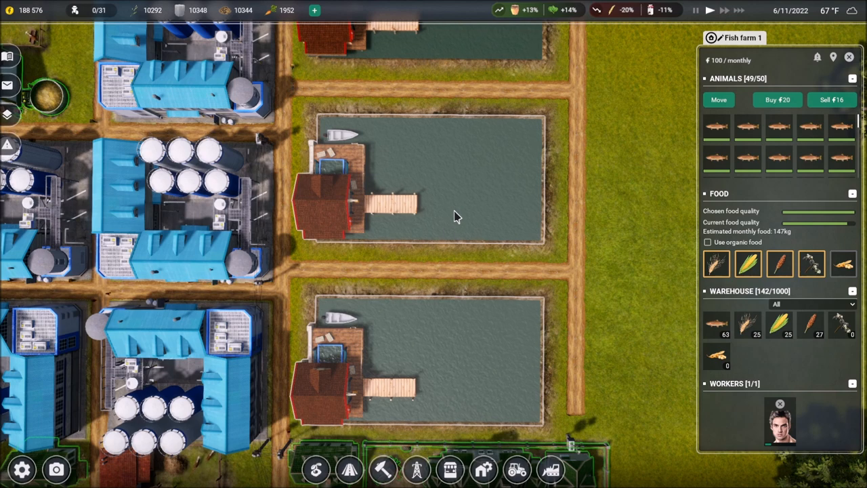
pyautogui.click(450, 470)
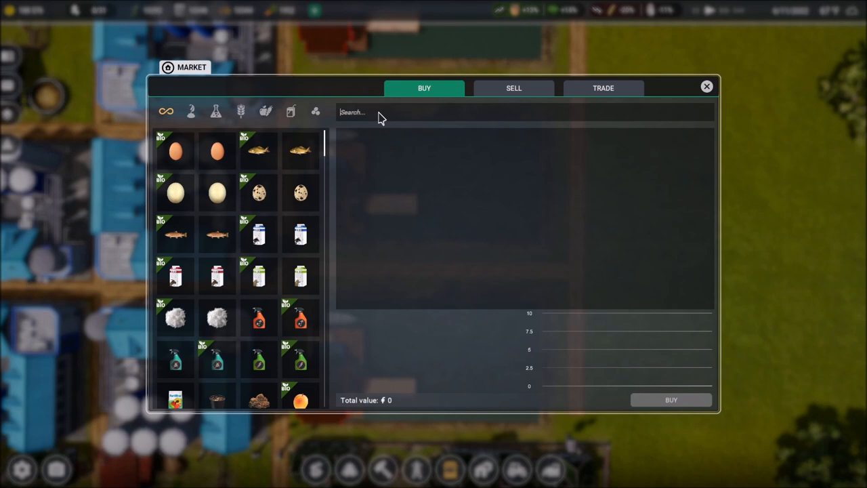
# Compare Trout meat and Frozen trout prices, then close the market without buying
pyautogui.write('trou')
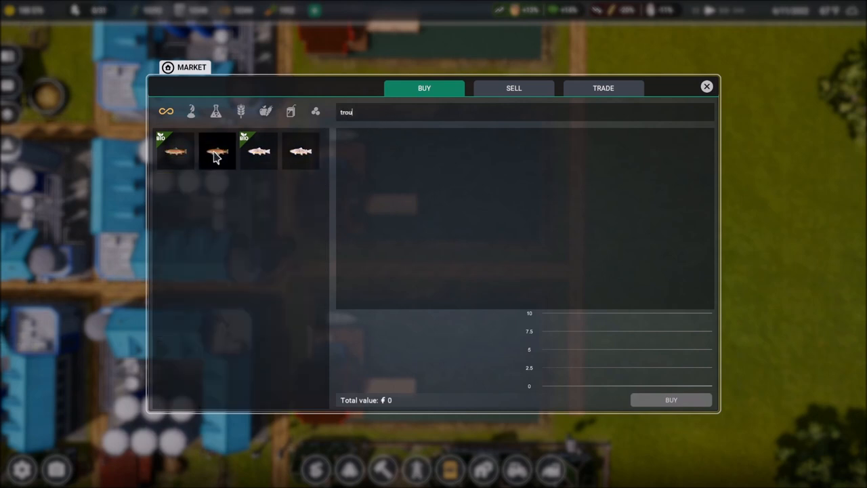
pyautogui.click(216, 151)
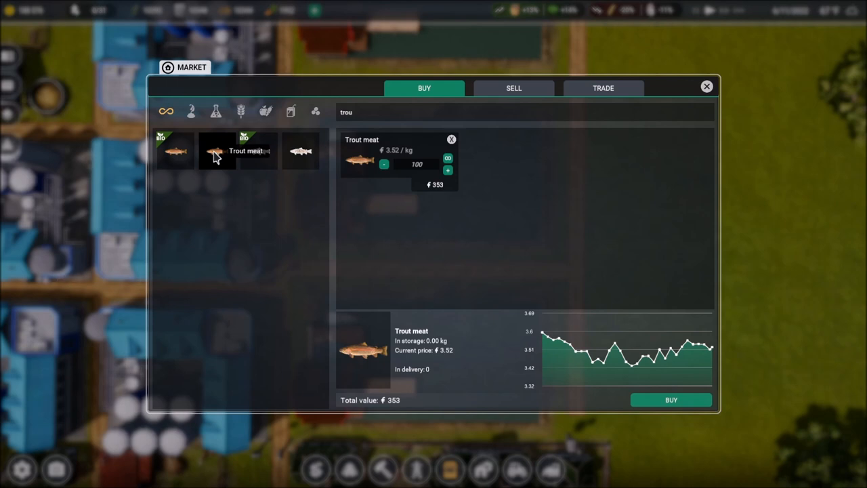
pyautogui.moveTo(300, 151)
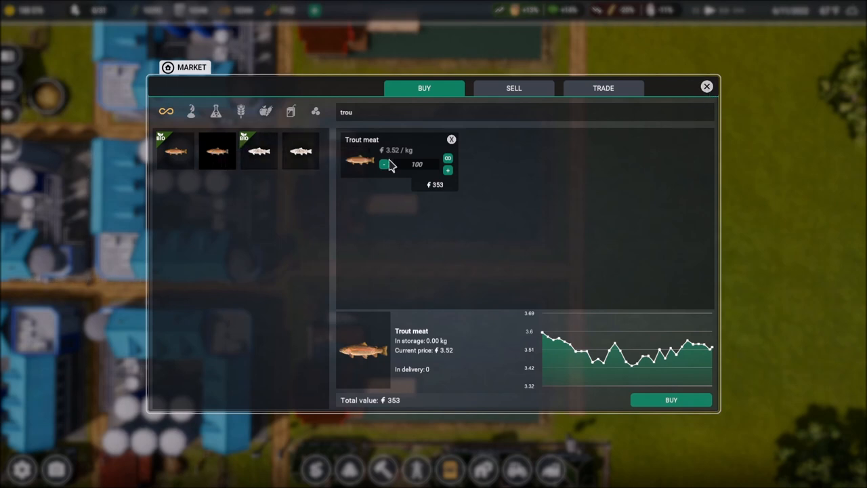
pyautogui.click(300, 151)
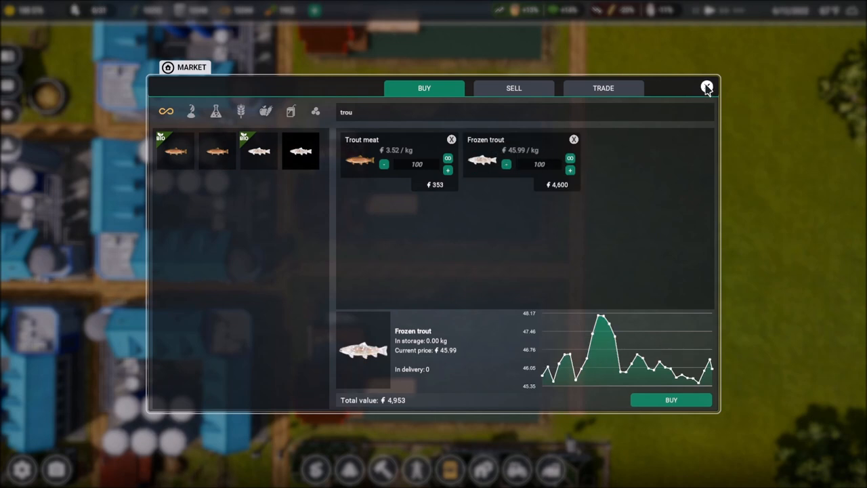
pyautogui.moveTo(530, 102)
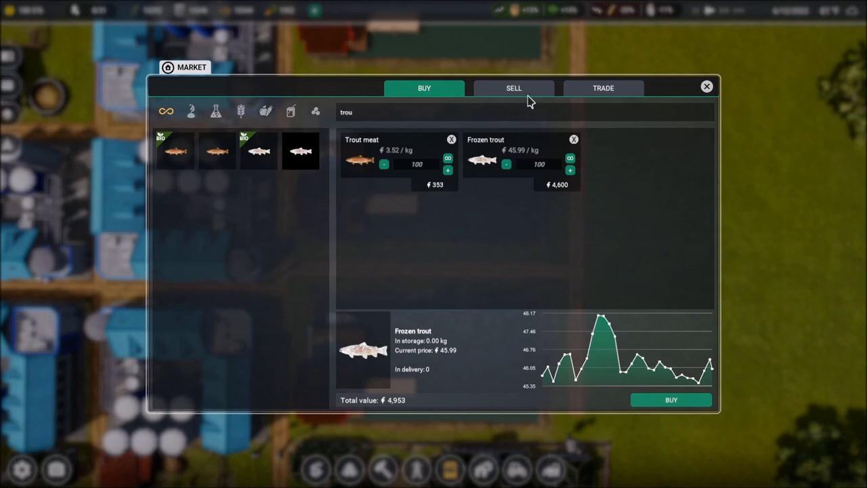
pyautogui.click(707, 87)
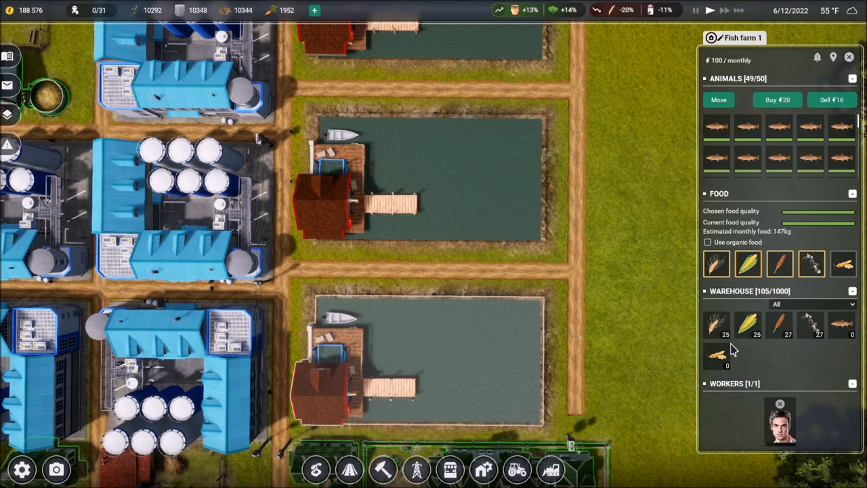
pyautogui.moveTo(842, 328)
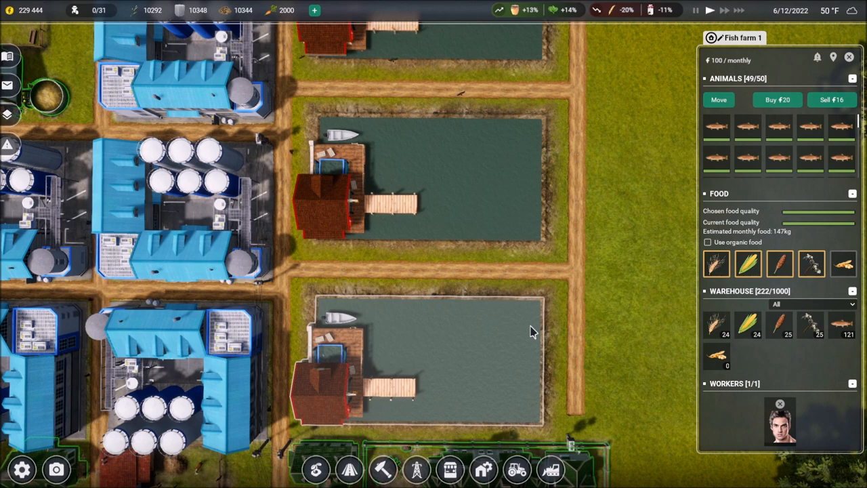
pyautogui.moveTo(842, 329)
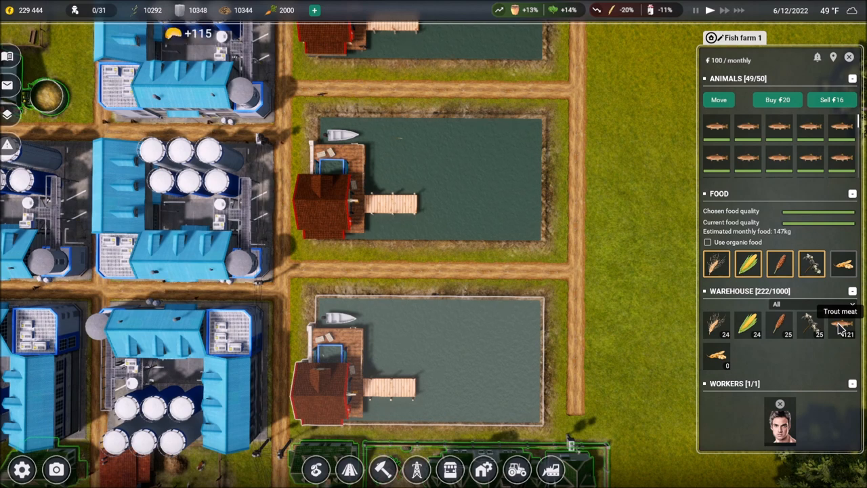
pyautogui.moveTo(605, 337)
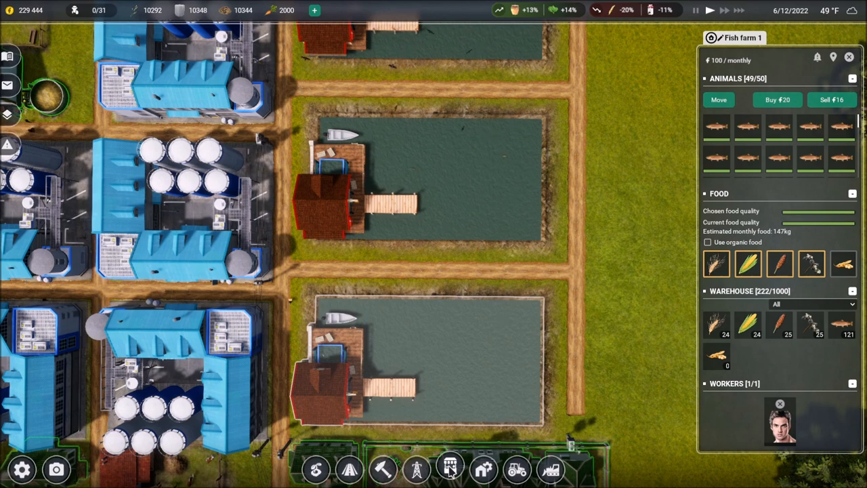
# Briefly view the market's sell tab listing stored trout meat
pyautogui.click(450, 469)
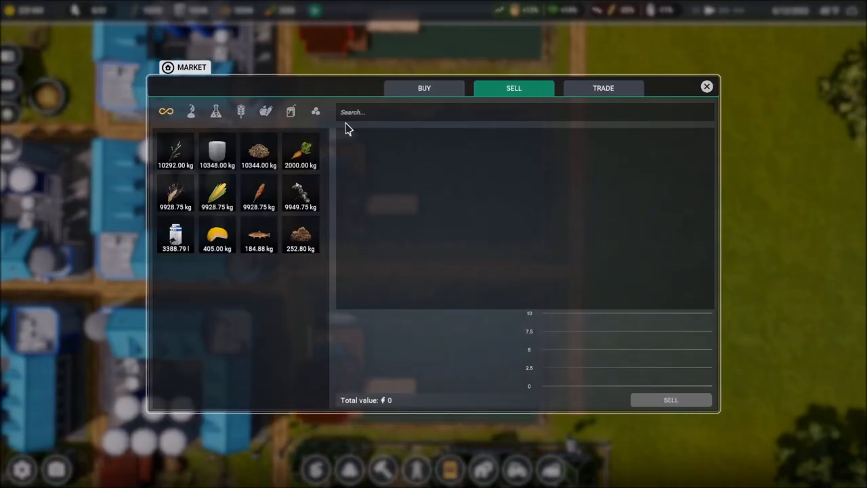
pyautogui.moveTo(258, 235)
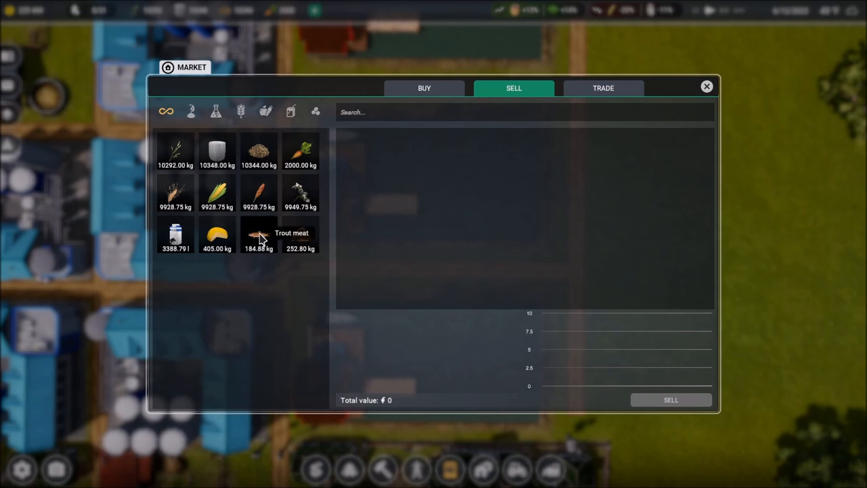
pyautogui.click(706, 86)
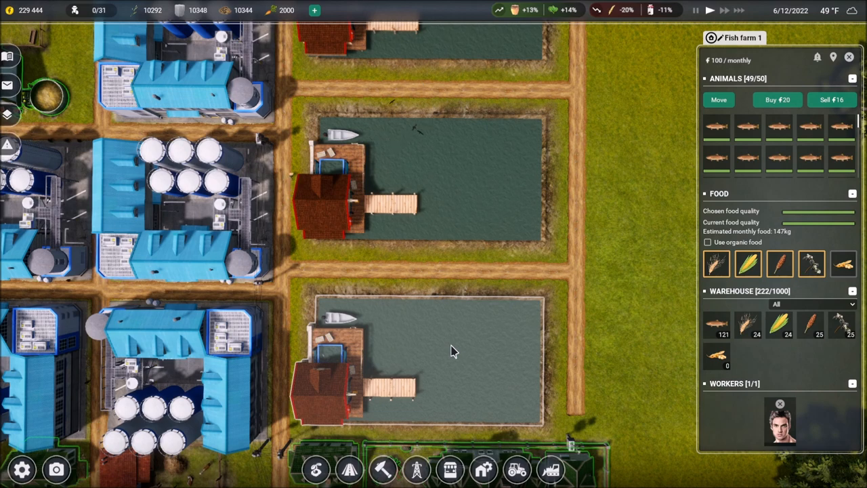
pyautogui.moveTo(762, 87)
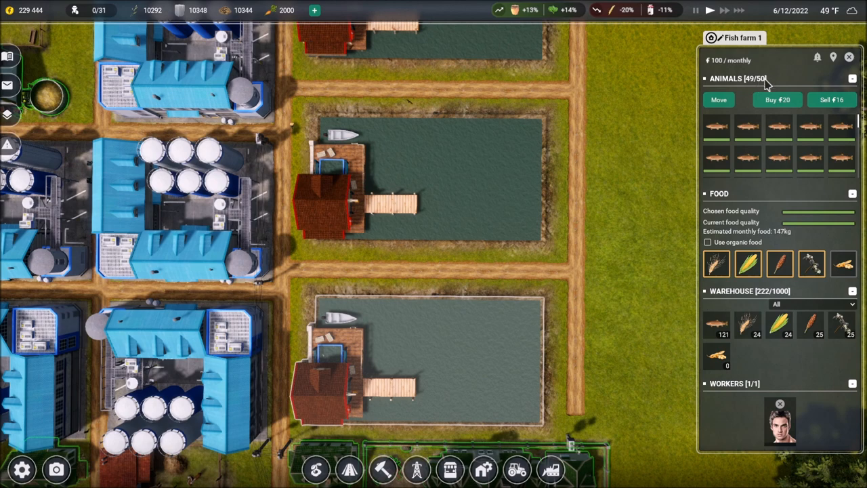
pyautogui.moveTo(747, 249)
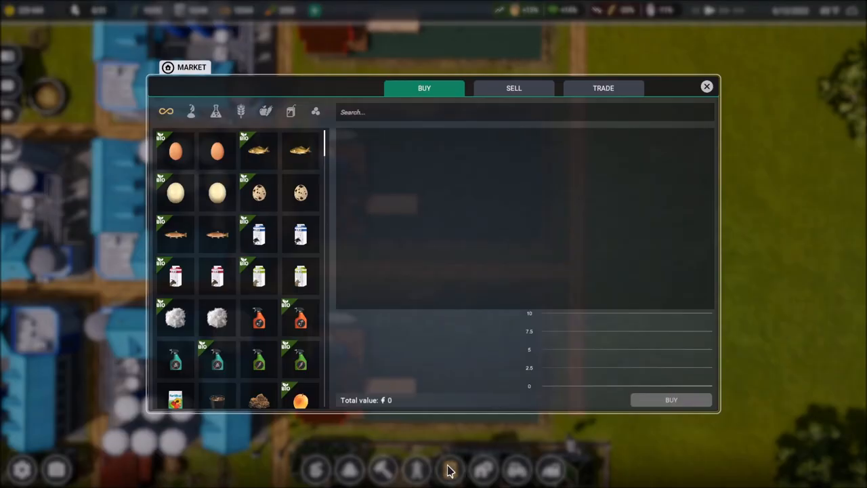
# Create a trout meat trade order selling all stock above 0, then close the market
pyautogui.click(602, 88)
pyautogui.write('tro')
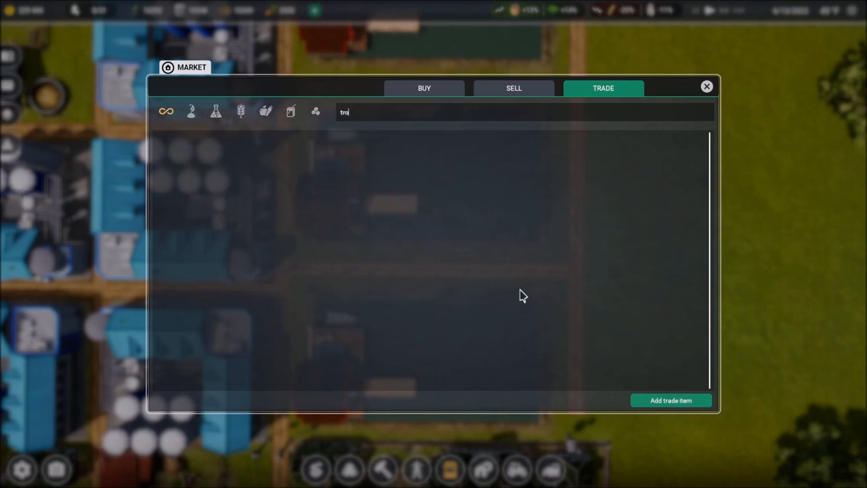
pyautogui.click(671, 399)
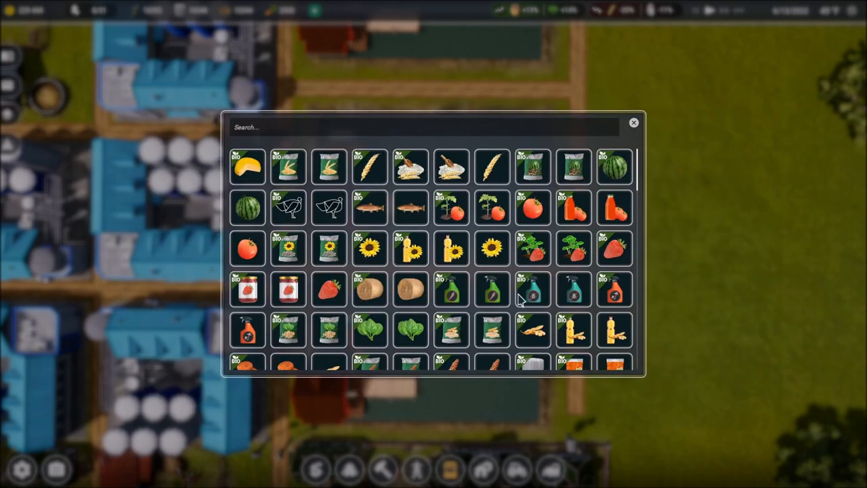
pyautogui.write('tr')
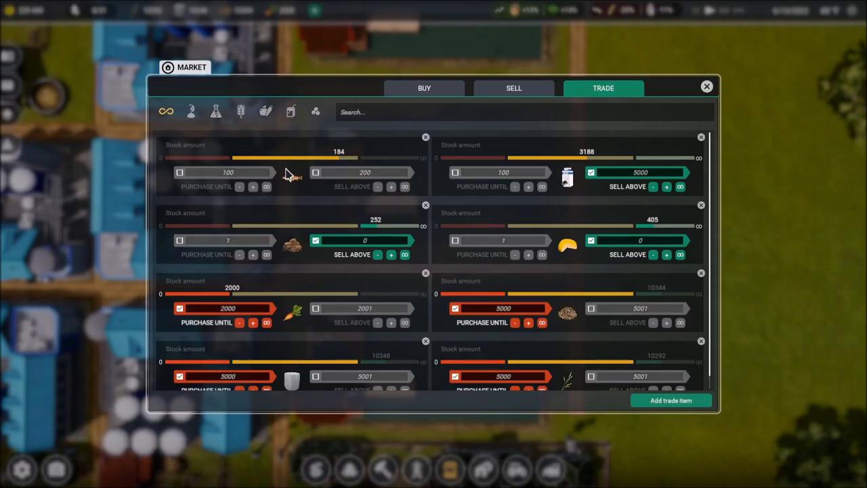
pyautogui.click(316, 172)
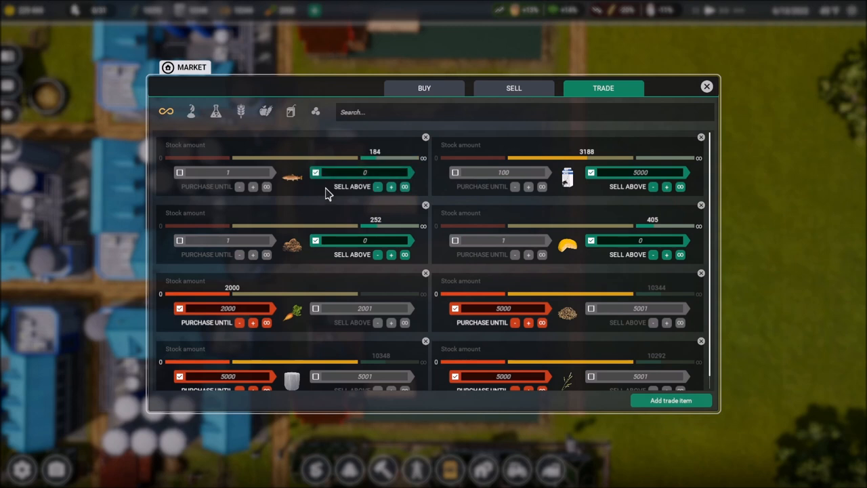
pyautogui.moveTo(683, 109)
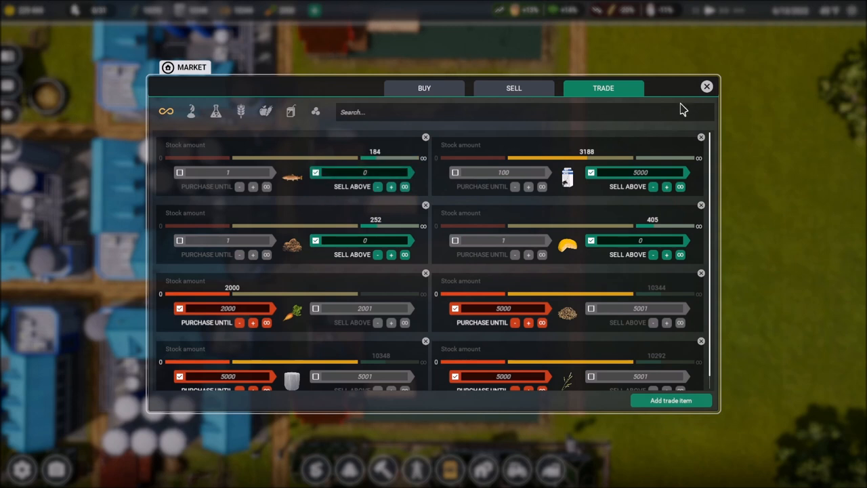
pyautogui.click(707, 87)
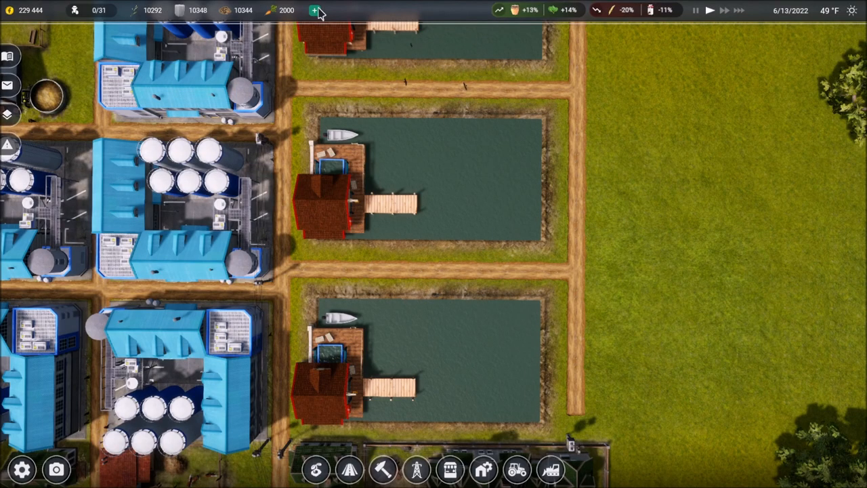
# Add Trout meat (185) to the tracked resource counters in the top bar
pyautogui.click(313, 10)
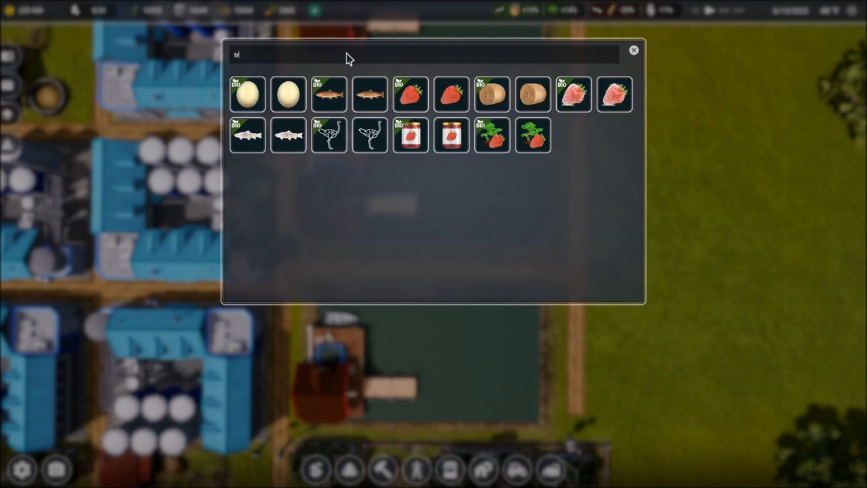
pyautogui.write('ou')
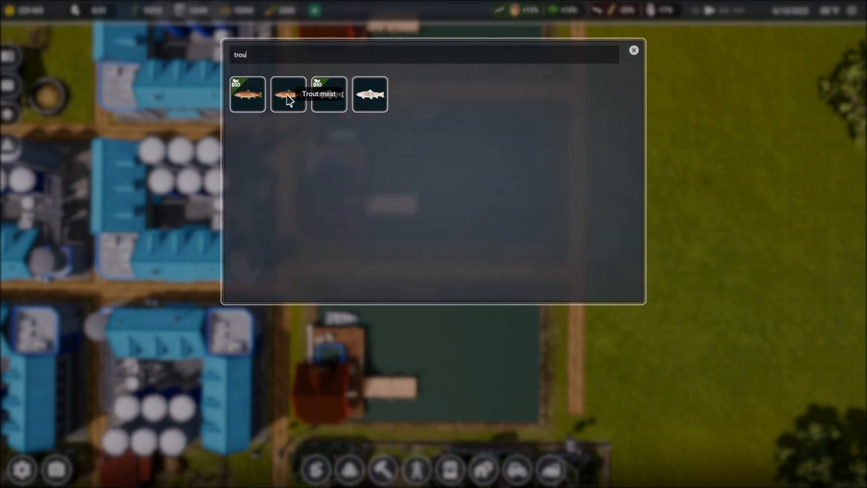
pyautogui.click(633, 49)
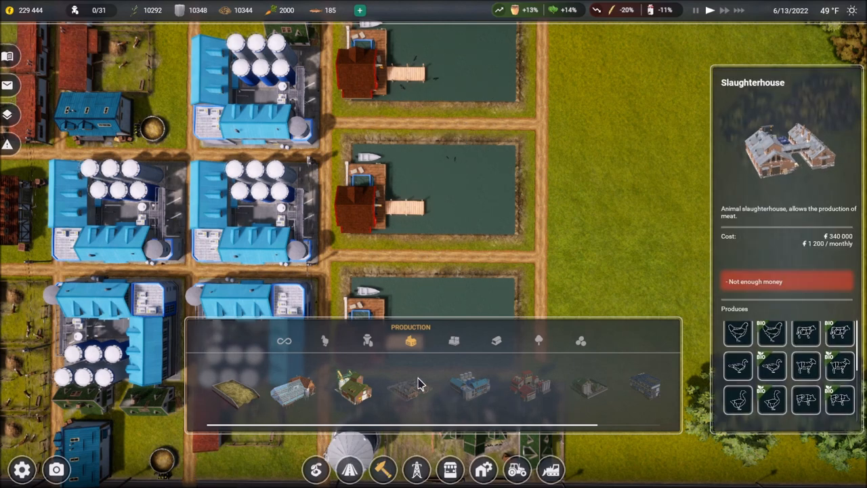
# Show the Staff Manager's staff list with employee wages and current actions
pyautogui.click(532, 386)
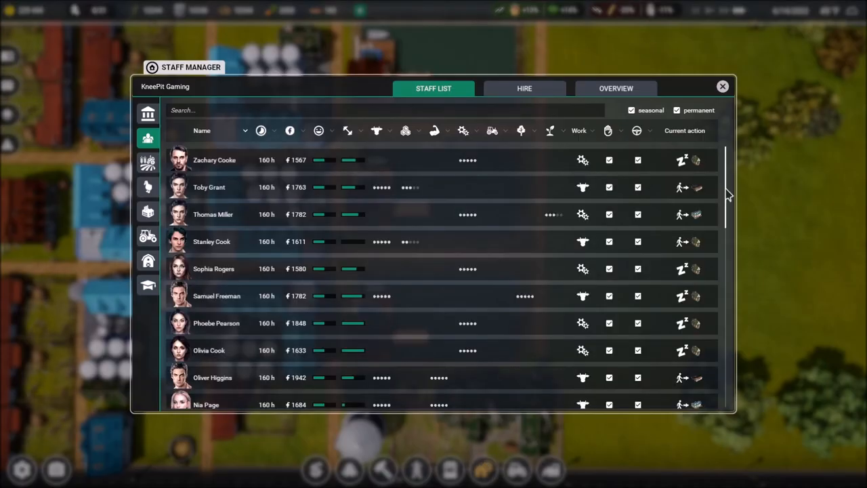
# Start the 50,000 Industrial management training for pig farming, leaving 195,418, then close training
pyautogui.click(148, 284)
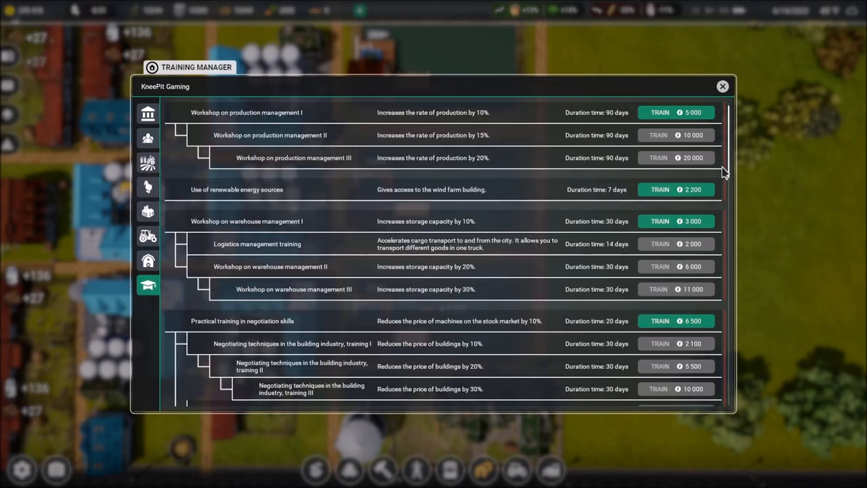
pyautogui.click(722, 86)
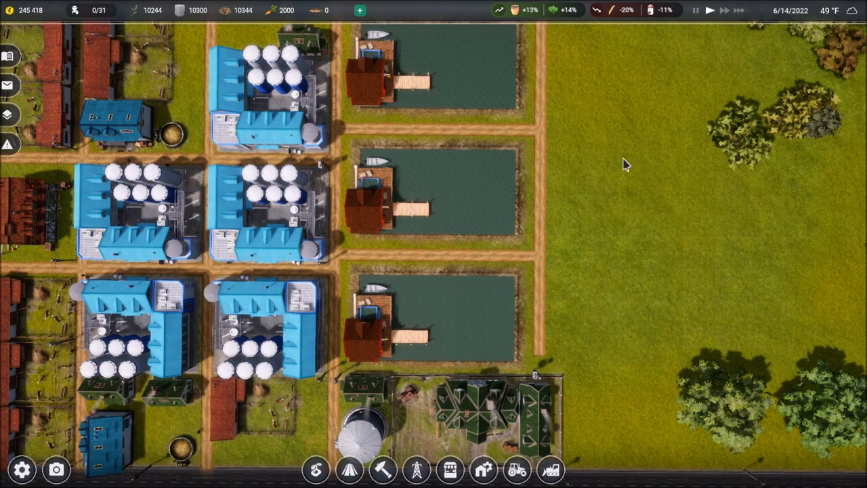
pyautogui.moveTo(320, 18)
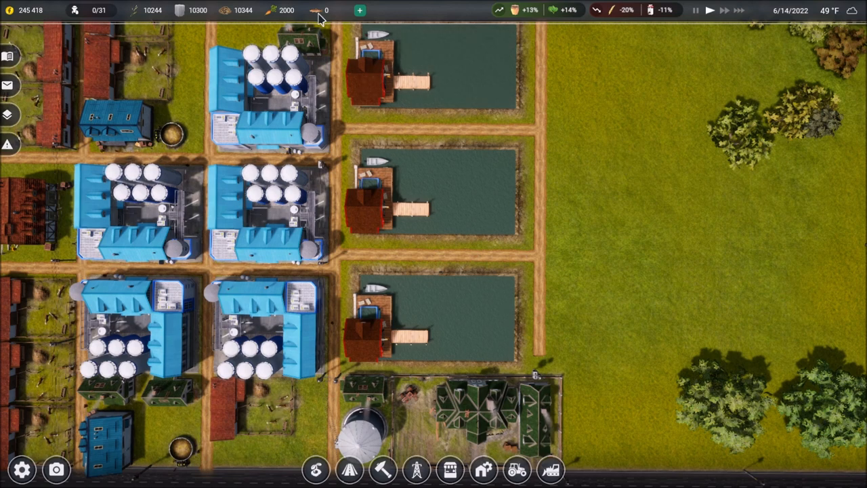
pyautogui.moveTo(606, 128)
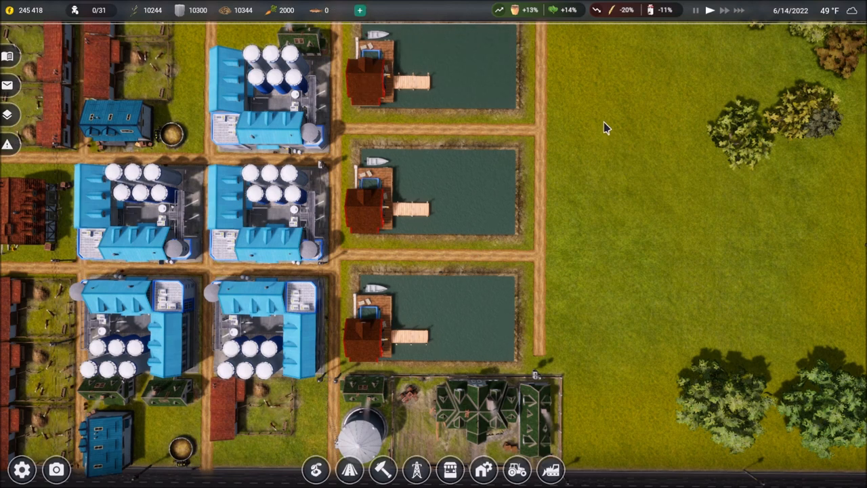
pyautogui.moveTo(549, 264)
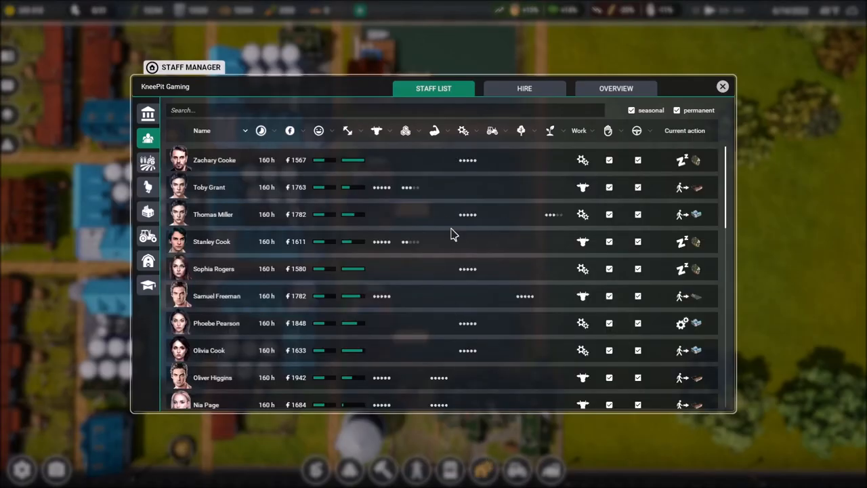
pyautogui.click(148, 285)
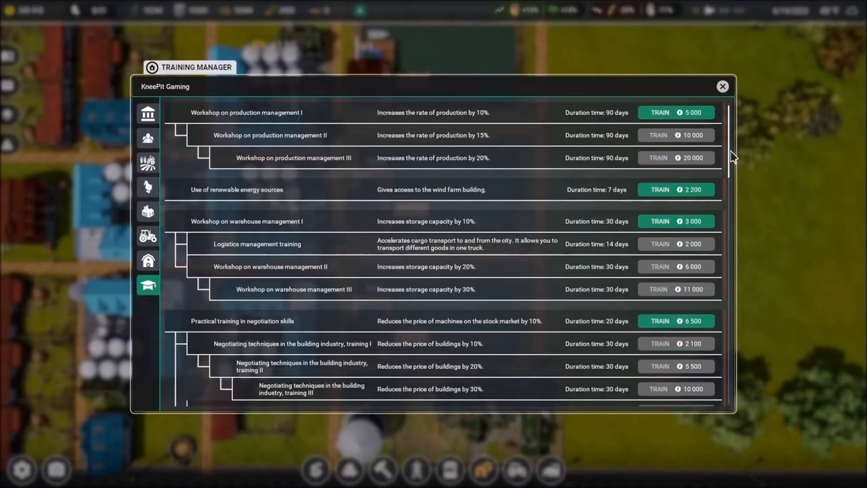
pyautogui.scroll(-3)
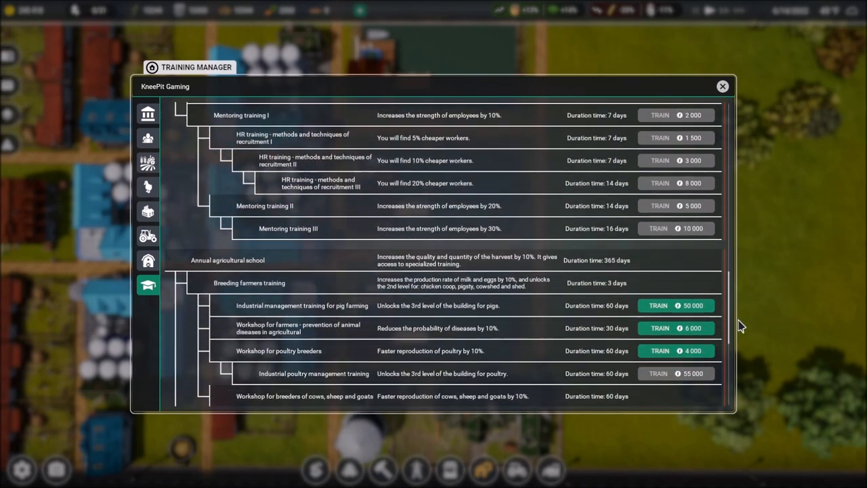
pyautogui.scroll(-3)
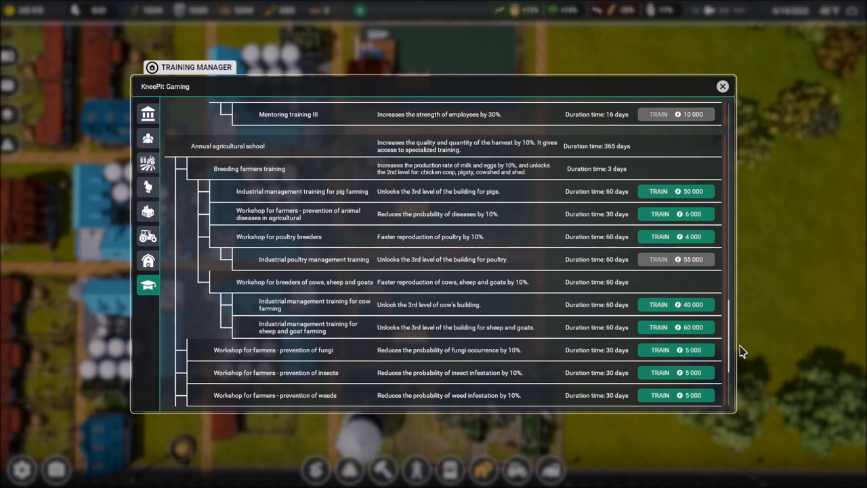
pyautogui.moveTo(418, 200)
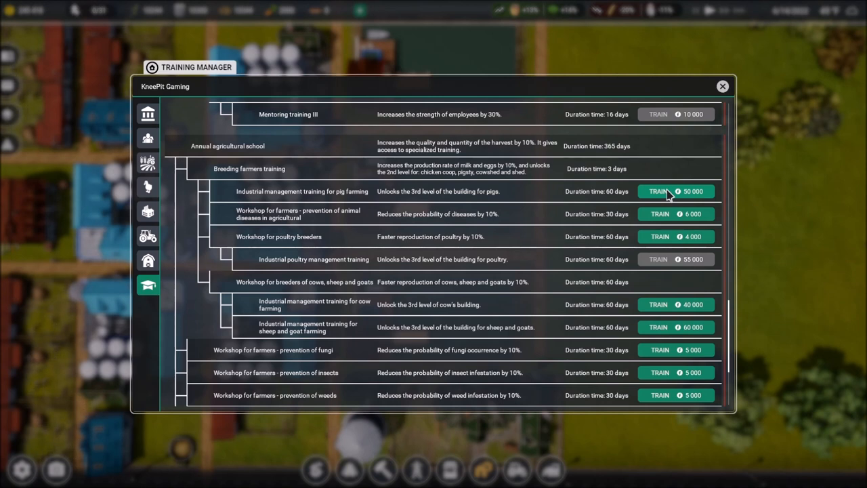
pyautogui.click(657, 191)
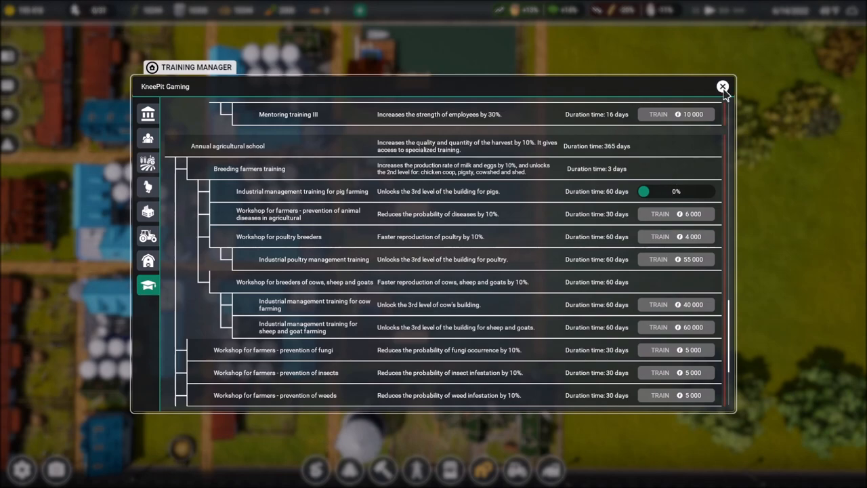
pyautogui.click(723, 87)
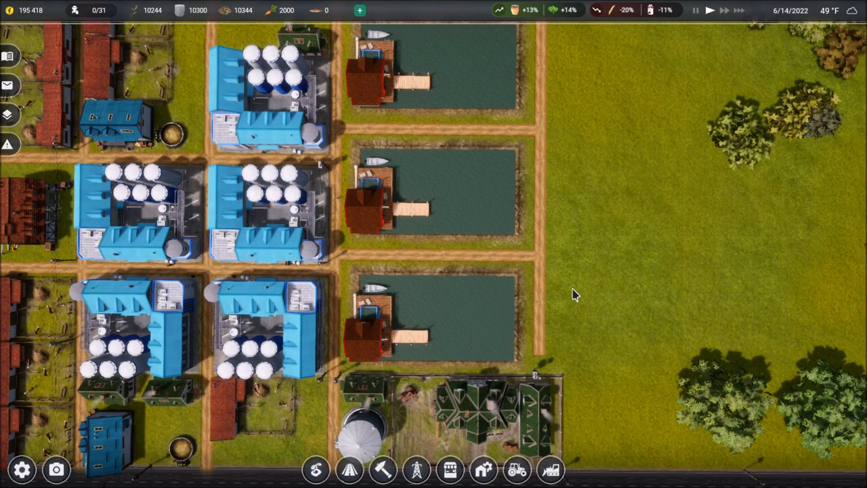
pyautogui.moveTo(735, 32)
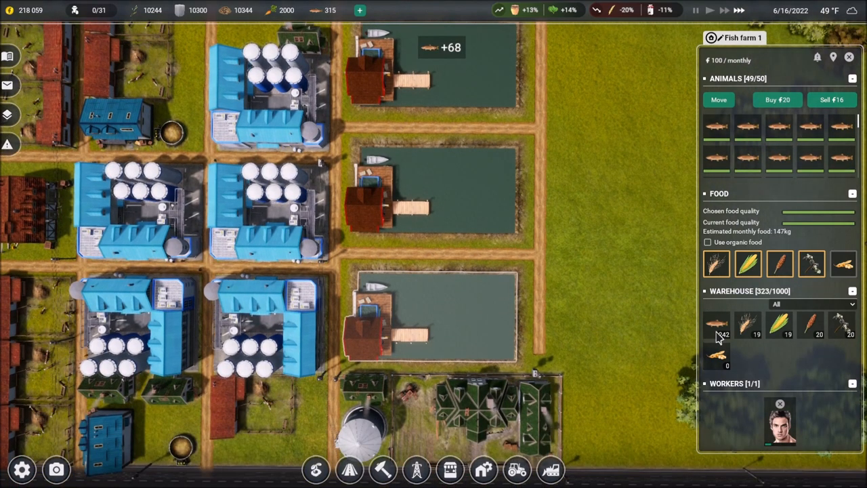
pyautogui.moveTo(717, 338)
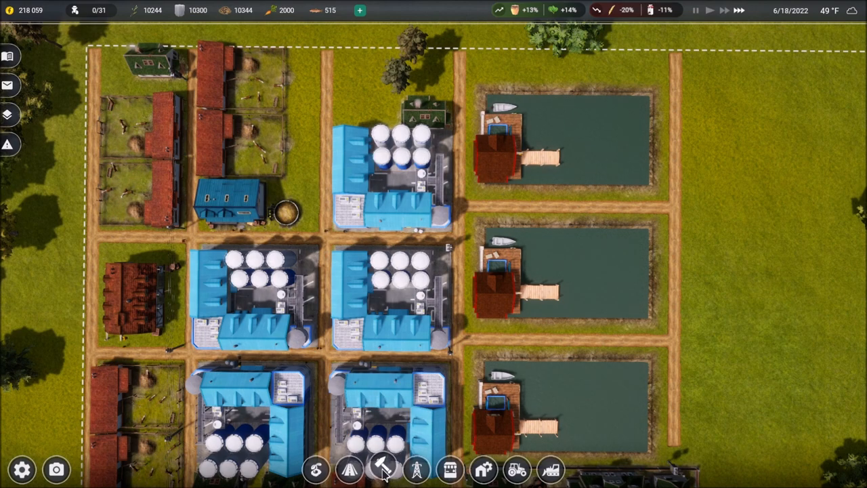
# Pick the 50,000 Logistics building from Others and rotate it over the field east of the ponds
pyautogui.click(382, 469)
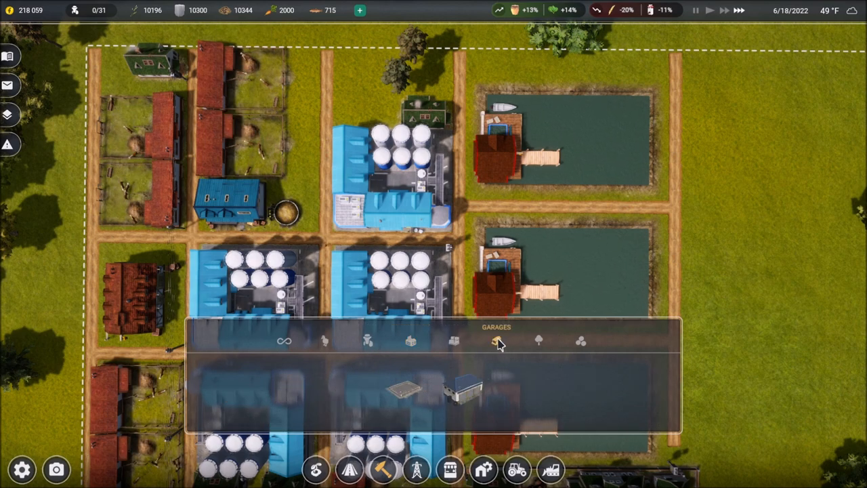
pyautogui.click(579, 341)
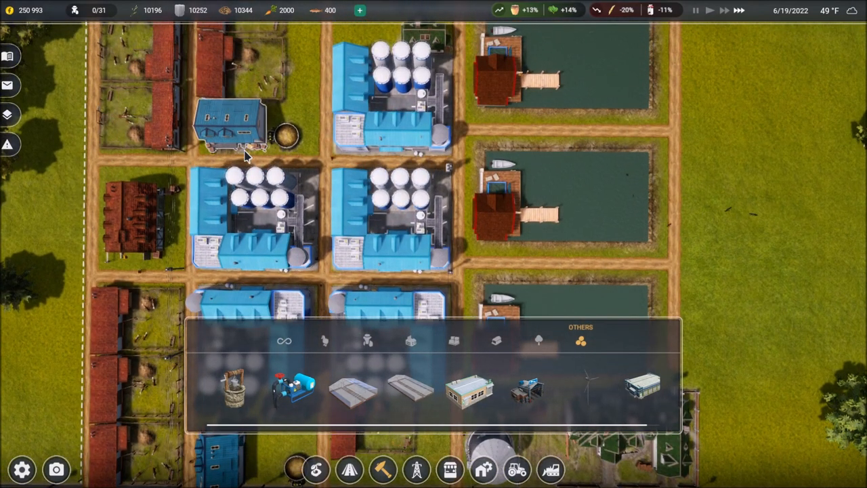
pyautogui.moveTo(640, 386)
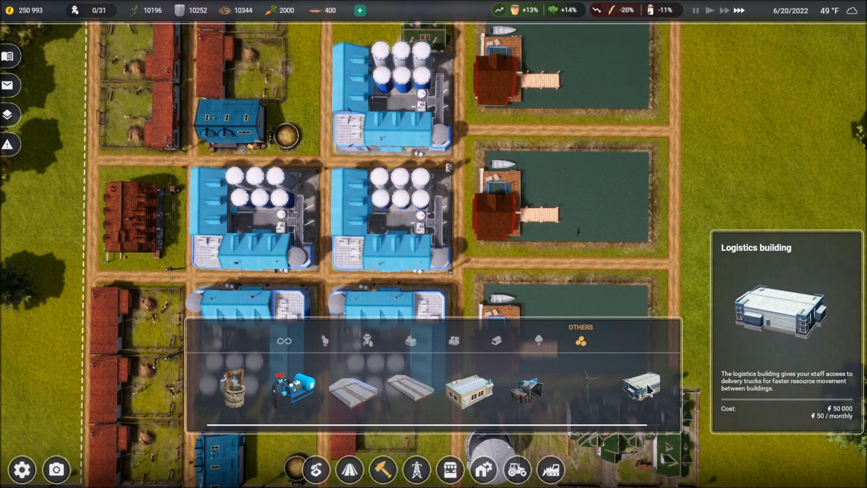
pyautogui.click(641, 386)
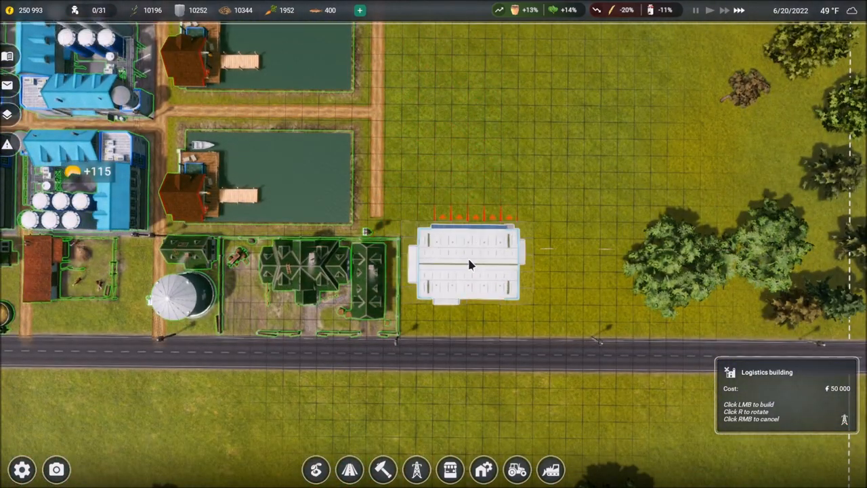
pyautogui.moveTo(478, 297)
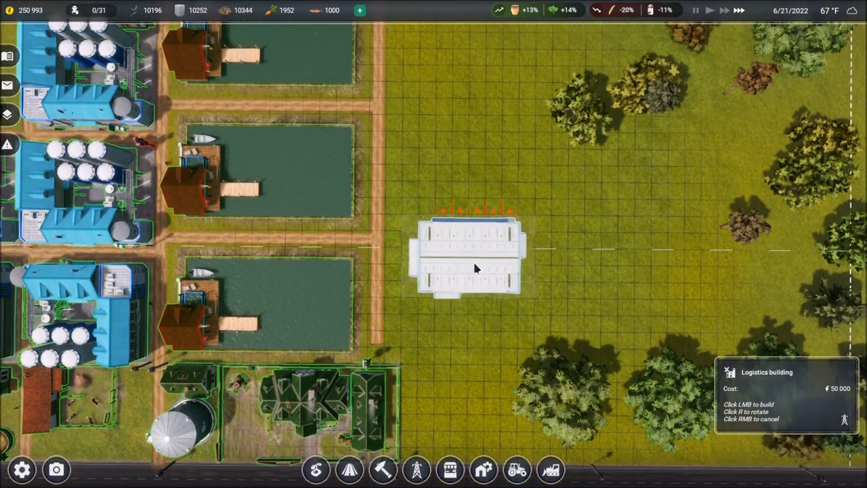
pyautogui.moveTo(474, 304)
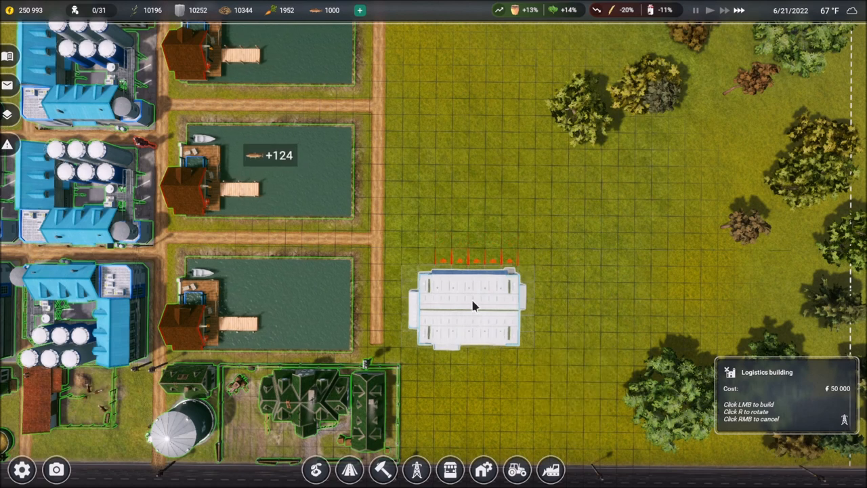
pyautogui.press('r')
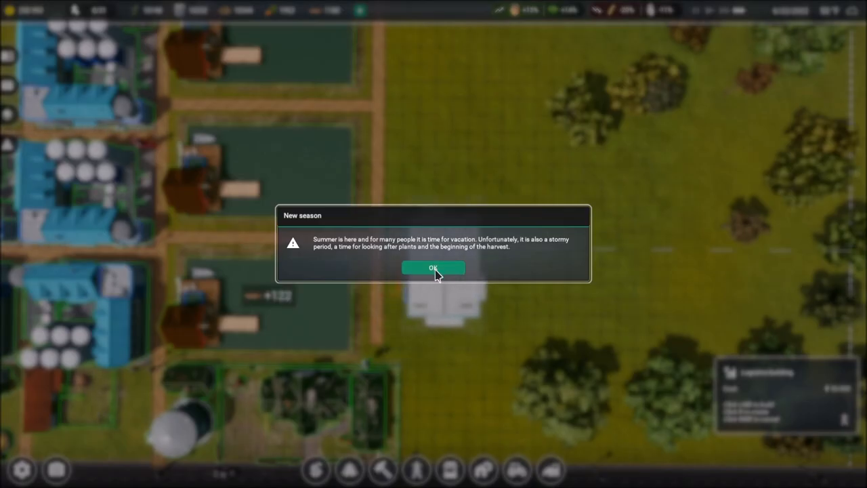
# Dismiss the summer notice, lay a short dirt road east from the pond junction, preview a Logistics building
pyautogui.click(433, 267)
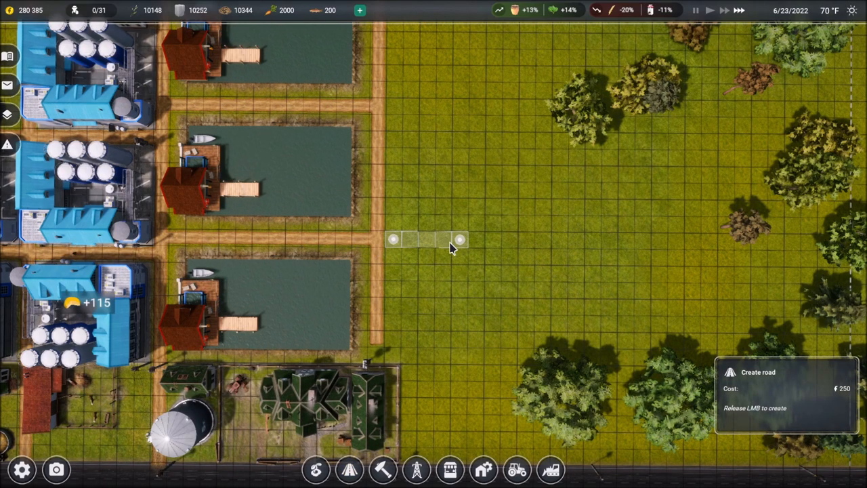
pyautogui.click(382, 469)
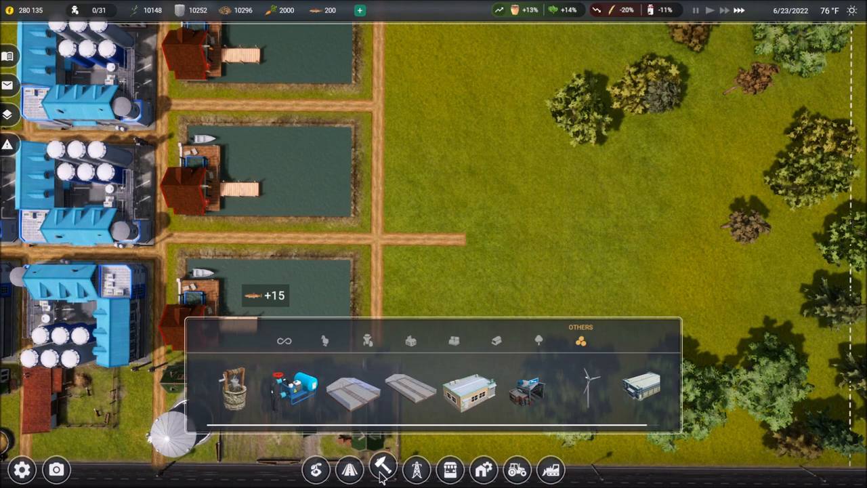
pyautogui.click(639, 385)
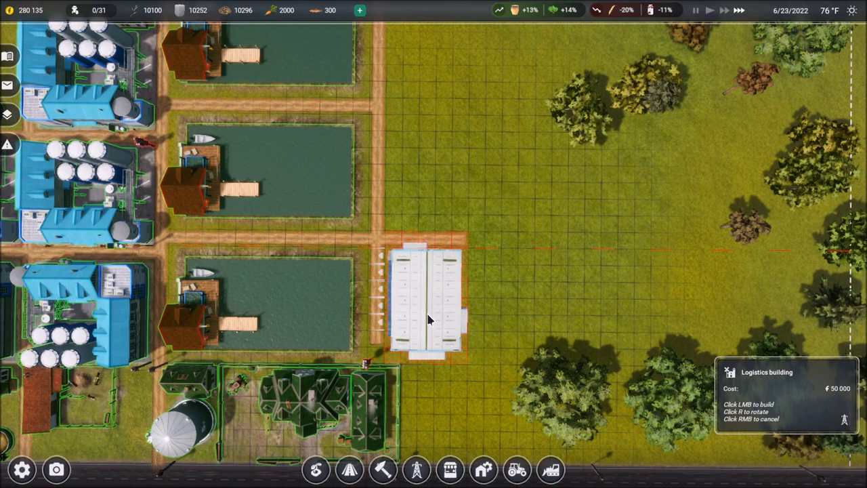
pyautogui.scroll(-3)
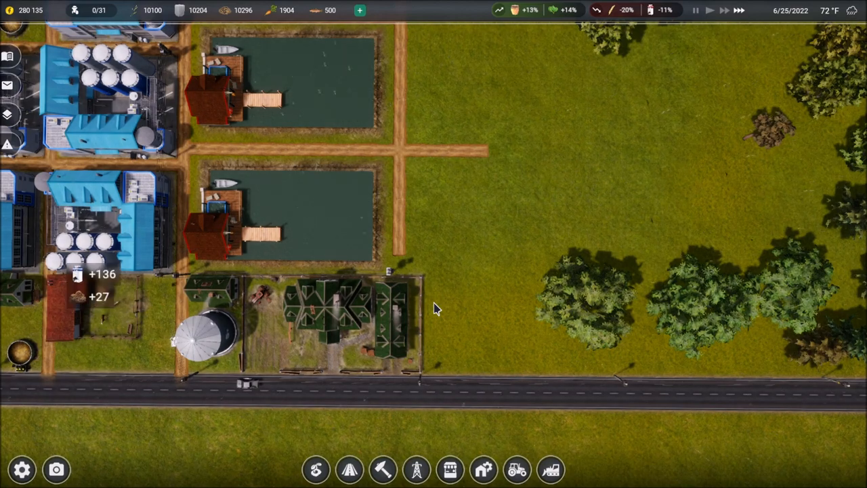
pyautogui.click(348, 469)
pyautogui.write('trou')
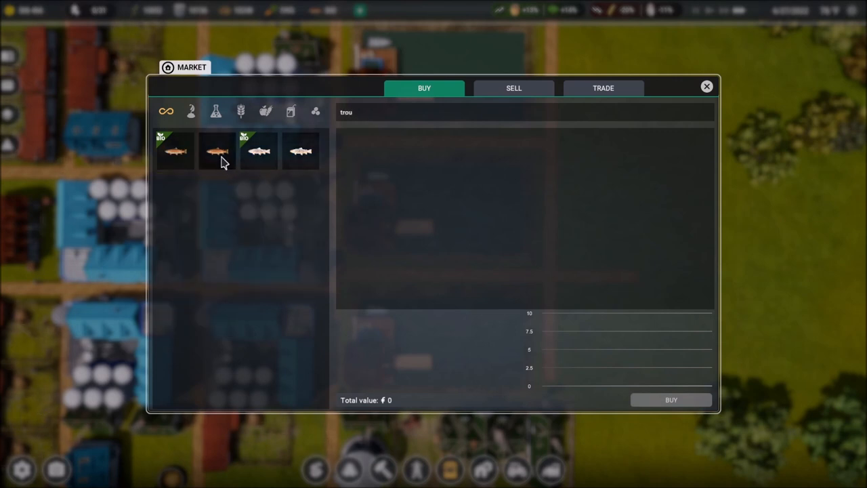
pyautogui.click(217, 150)
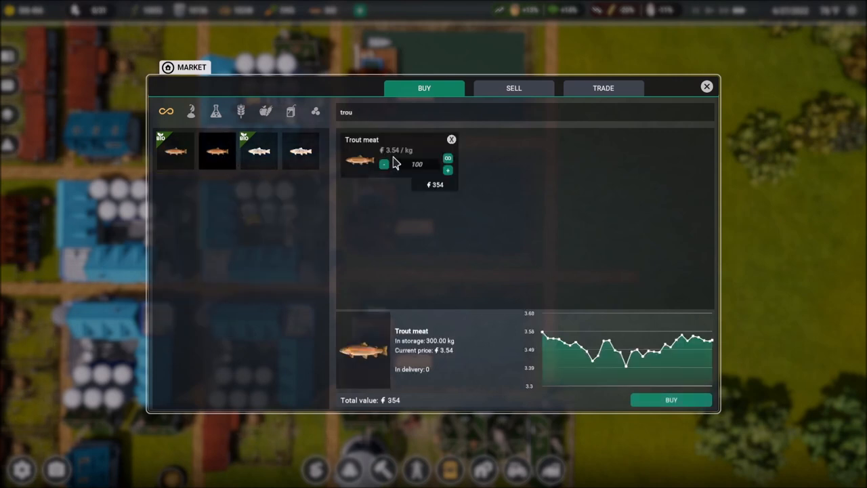
pyautogui.click(300, 151)
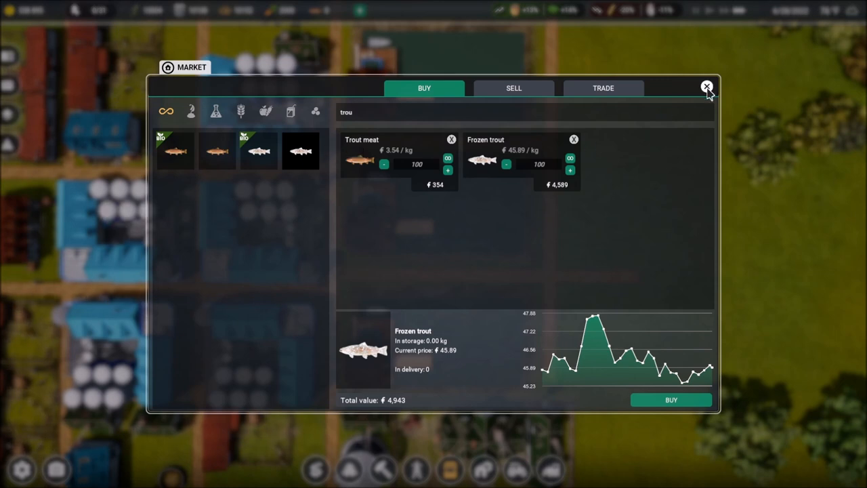
pyautogui.click(708, 87)
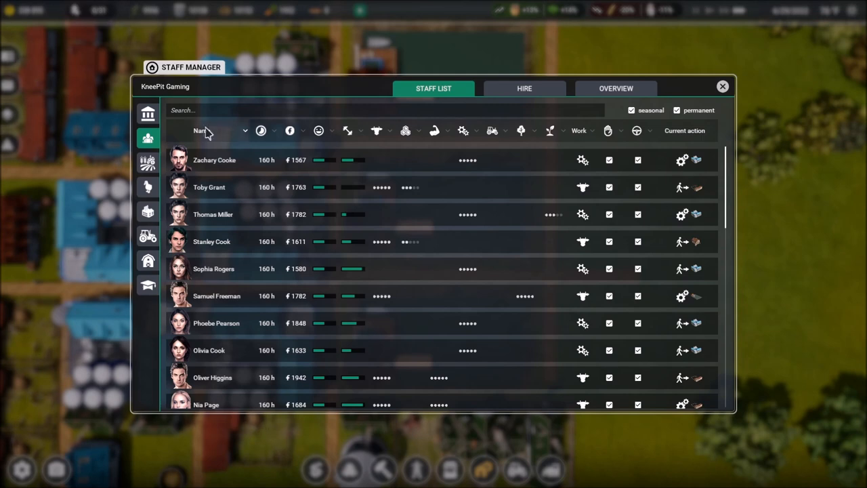
# Take the 500,000 loan over 18 installments at 25%, raising funds to 838,895
pyautogui.click(148, 113)
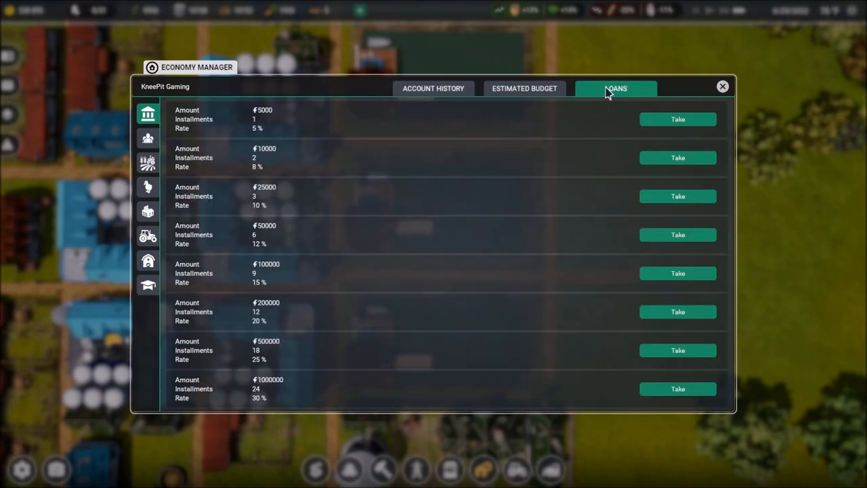
pyautogui.moveTo(518, 270)
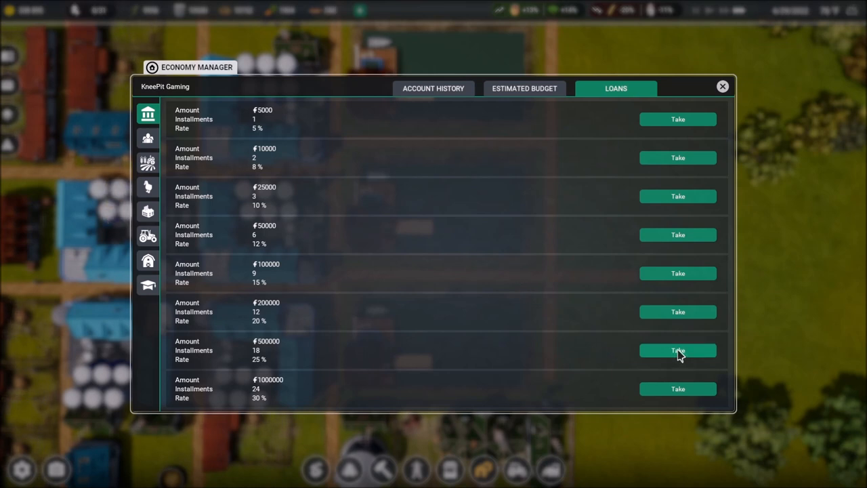
pyautogui.click(677, 350)
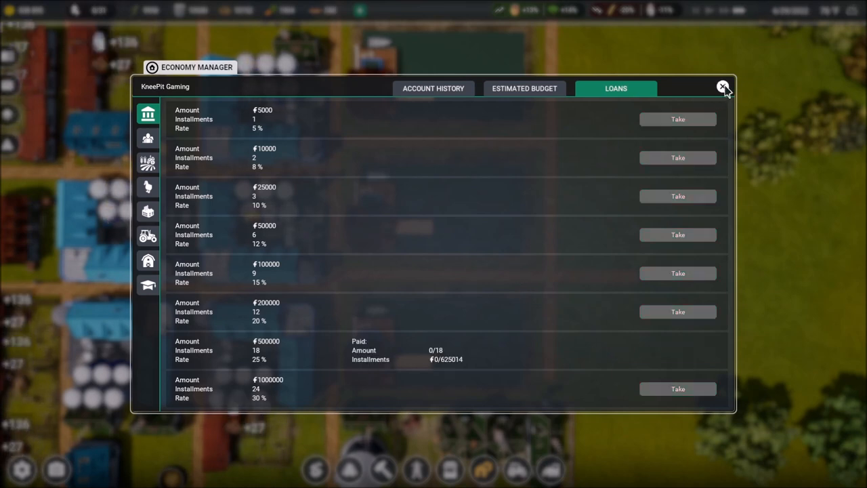
pyautogui.click(723, 88)
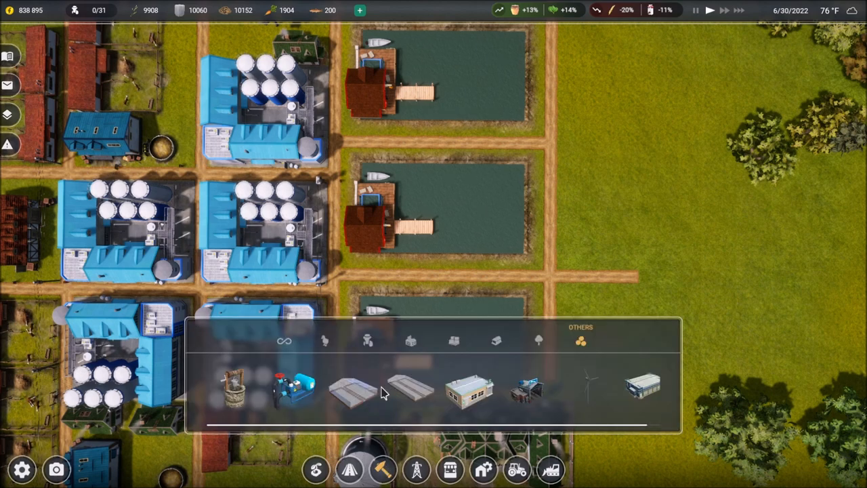
# Place a frozen food factory, rotated to face the road, on the grass east of the ponds
pyautogui.click(410, 340)
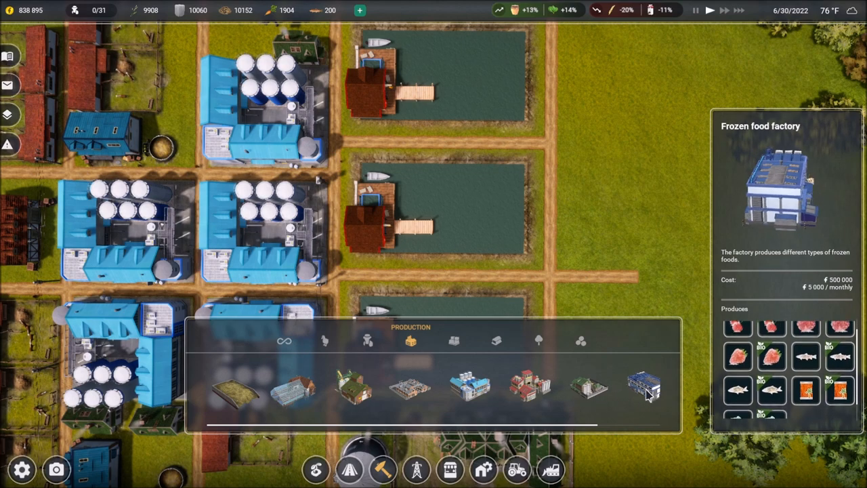
pyautogui.click(643, 386)
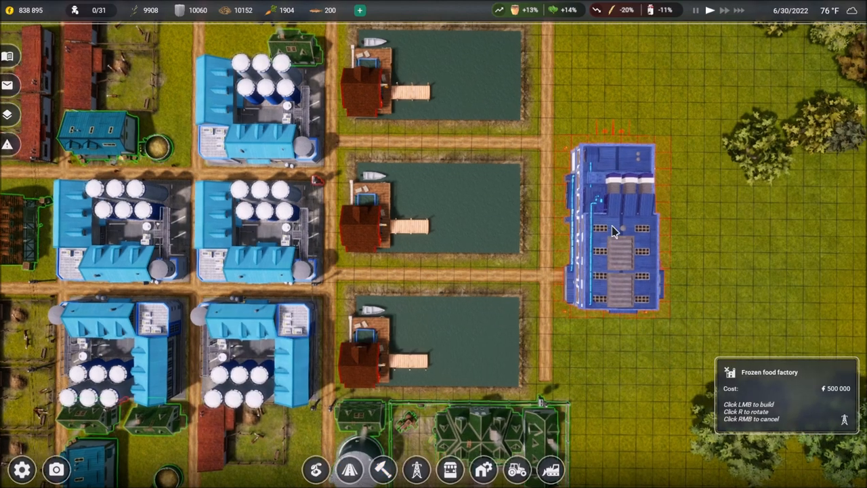
pyautogui.scroll(-3)
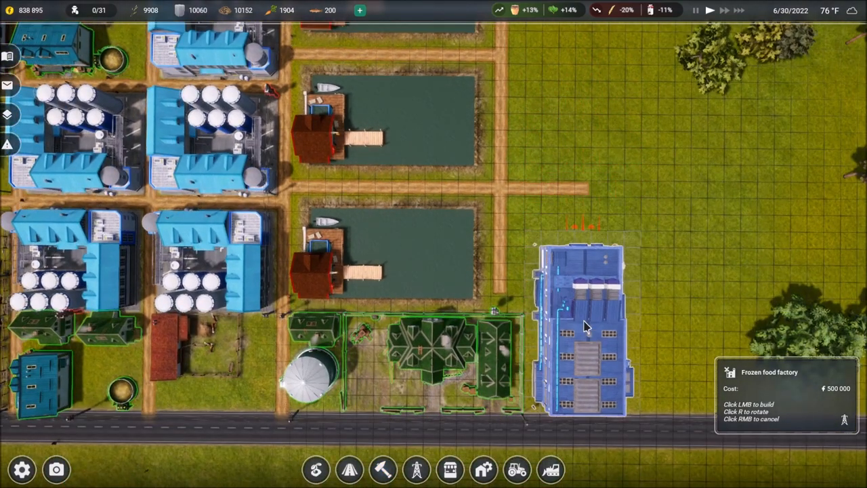
pyautogui.moveTo(584, 299)
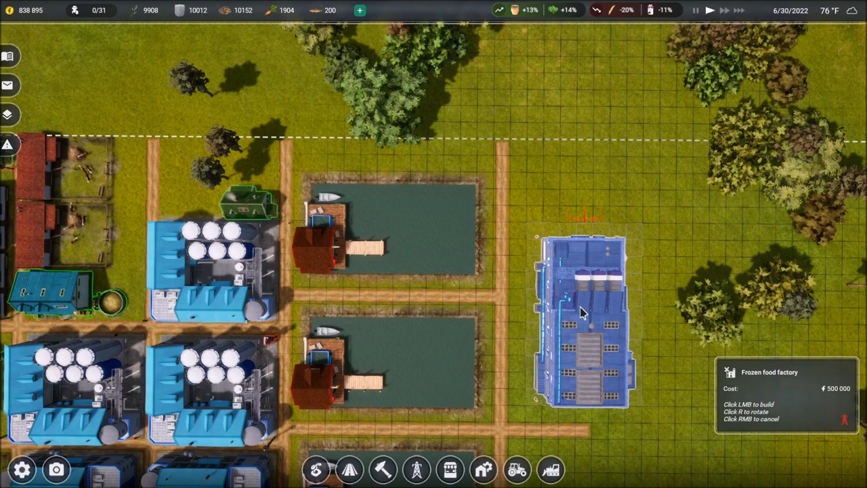
pyautogui.press('r')
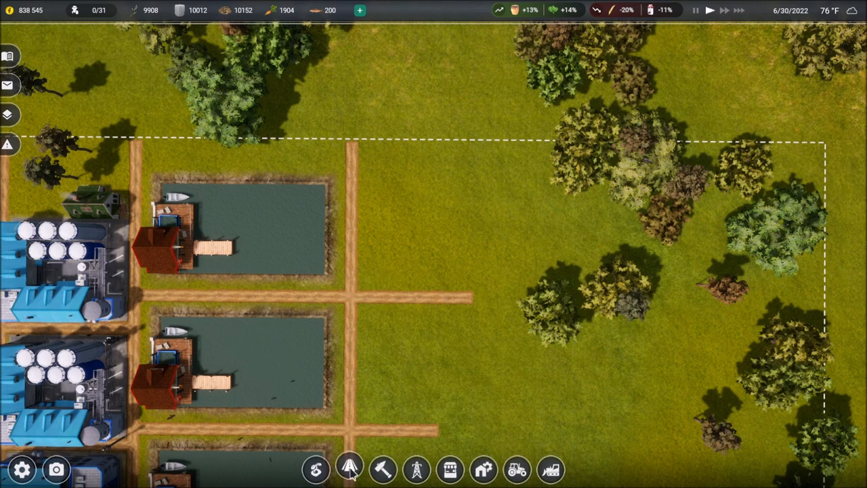
pyautogui.click(349, 468)
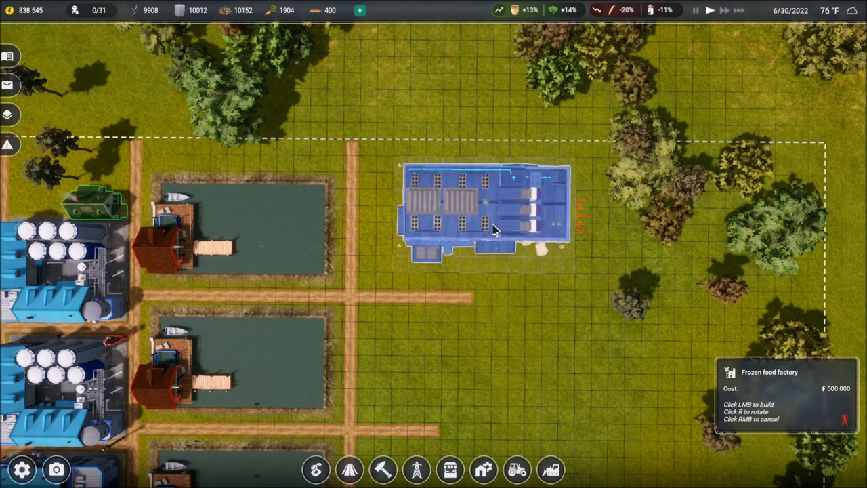
pyautogui.press('r')
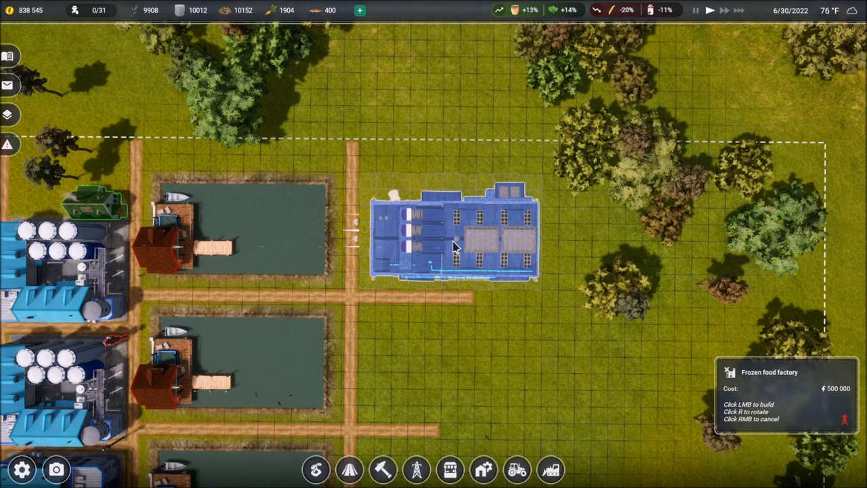
pyautogui.click(454, 244)
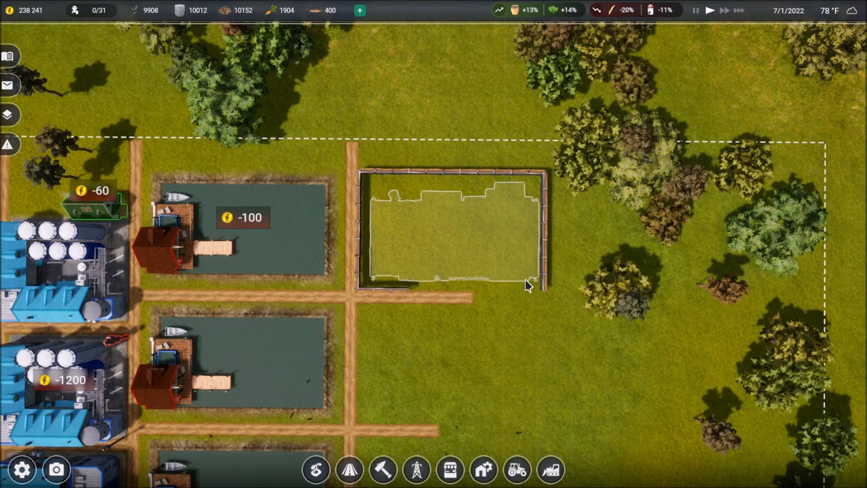
pyautogui.click(454, 227)
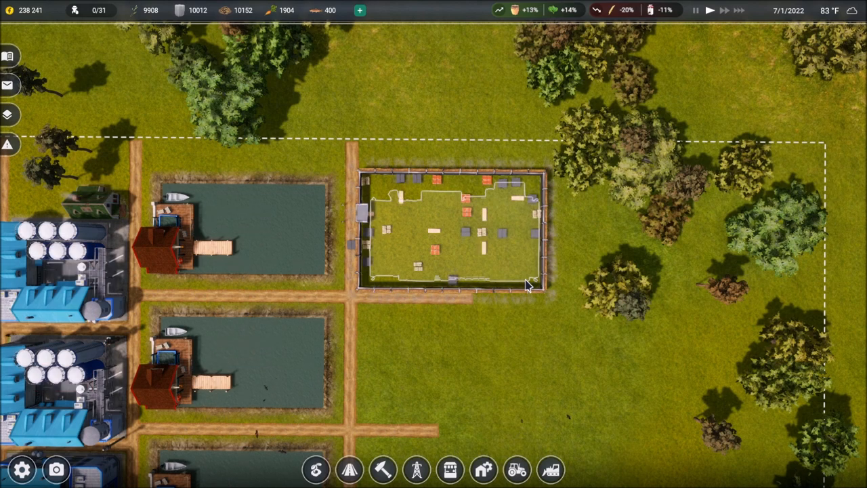
pyautogui.scroll(-3)
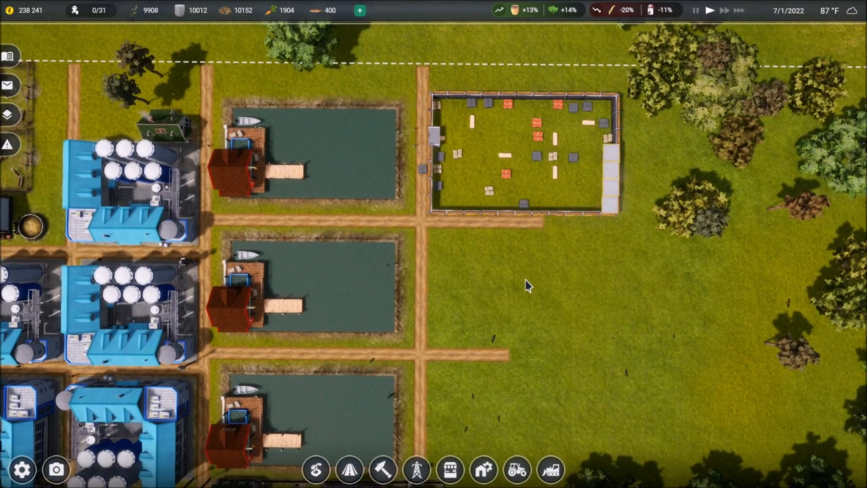
# Fast-forward time and place an electric transformer at the frozen food factory's corner
pyautogui.click(738, 13)
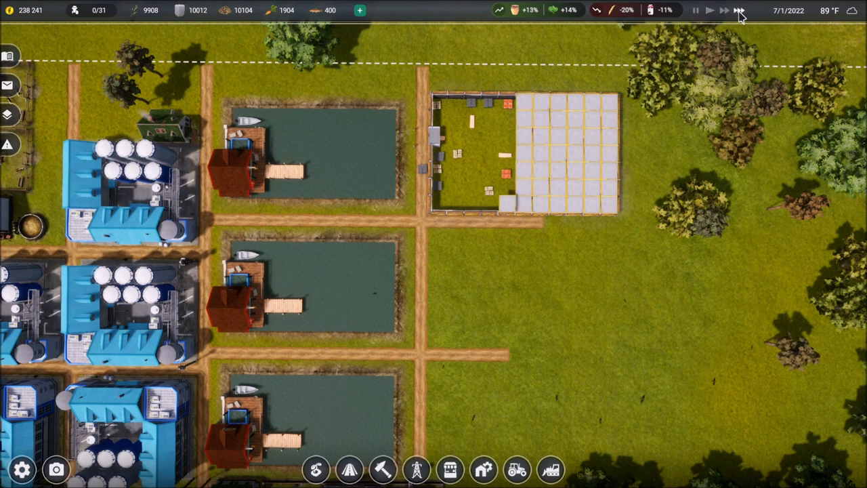
pyautogui.click(416, 468)
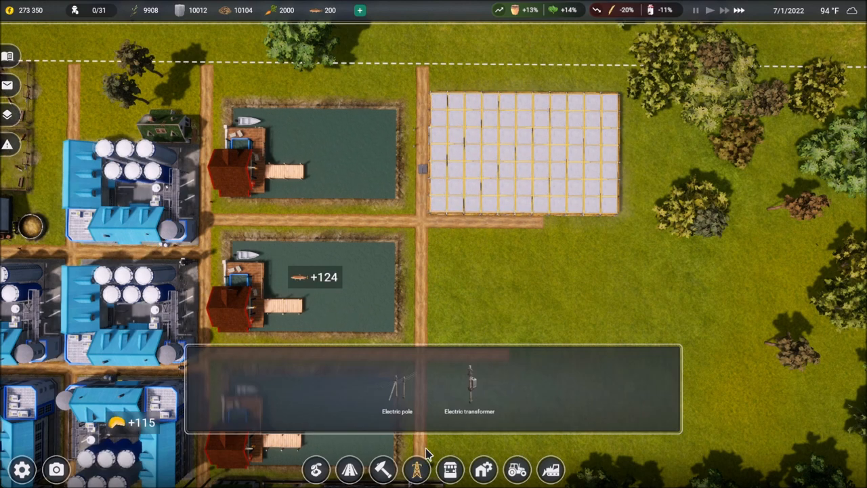
pyautogui.click(468, 386)
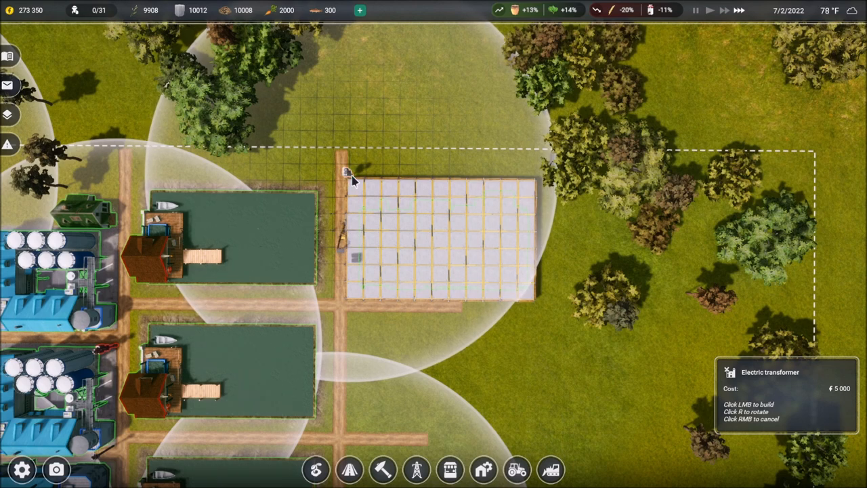
pyautogui.click(348, 169)
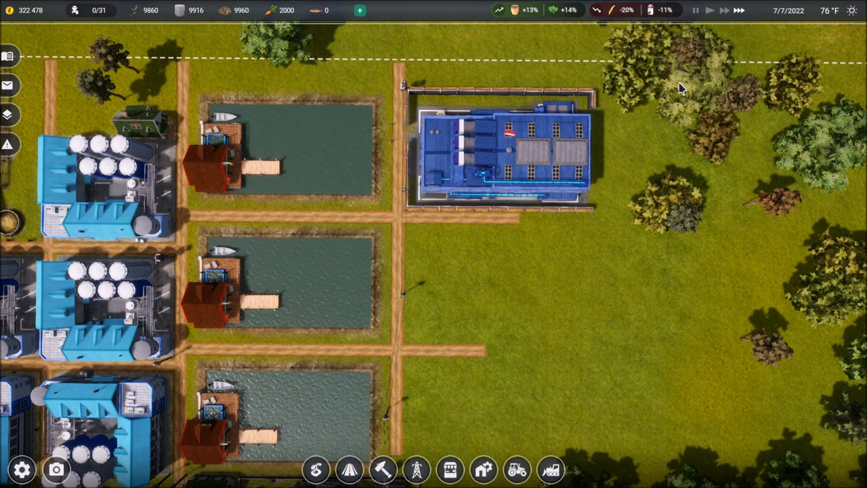
# Open the employee house's hiring list, scroll through the candidates, and close the window
pyautogui.click(504, 172)
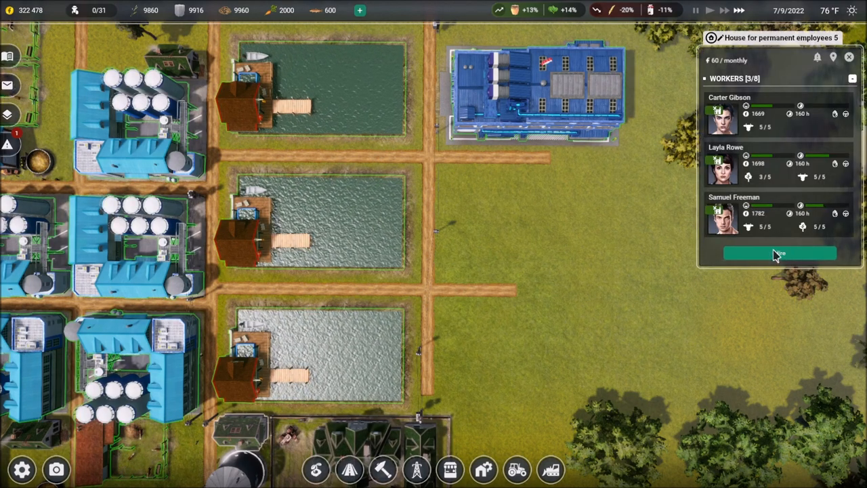
pyautogui.click(779, 253)
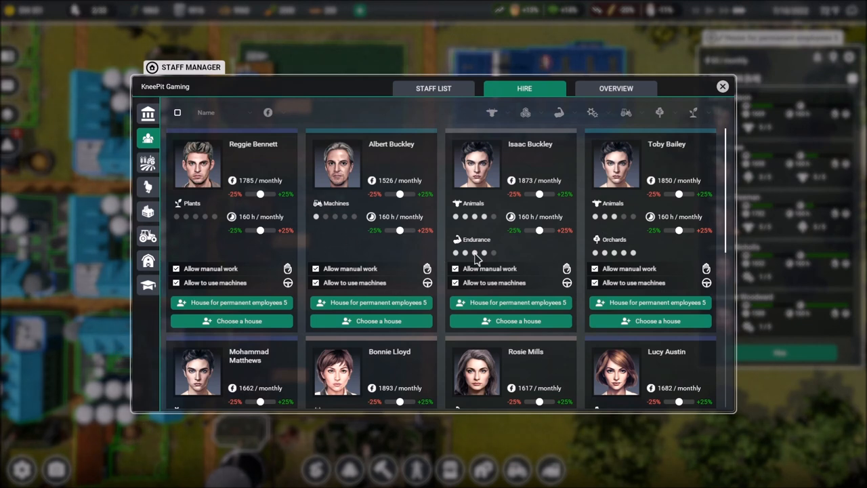
pyautogui.scroll(-3)
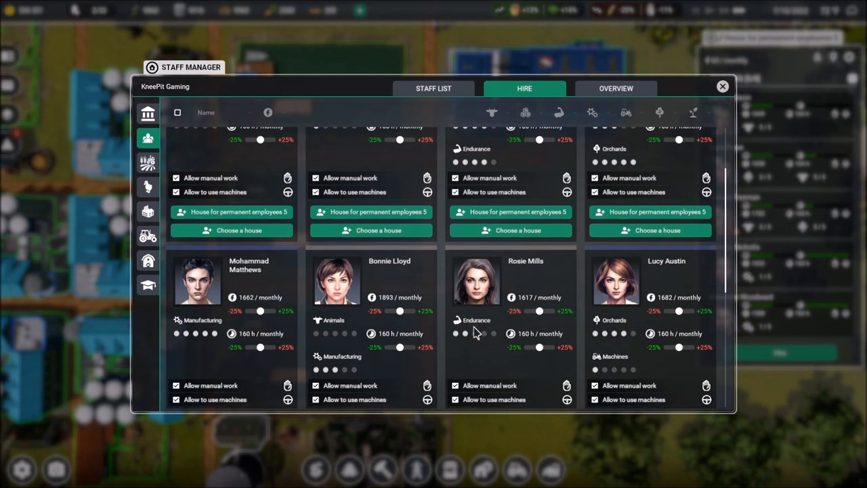
pyautogui.scroll(-3)
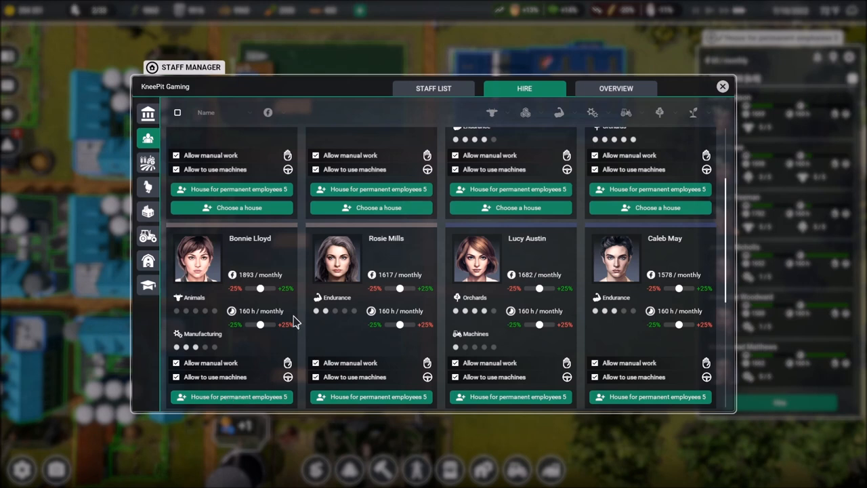
pyautogui.moveTo(247, 335)
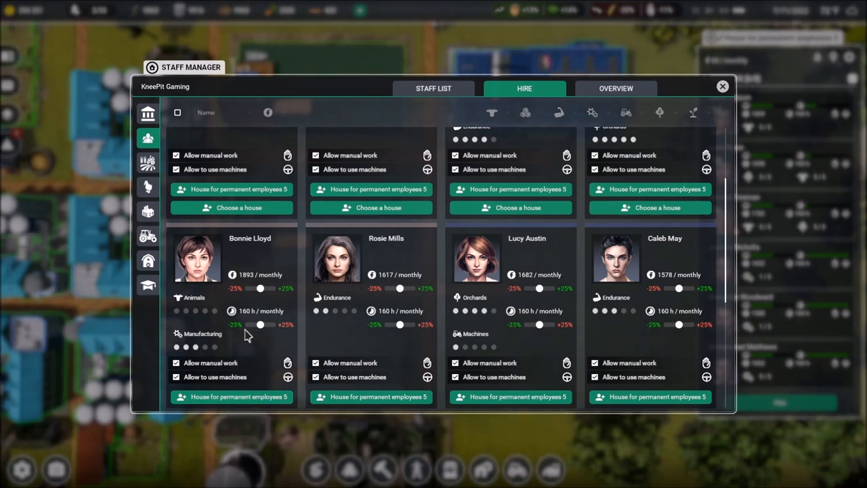
pyautogui.scroll(3)
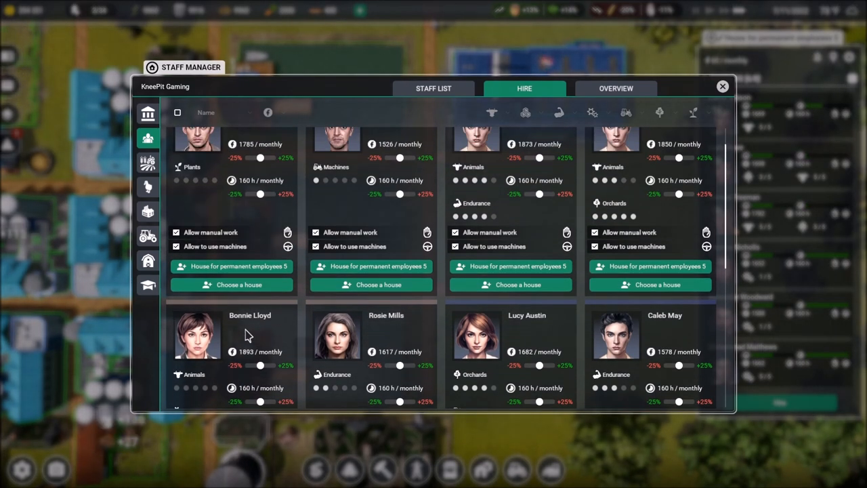
pyautogui.scroll(-3)
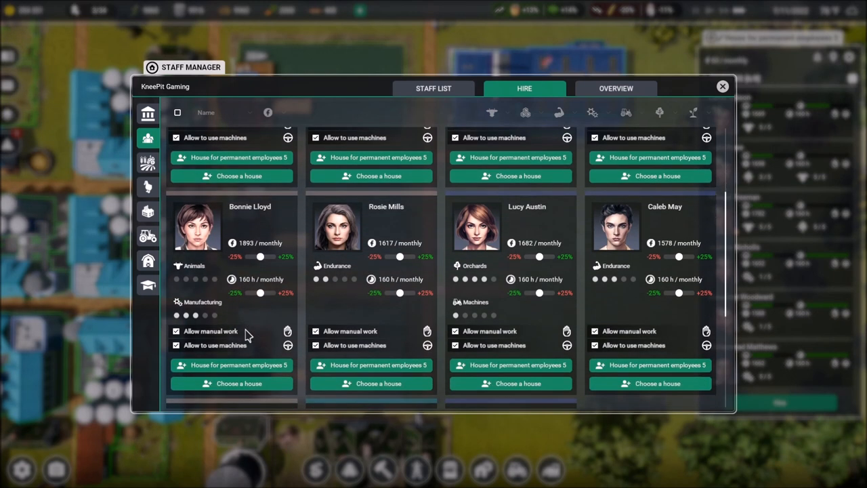
pyautogui.scroll(-3)
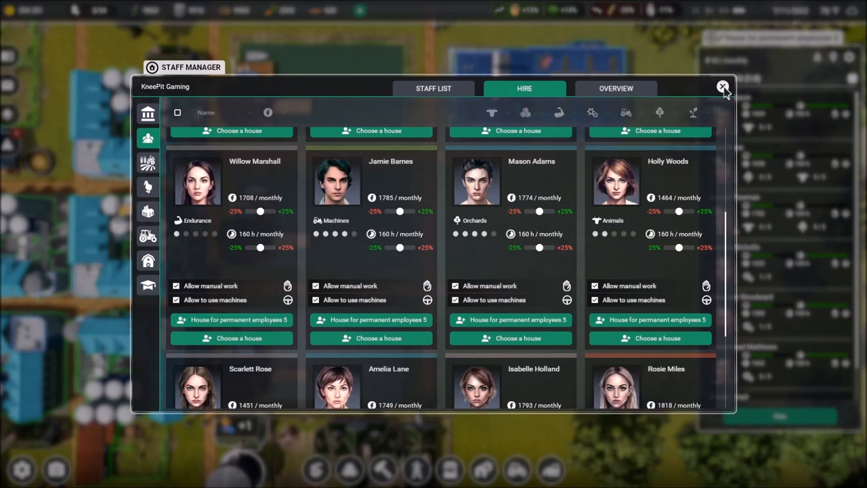
pyautogui.click(722, 88)
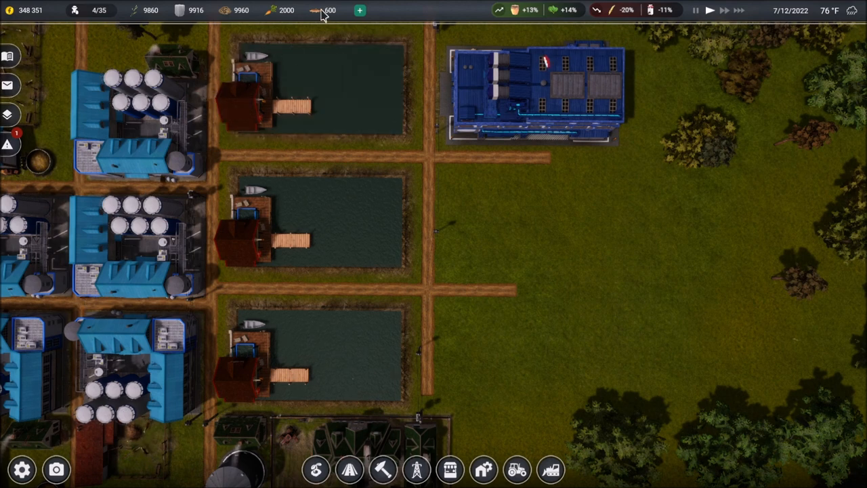
# Uncheck Sell Above for trout in the Market's Trade tab and close the Market
pyautogui.click(449, 469)
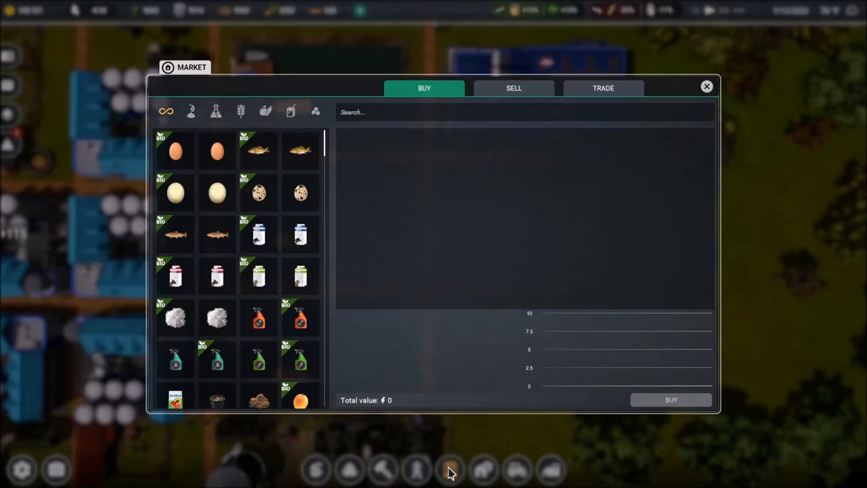
pyautogui.click(603, 87)
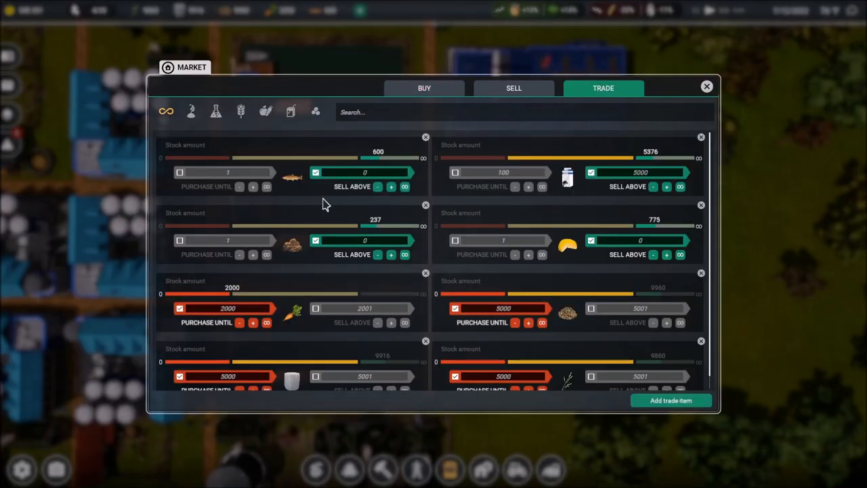
pyautogui.click(315, 172)
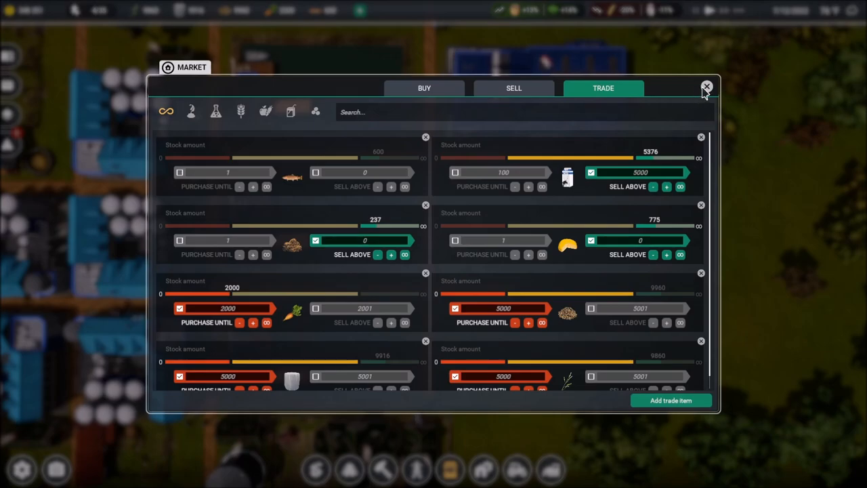
pyautogui.click(706, 87)
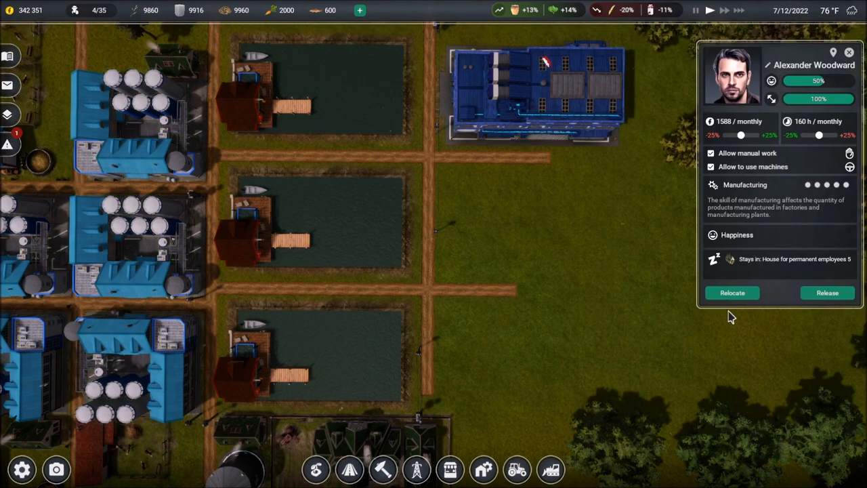
# Check the employee house's worker list, then open the frozen food factory's details showing Bonnie Lloyd
pyautogui.click(434, 357)
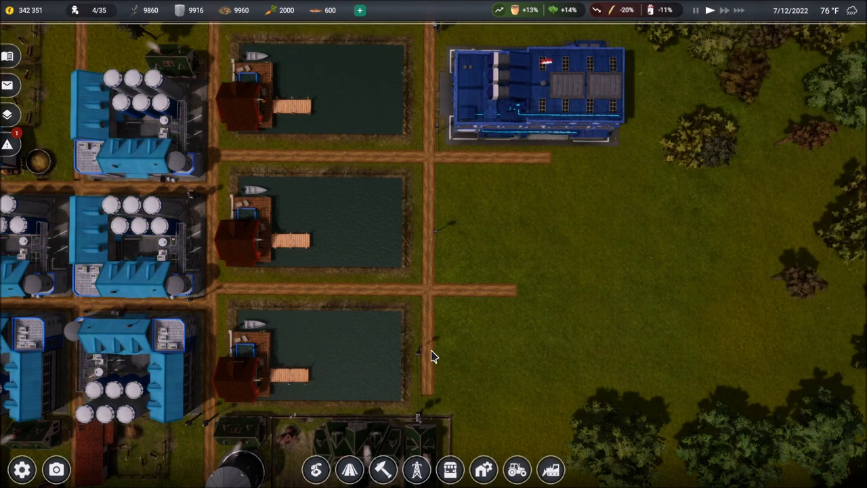
pyautogui.click(531, 88)
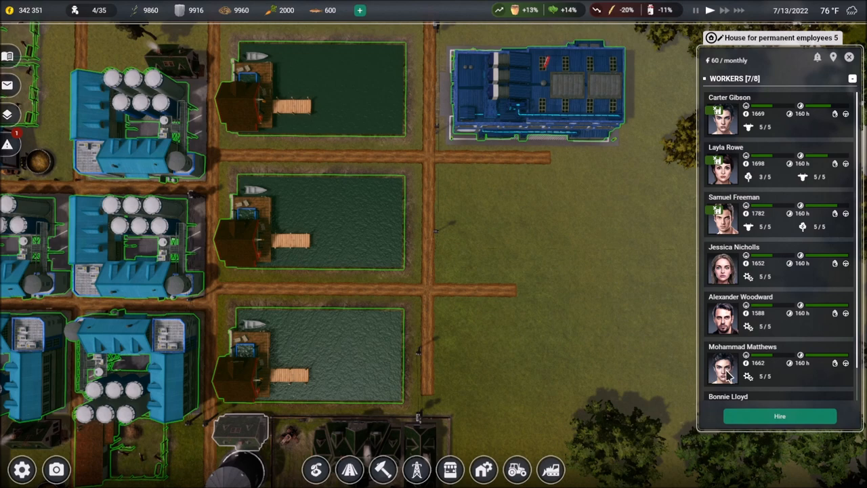
pyautogui.click(723, 367)
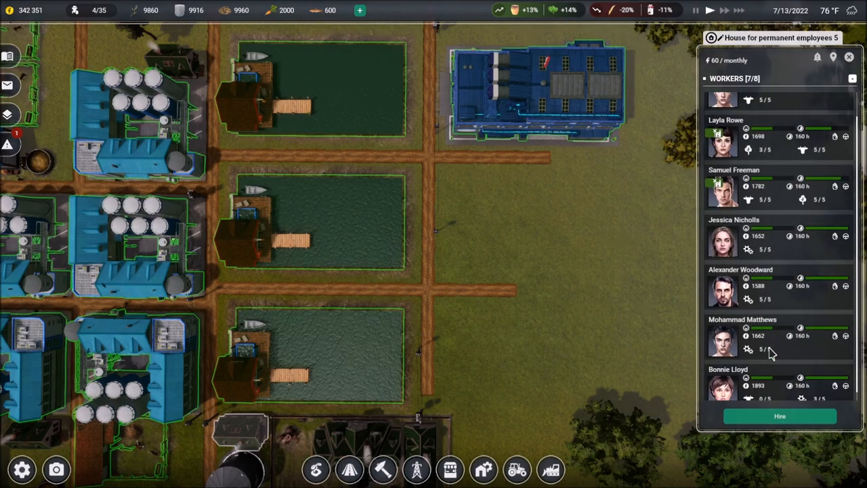
pyautogui.click(721, 386)
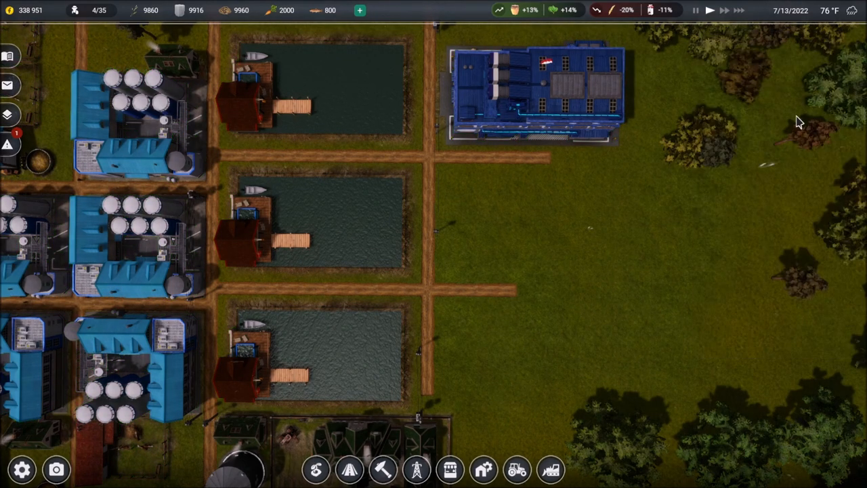
pyautogui.click(532, 88)
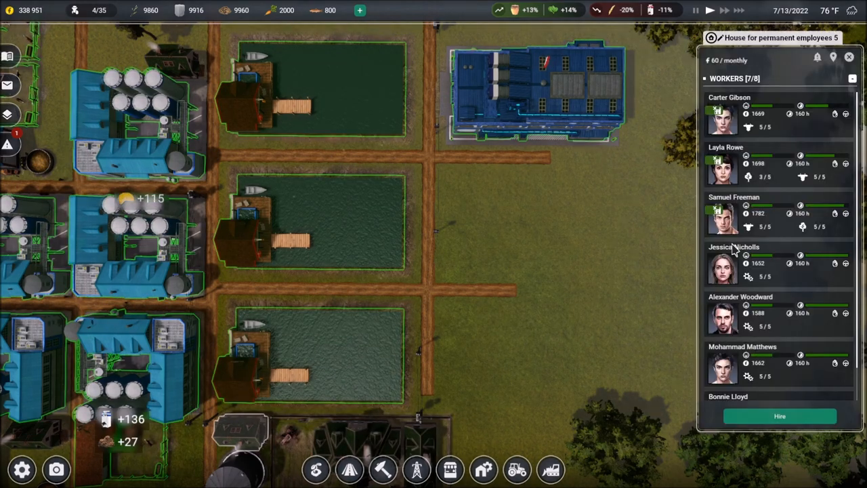
pyautogui.click(722, 264)
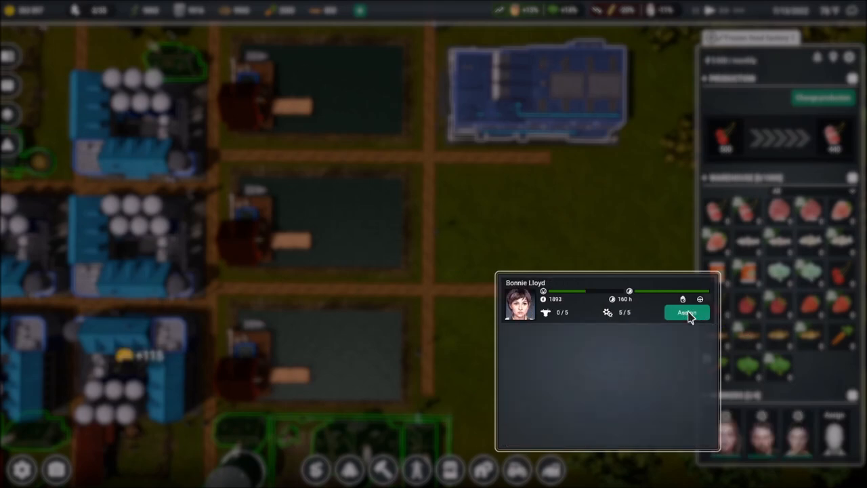
# Assign Bonnie Lloyd as the fourth worker and set production to trout meat (100 trout→50 frozen)
pyautogui.click(686, 313)
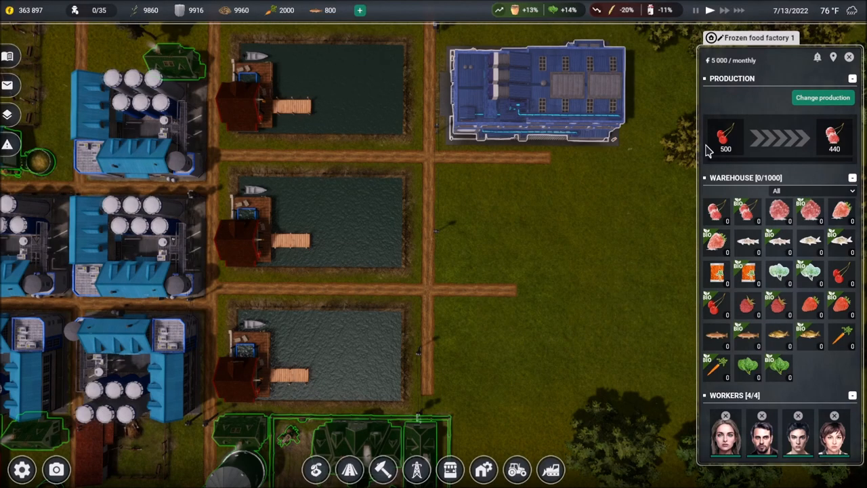
pyautogui.click(822, 97)
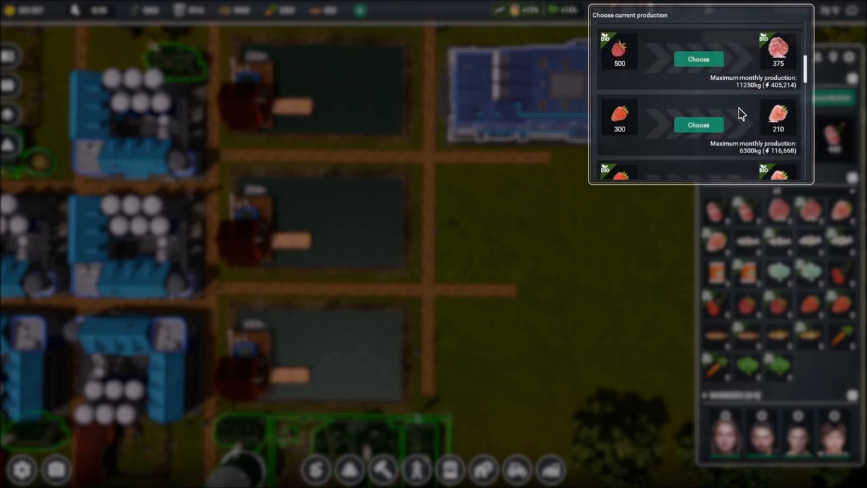
pyautogui.scroll(-3)
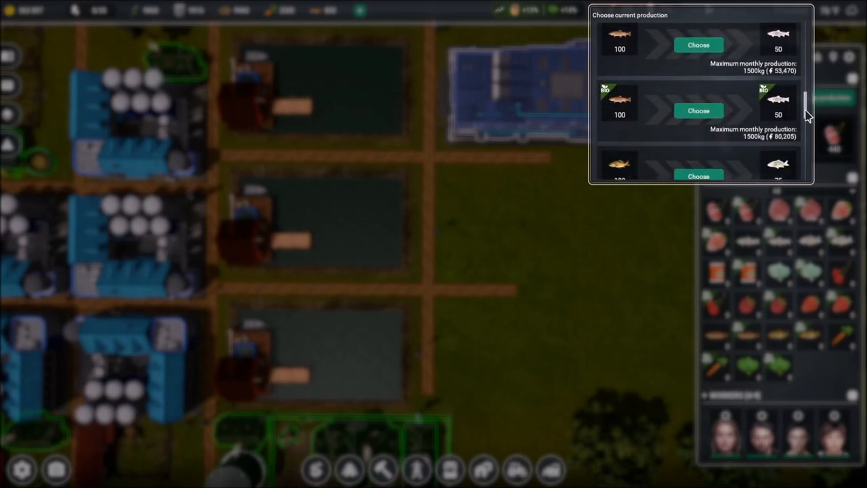
pyautogui.scroll(3)
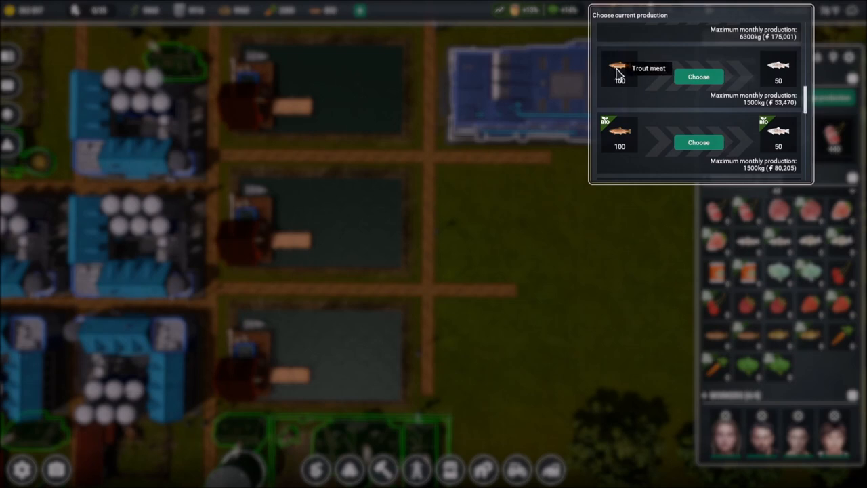
pyautogui.moveTo(777, 73)
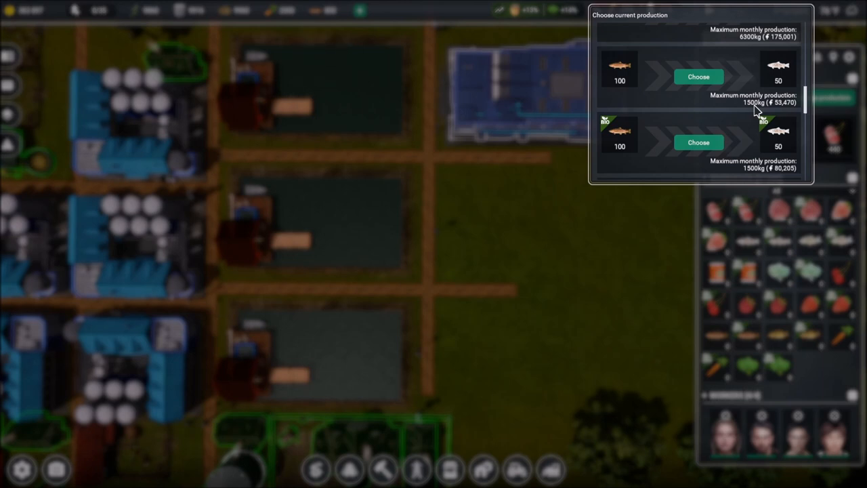
pyautogui.moveTo(623, 85)
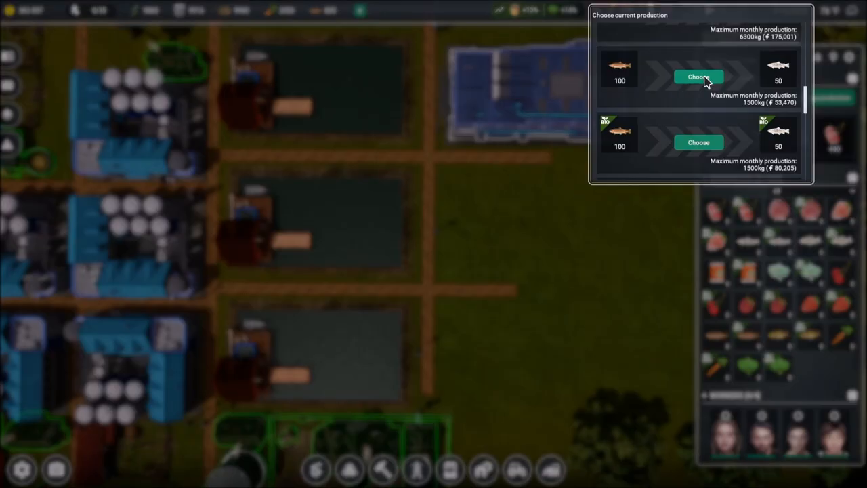
pyautogui.click(698, 76)
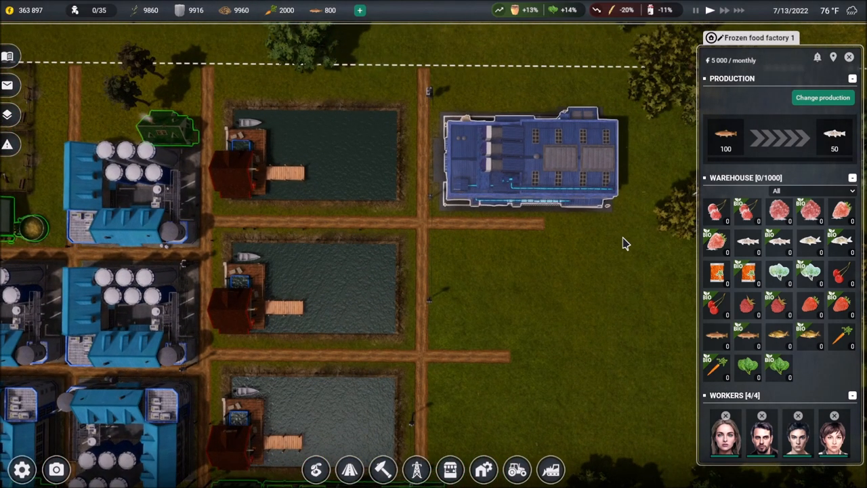
pyautogui.moveTo(741, 308)
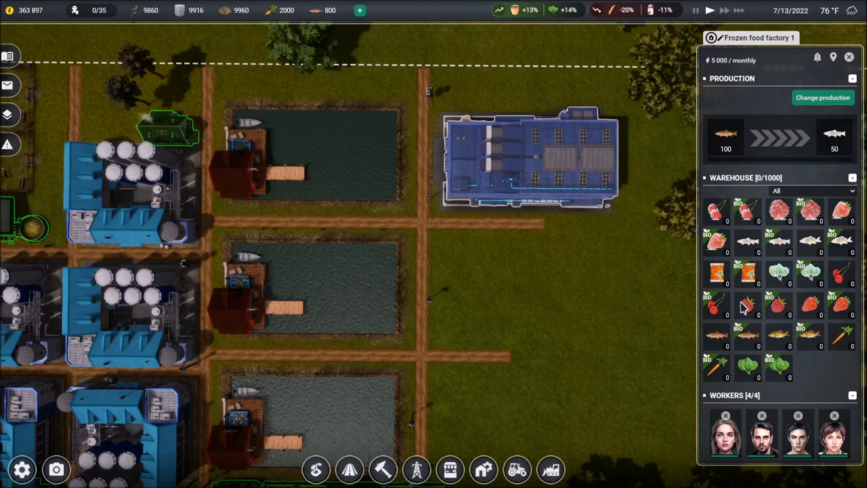
pyautogui.moveTo(745, 172)
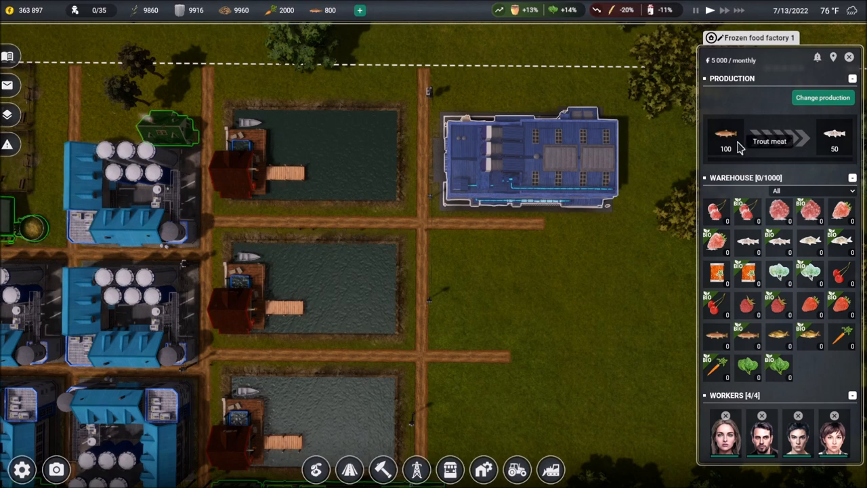
# Let production run, then check the frozen food factory warehouse for 100 frozen trout
pyautogui.click(849, 57)
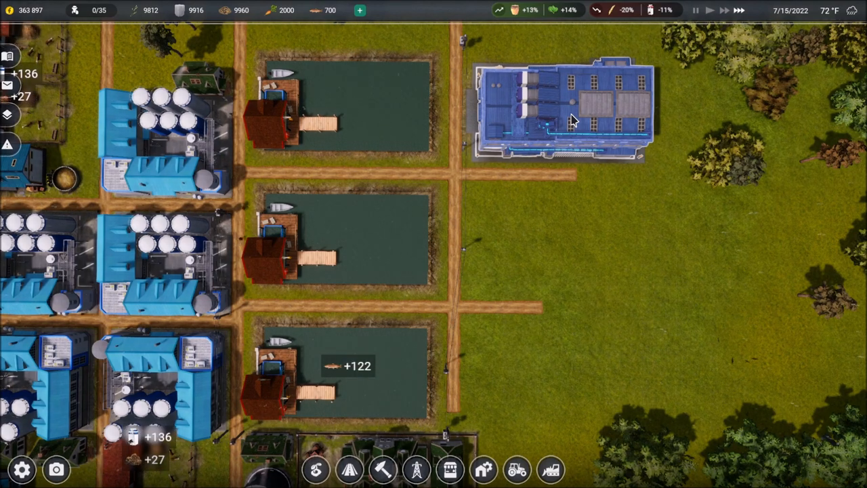
pyautogui.moveTo(566, 274)
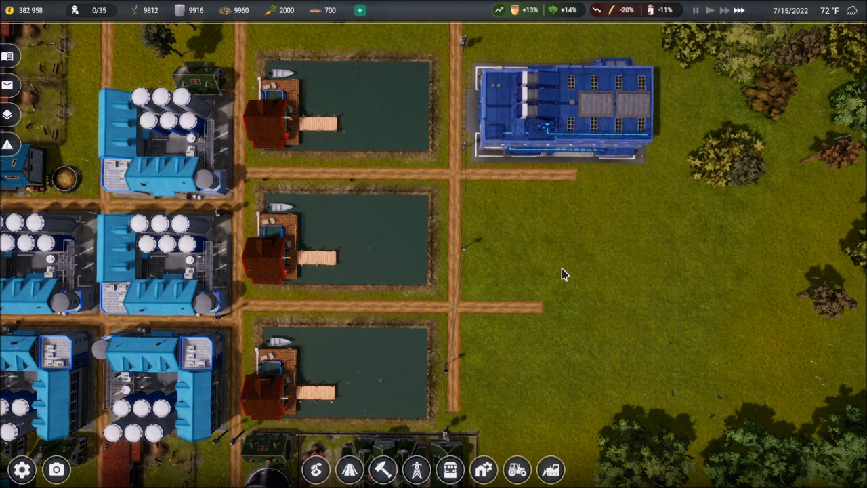
pyautogui.click(562, 111)
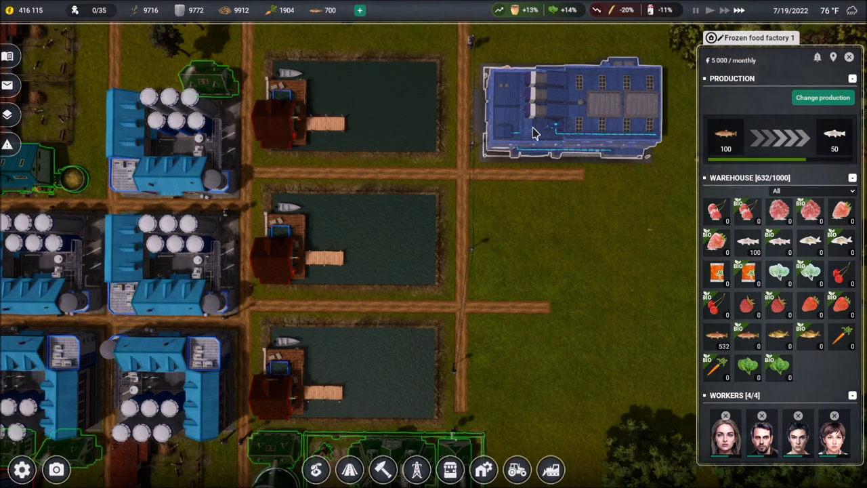
pyautogui.moveTo(532, 213)
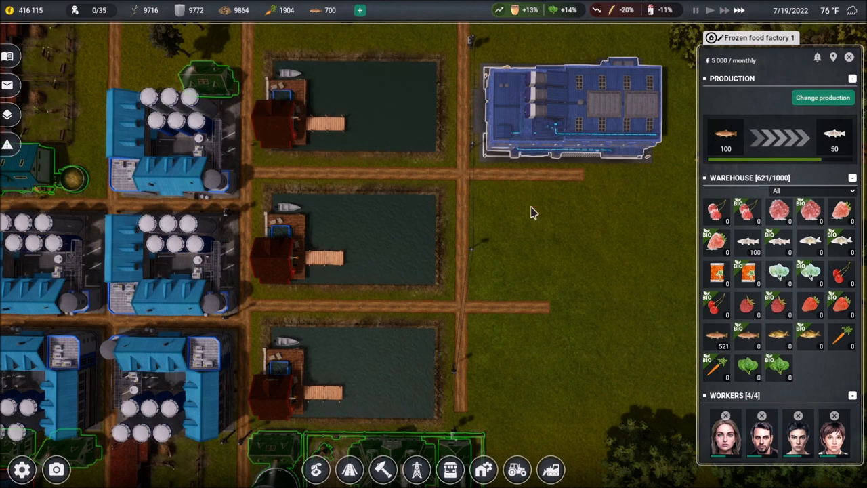